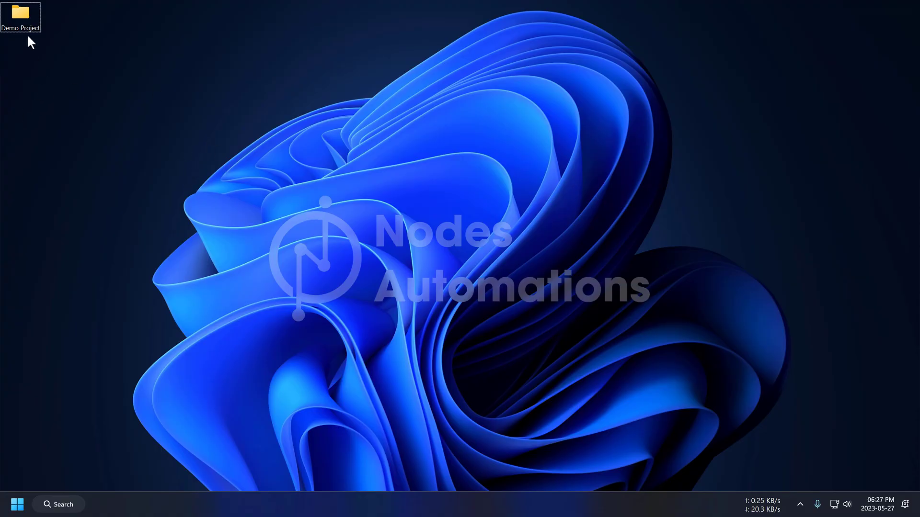
Create a new Excel workbook Test.xlsx in the Demo Project folder and enter Hello in it.
double_click(20, 14)
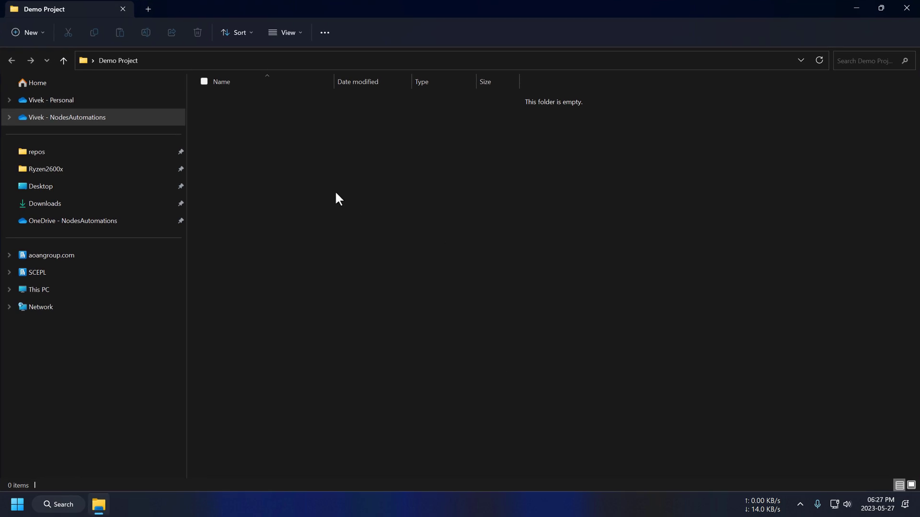
right_click(337, 199)
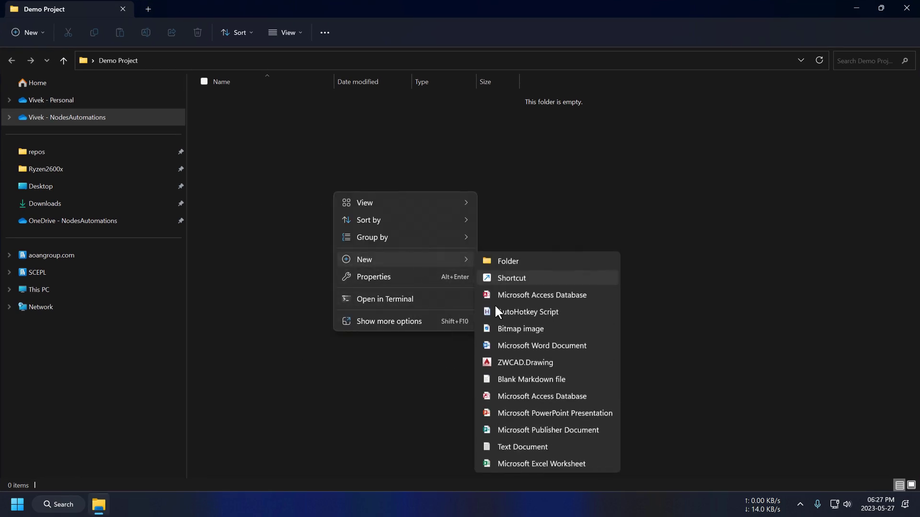
click(540, 464)
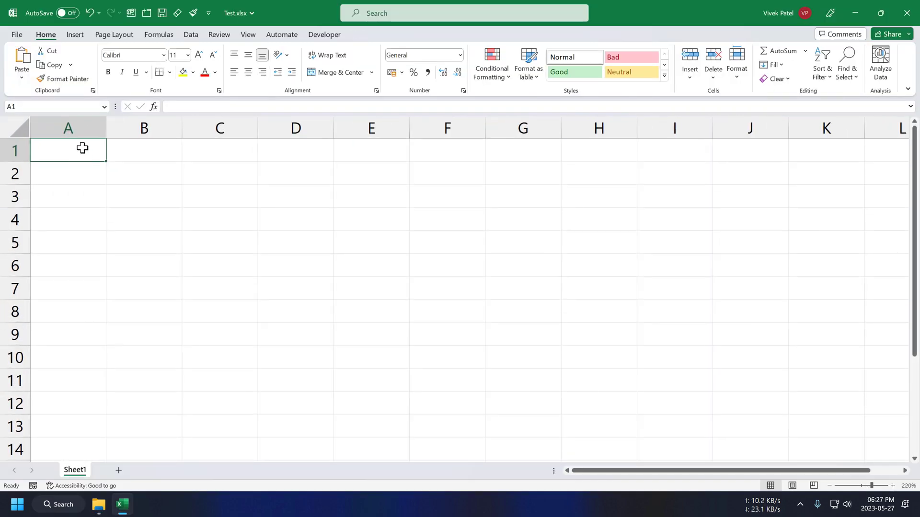
text(Hello)
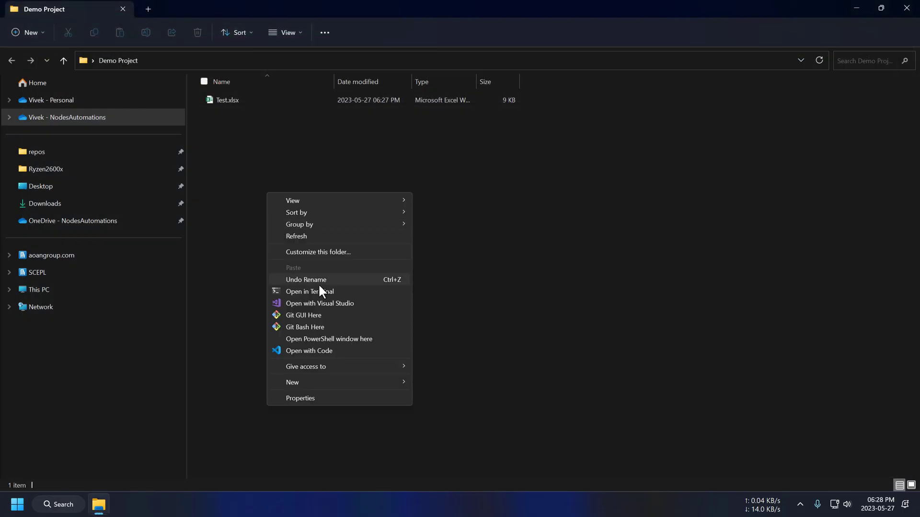
Open Demo Project in VS Code and create a new file named Read Cell Value.py.
click(308, 351)
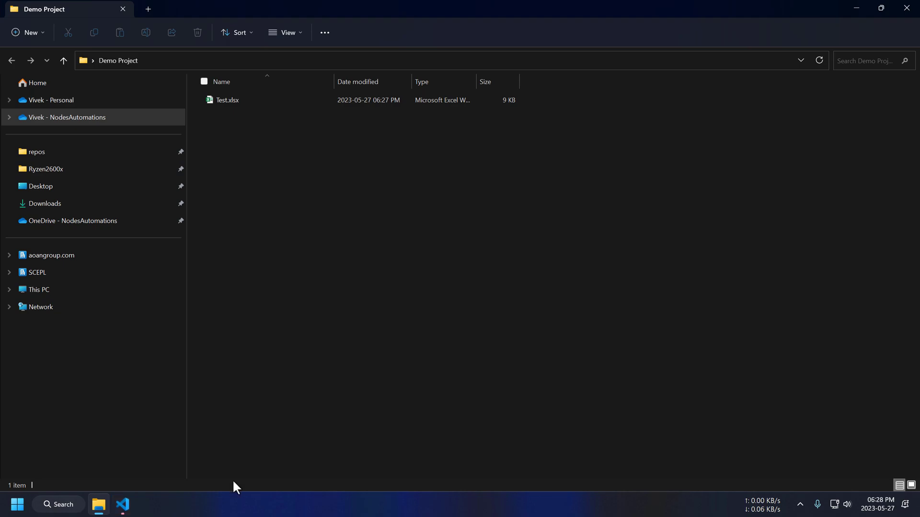
click(121, 505)
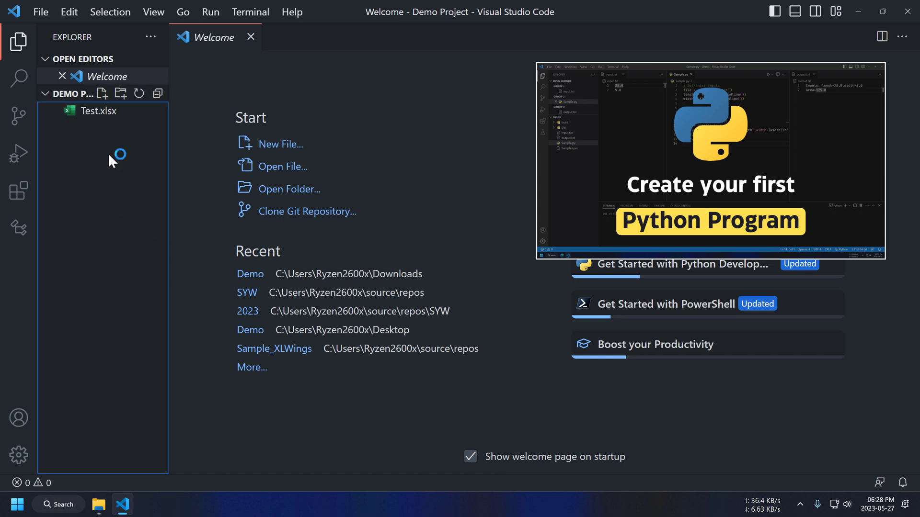
text(Read)
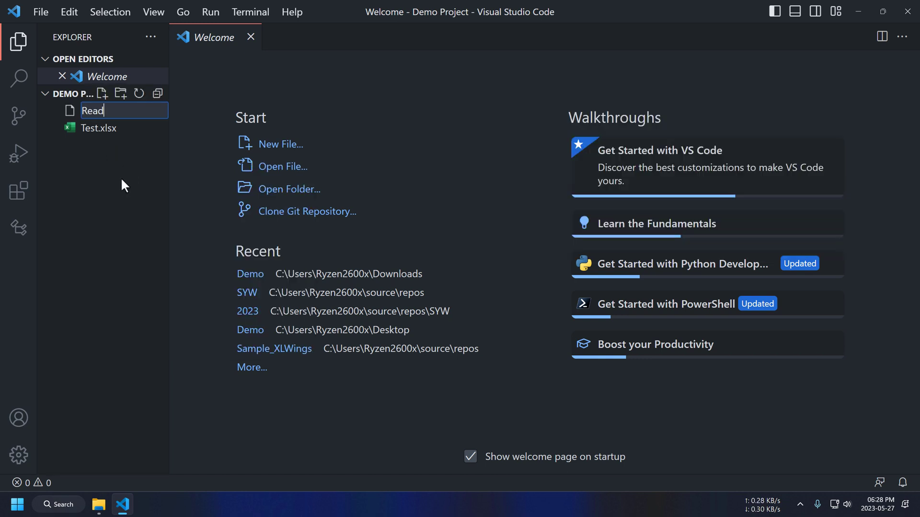
text(Cell)
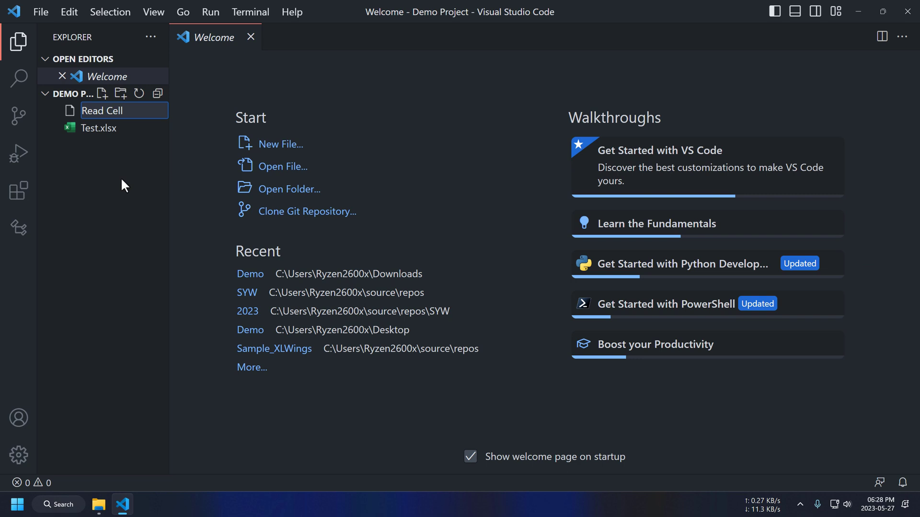
text(Value)
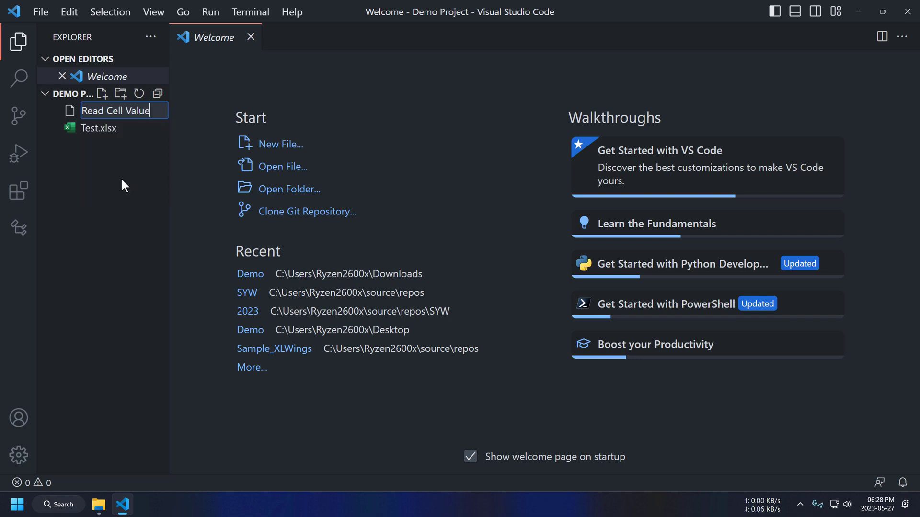
key(Enter)
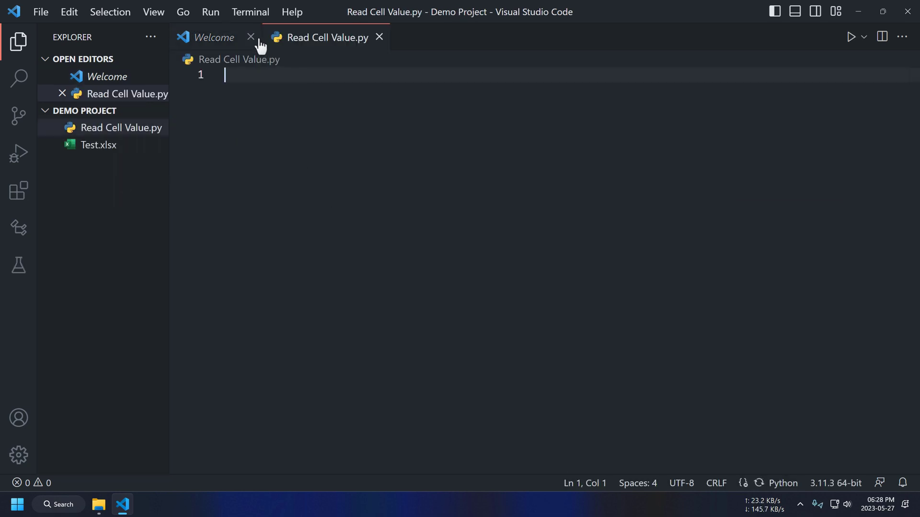
Begin the first line of the script with an import statement.
text(import xl)
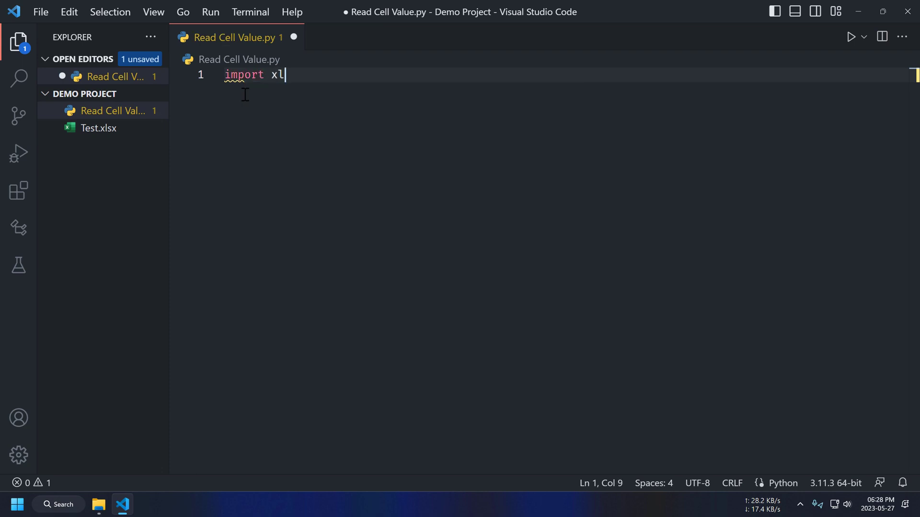
key(Backspace)
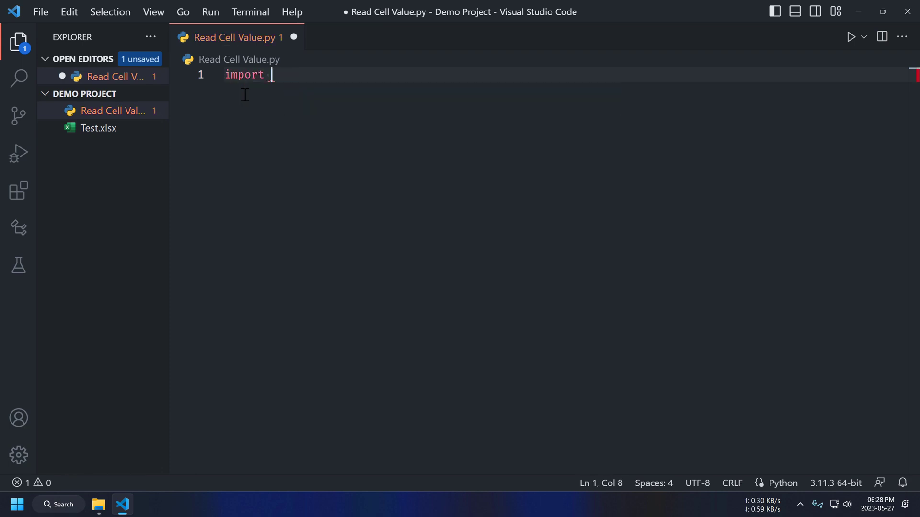
Show a terminal below the editor and run pip install xlwings.
click(153, 11)
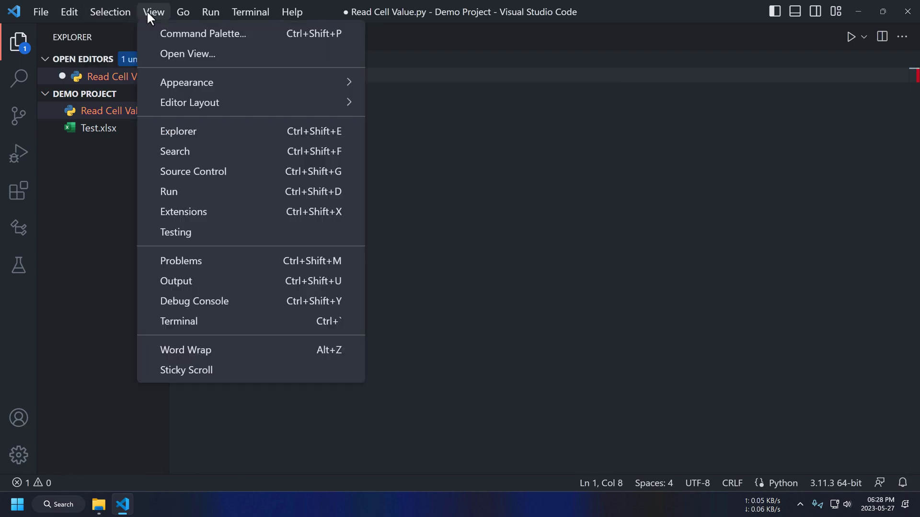
click(179, 321)
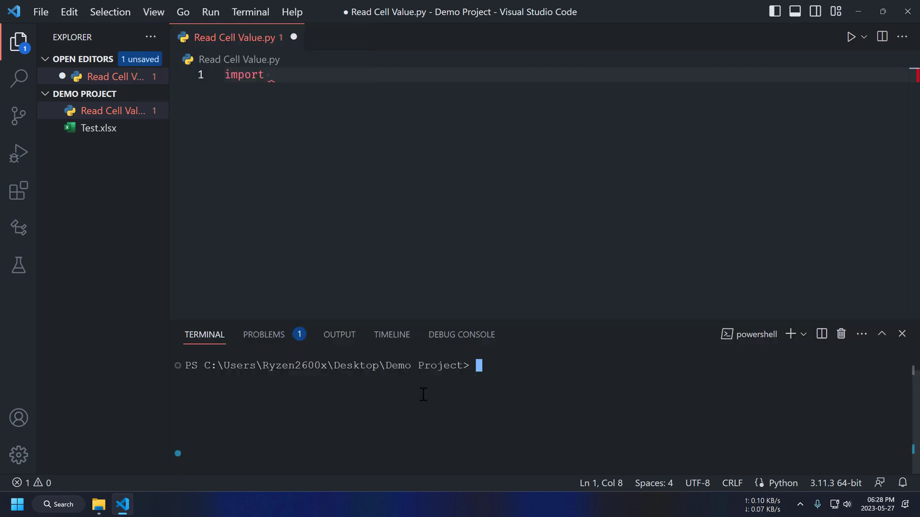
text(pip install)
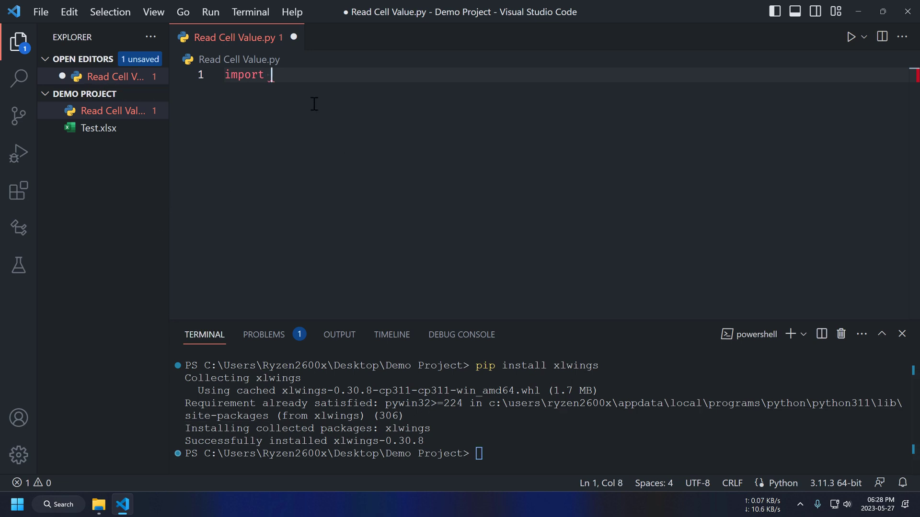
Complete the line import xlwings as xw and start a new line below it.
text(xlwings)
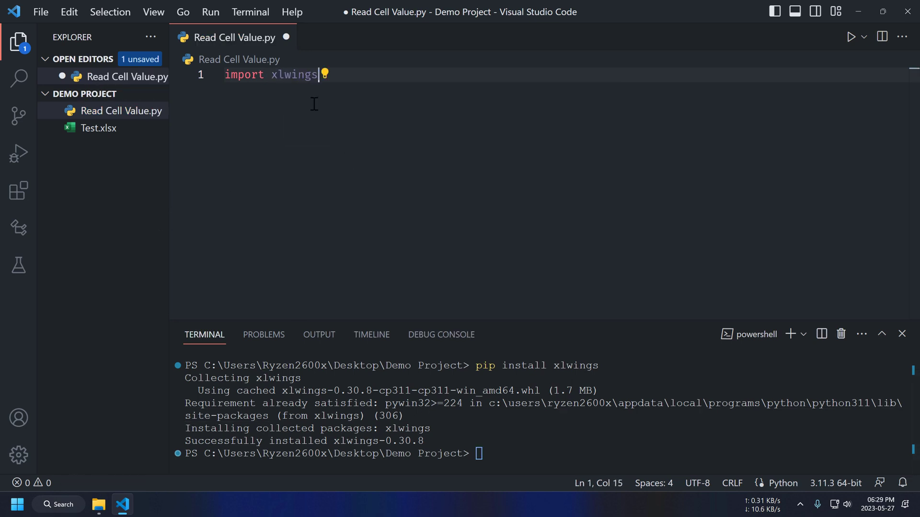
text(as xw)
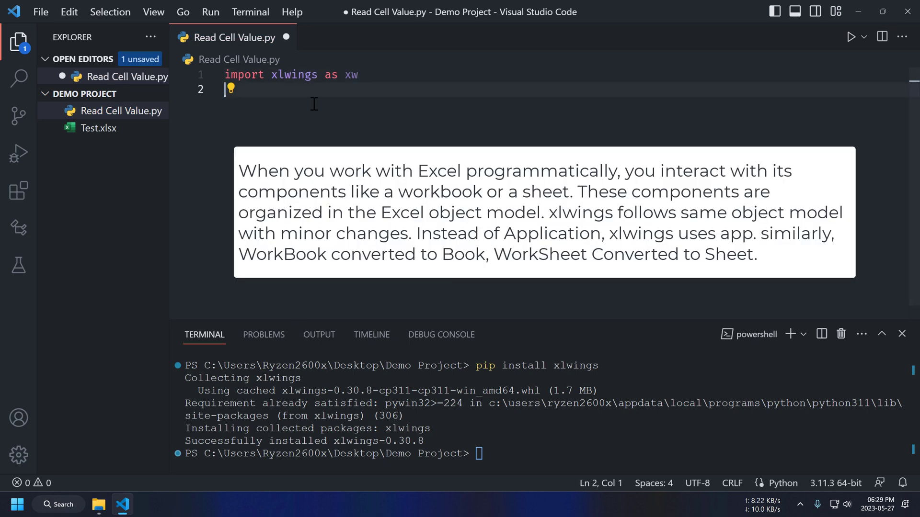
key(enter)
text(#)
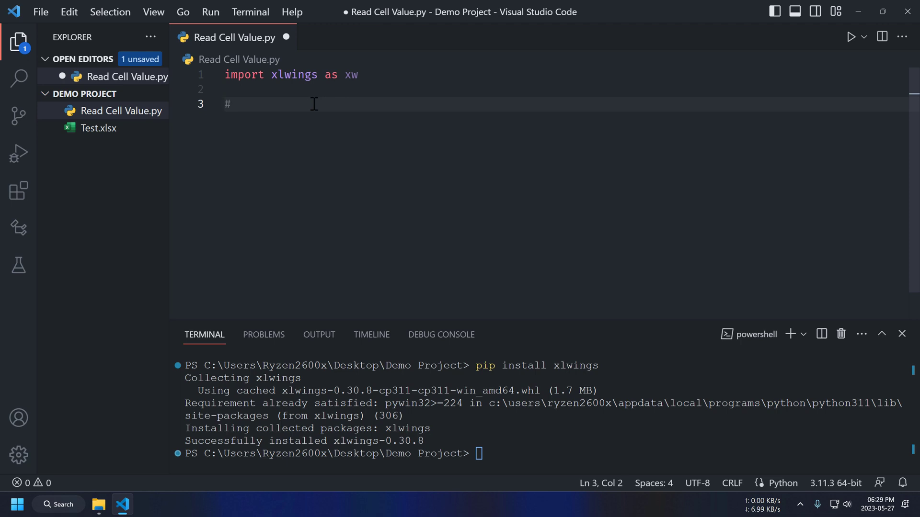
Add the Get workbook, Get worksheet and Get Cell value comment headings.
text(Get workbook)
text(# Get)
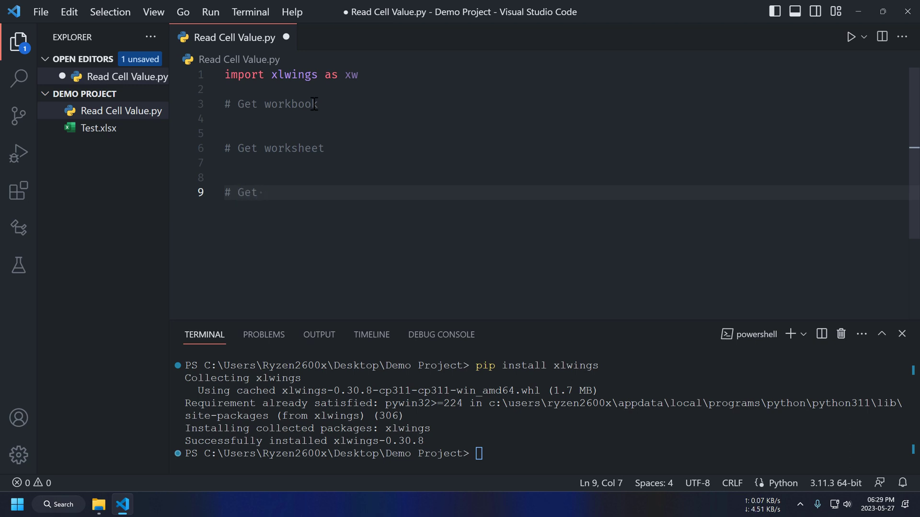
text(Cell value)
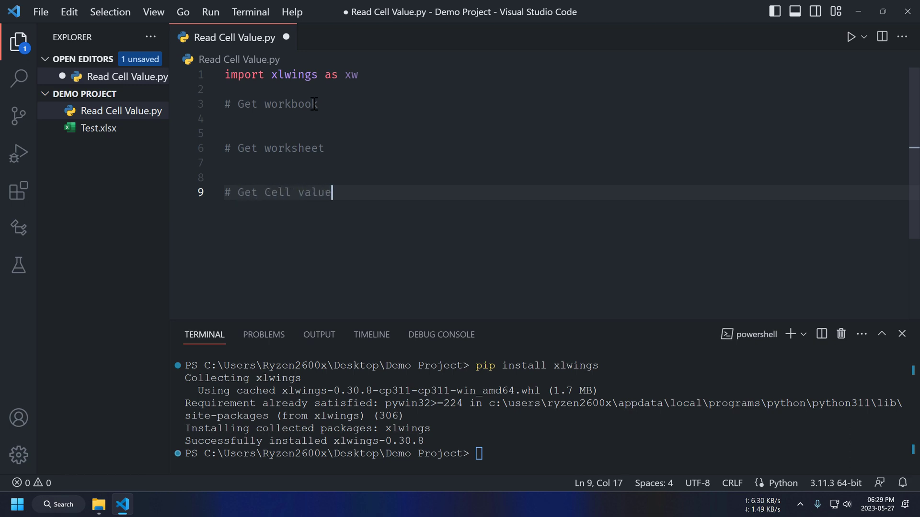
click(264, 119)
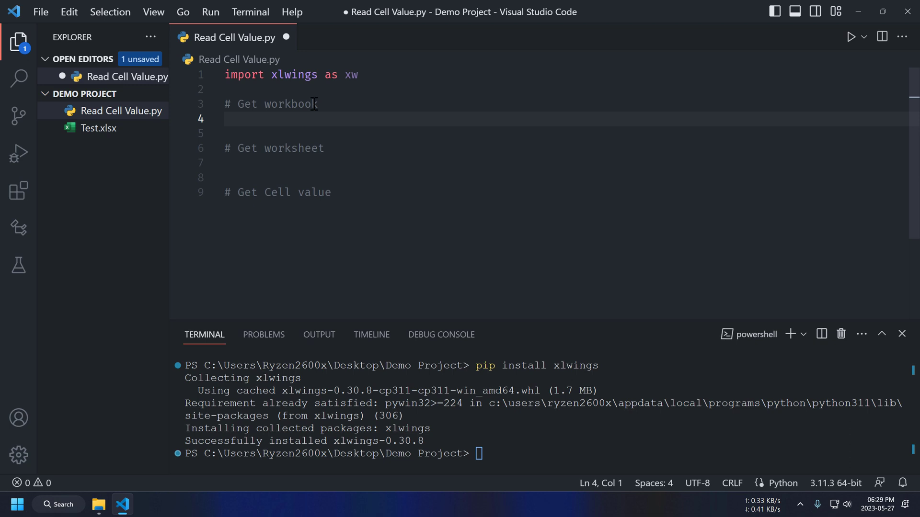
mouse_move(296, 126)
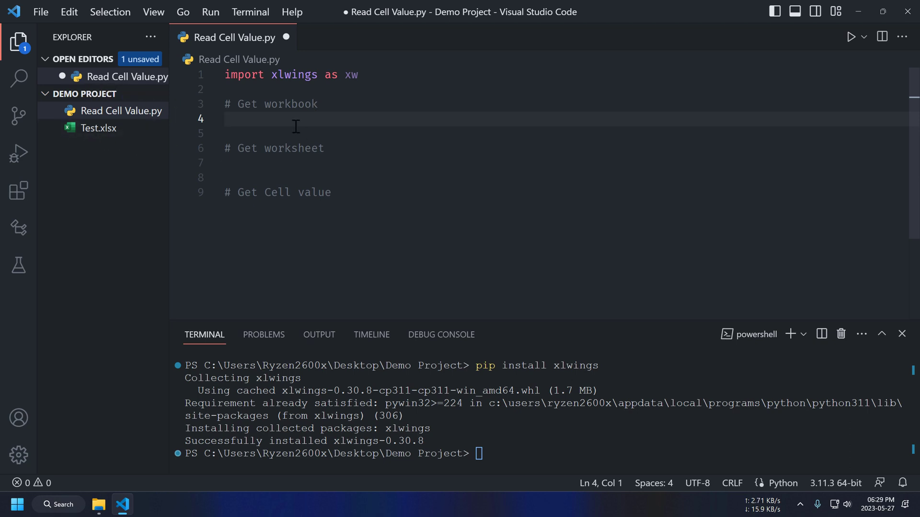
Write test_workbook=xw.Book("") under the Get workbook comment.
text(test_w)
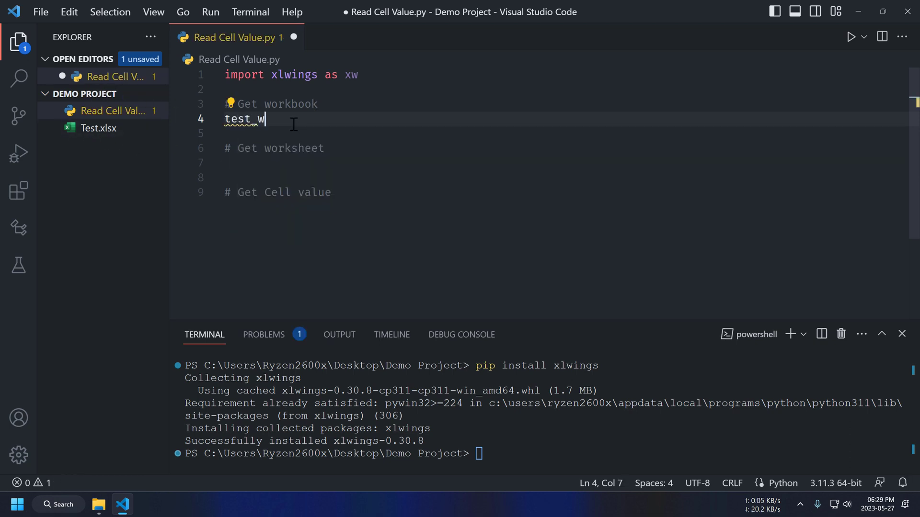
text(orkbook)
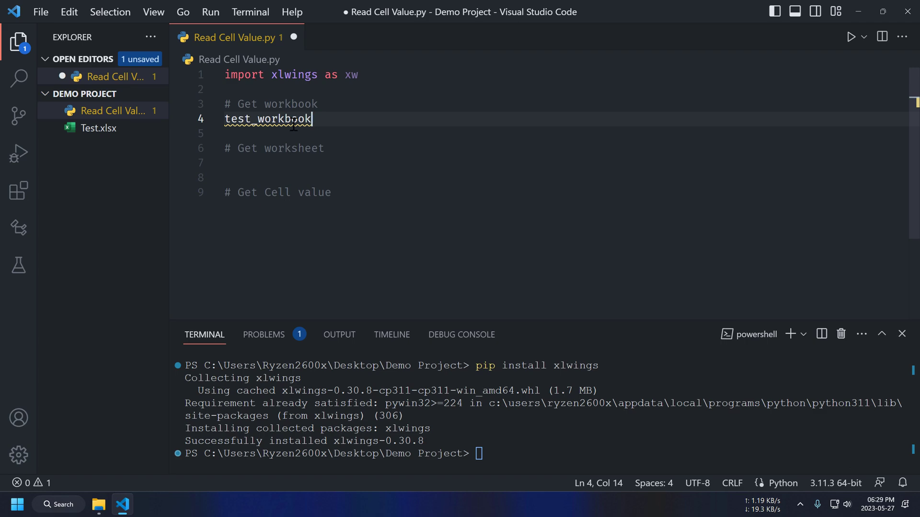
text(=x)
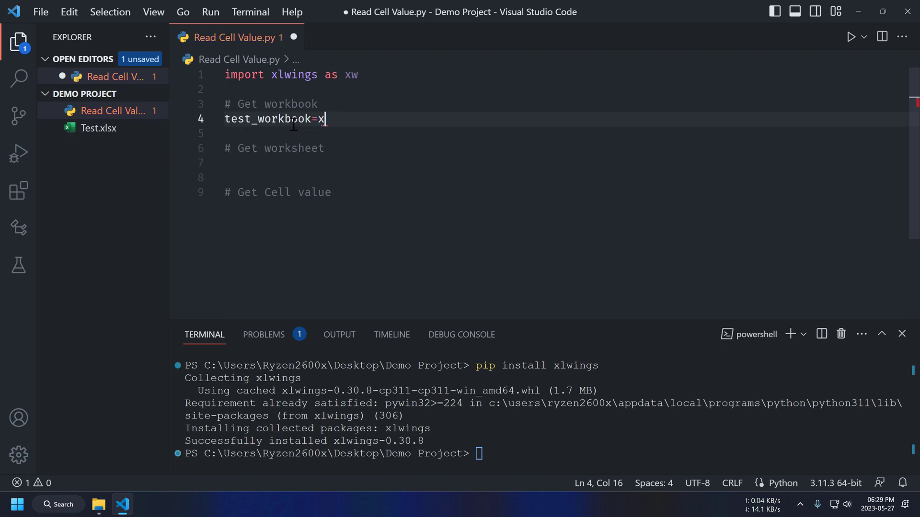
text(w.book()
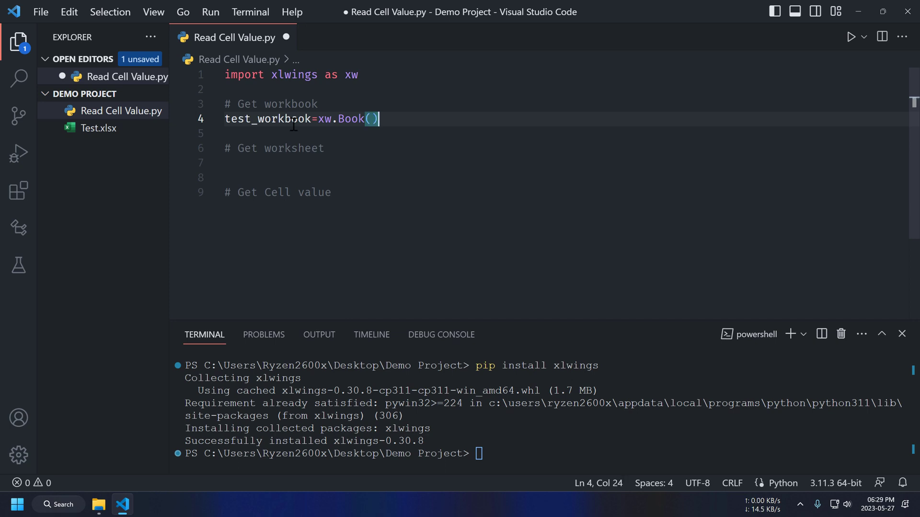
text("")
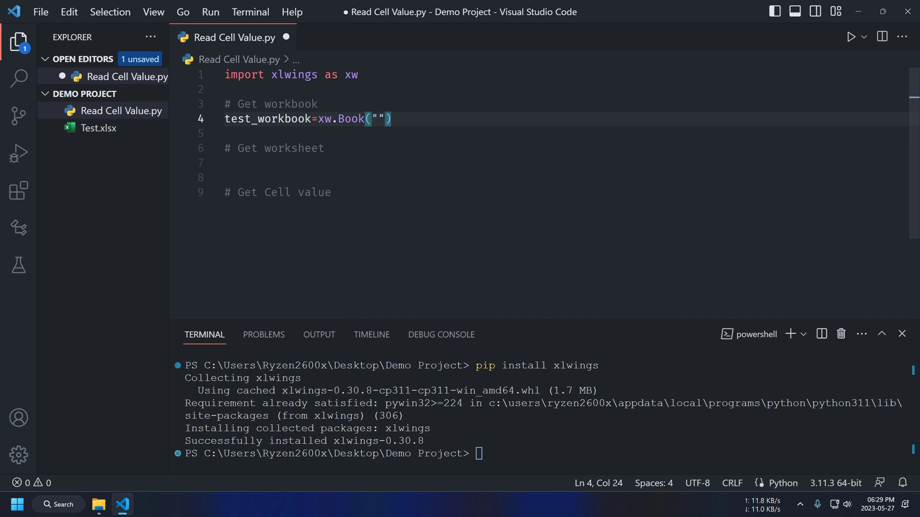
Store the copied full path of Test.xlsx in a path variable and pass it to xw.Book(path).
right_click(98, 127)
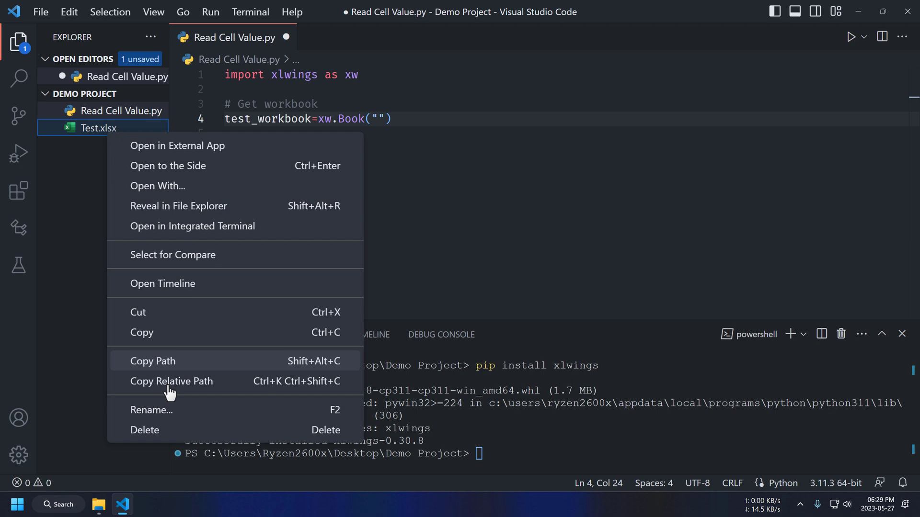
click(153, 361)
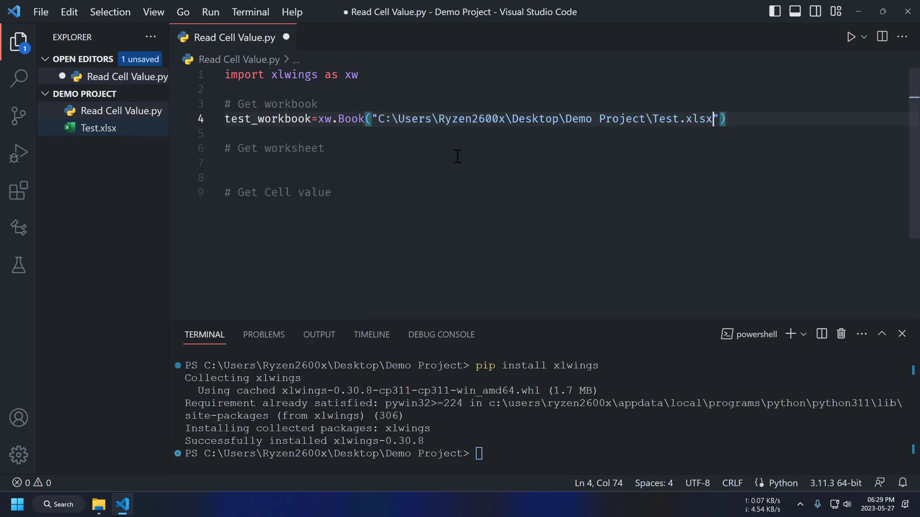
text(\)
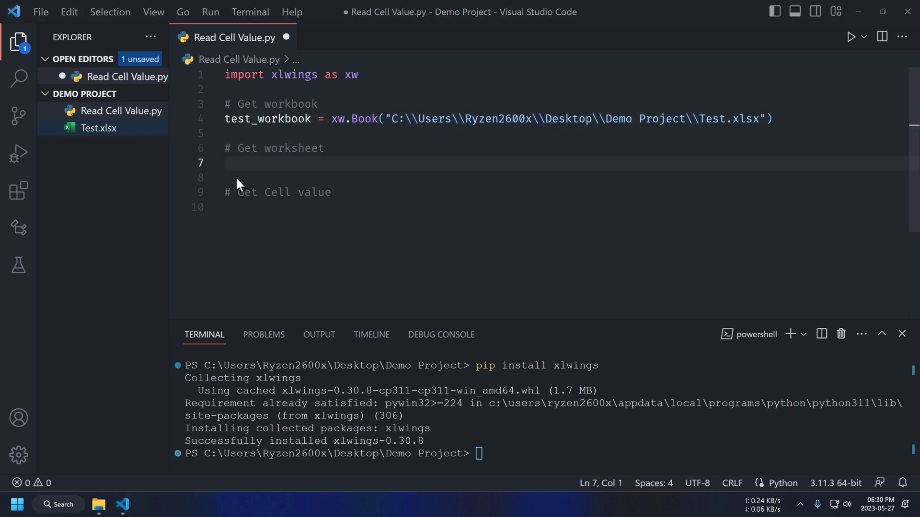
text(path=)
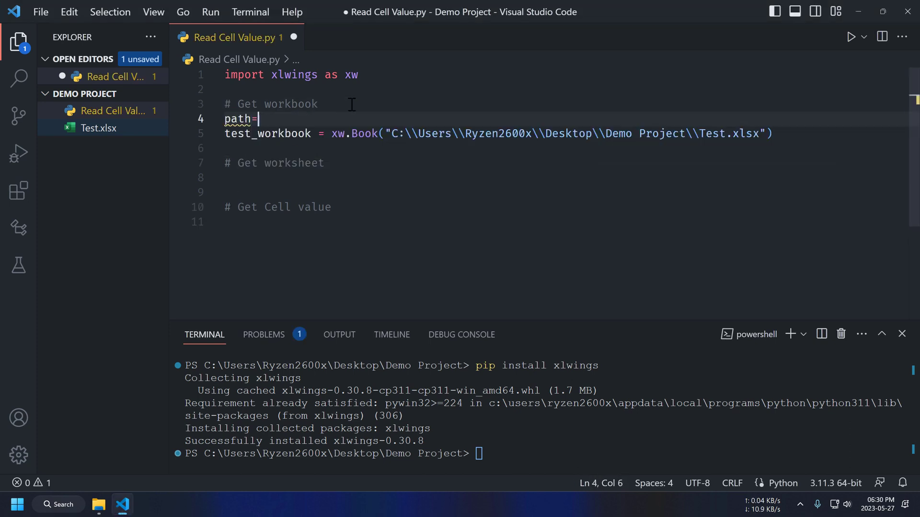
drag(389, 133, 761, 133)
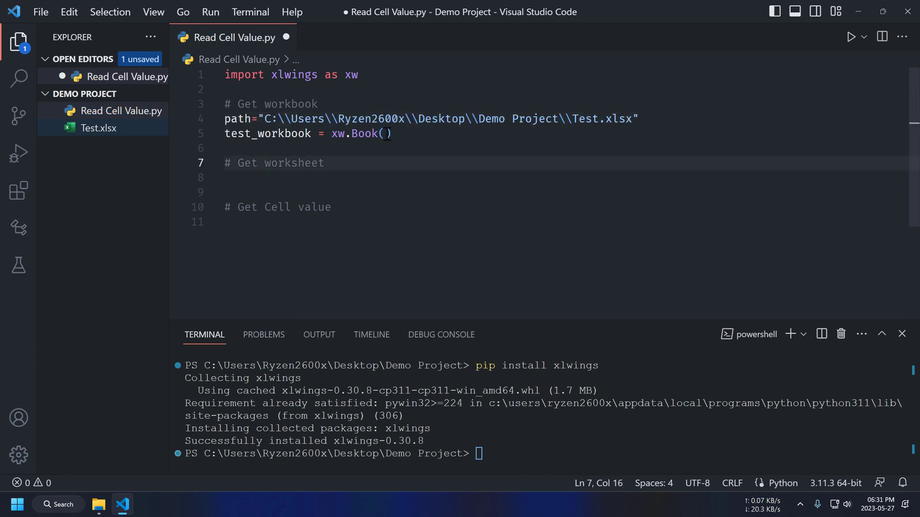
text(path)
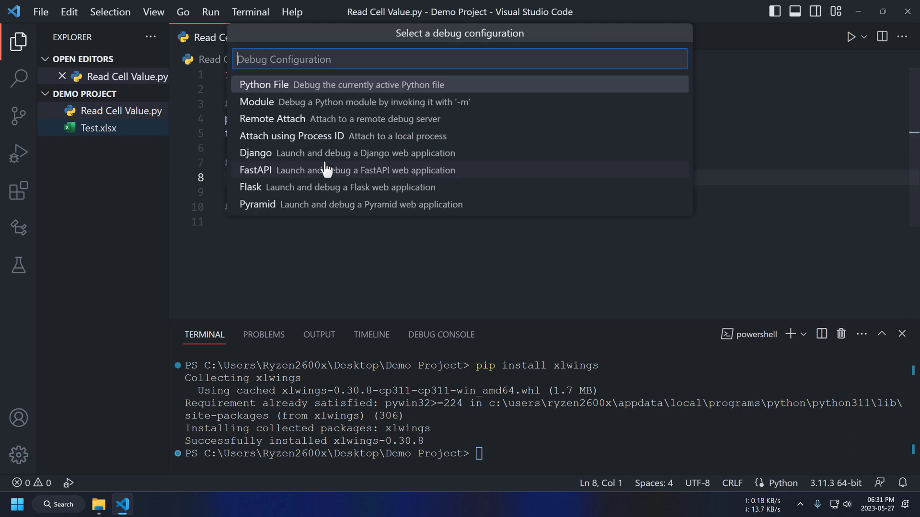
Run the script as a Python file, then add a second xw.Book line opening "Test.xlsx" by name.
click(263, 84)
text(test_workbook = xw.Book("path)
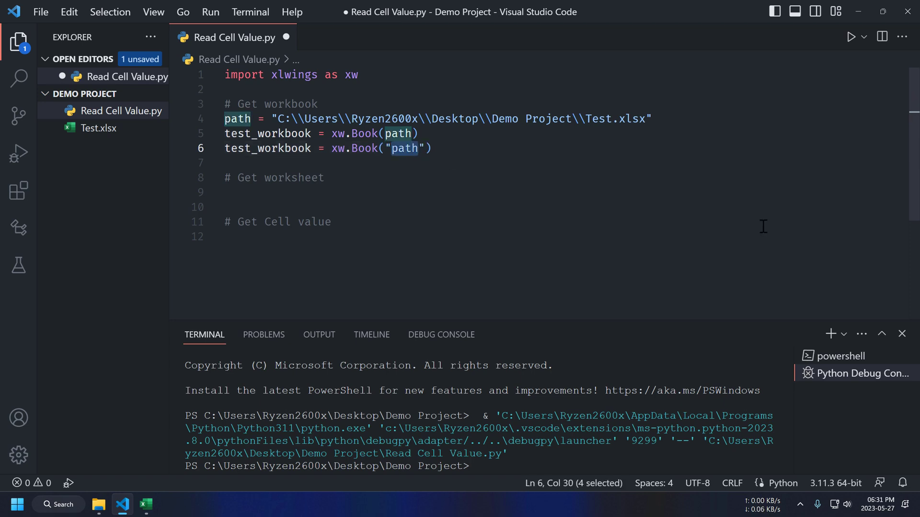
text(Test.xlsx)
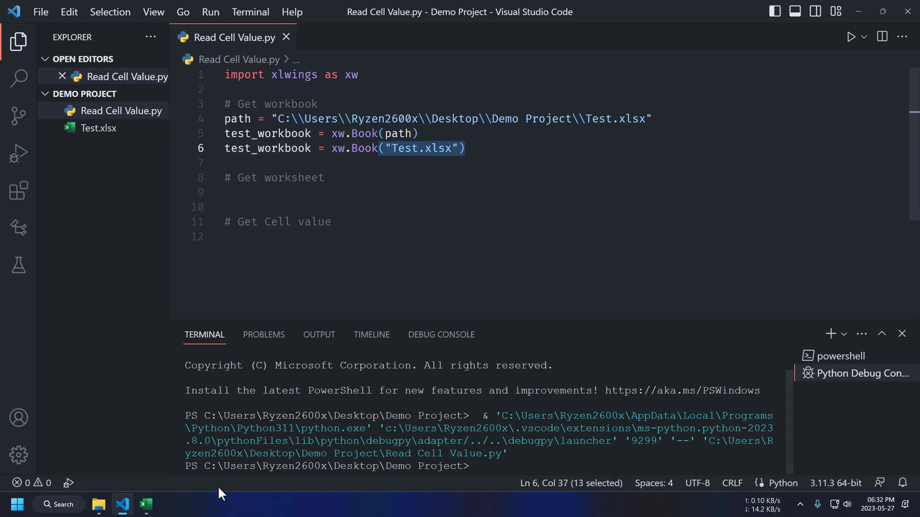
Check the Demo Project folder contents in File Explorer and return to VS Code.
click(98, 505)
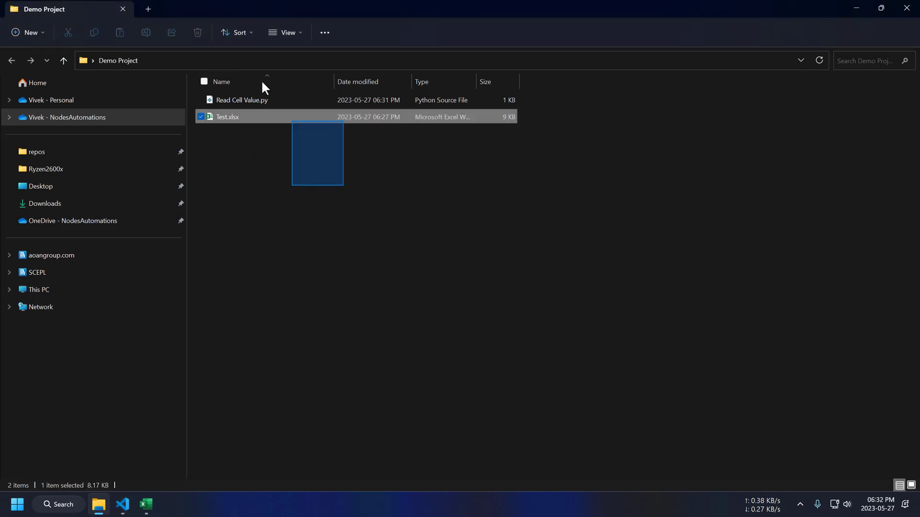
click(270, 150)
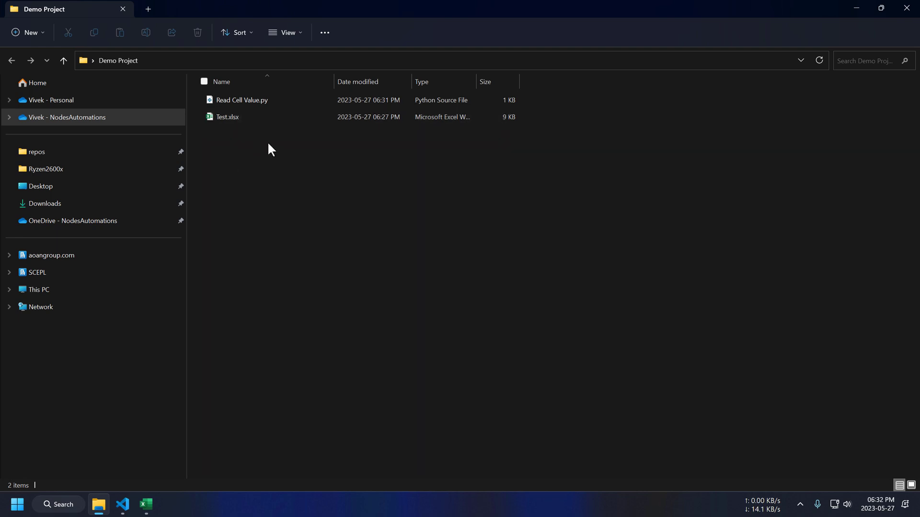
mouse_move(257, 456)
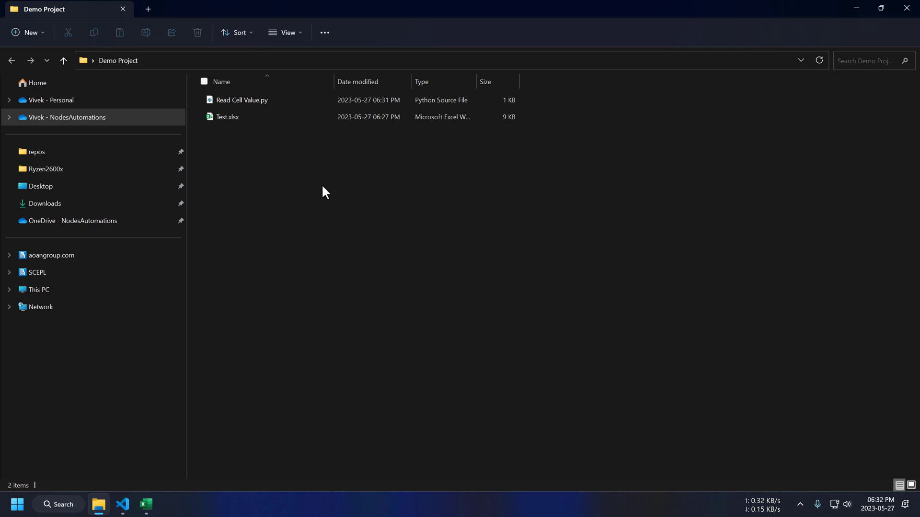
click(241, 100)
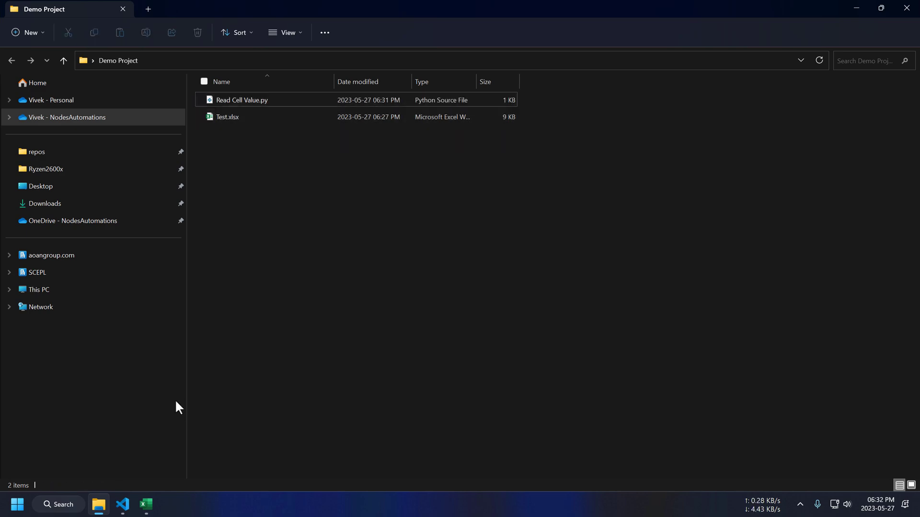
click(121, 505)
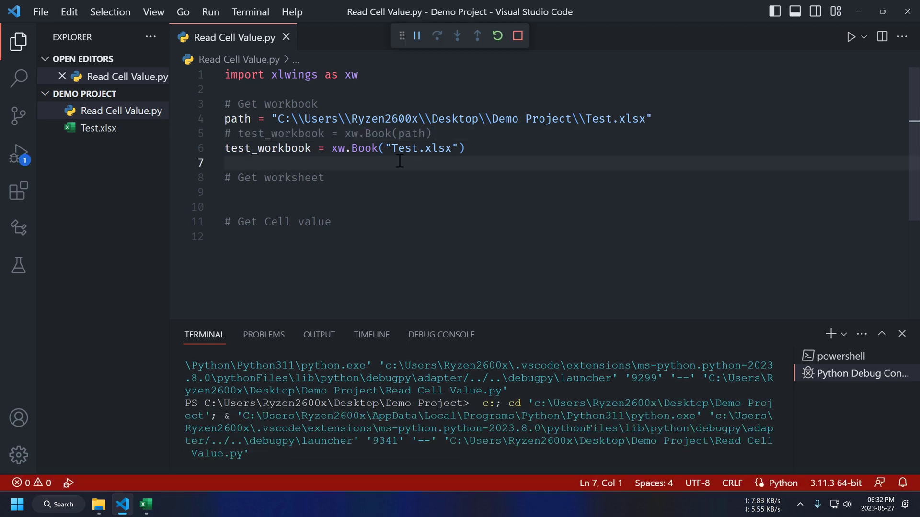
Add test_workbook = xw.books.active and comment out the path and earlier xw.Book lines.
click(516, 36)
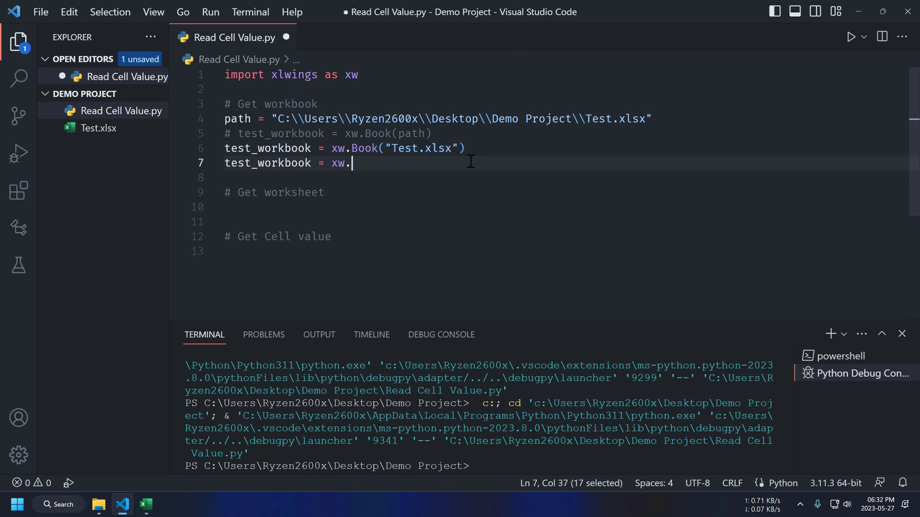
text(bo)
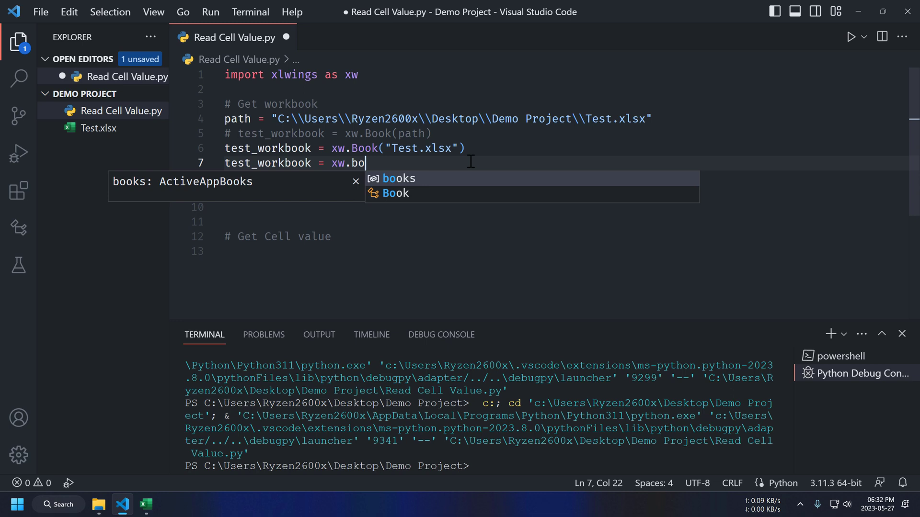
text(oks.active)
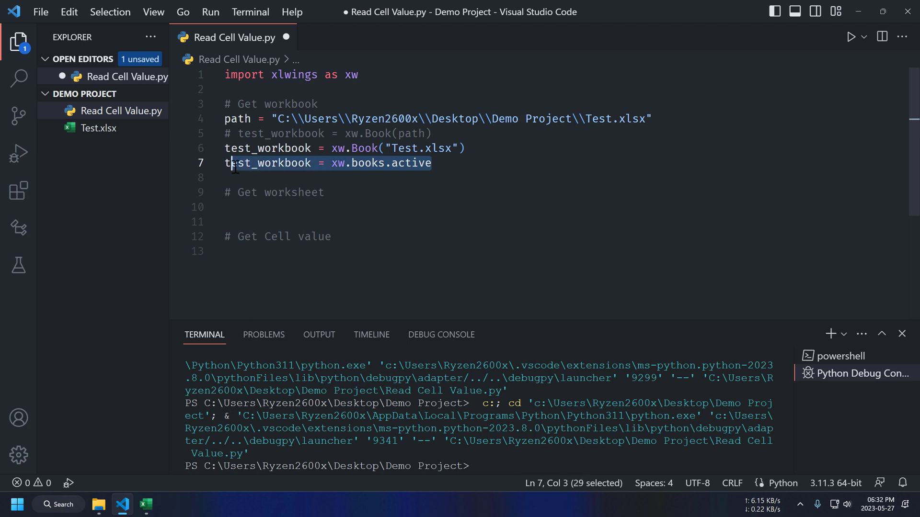
click(466, 148)
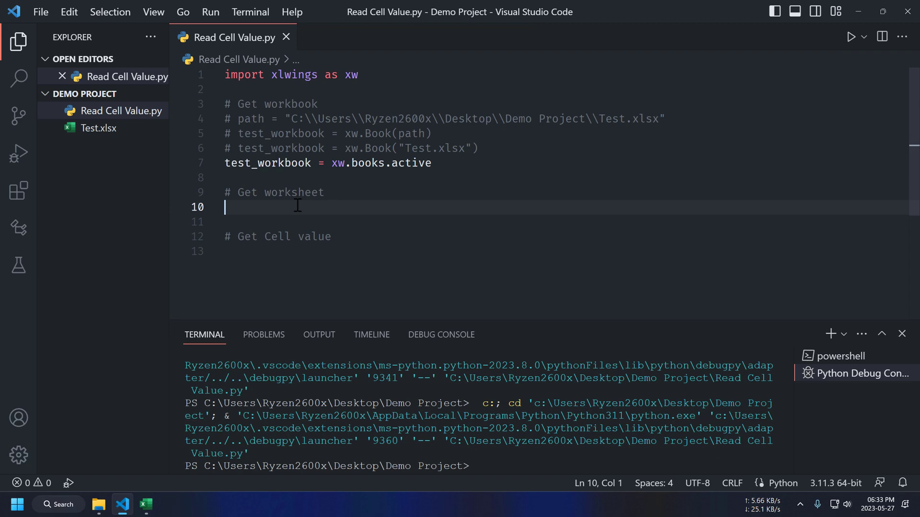
mouse_move(321, 207)
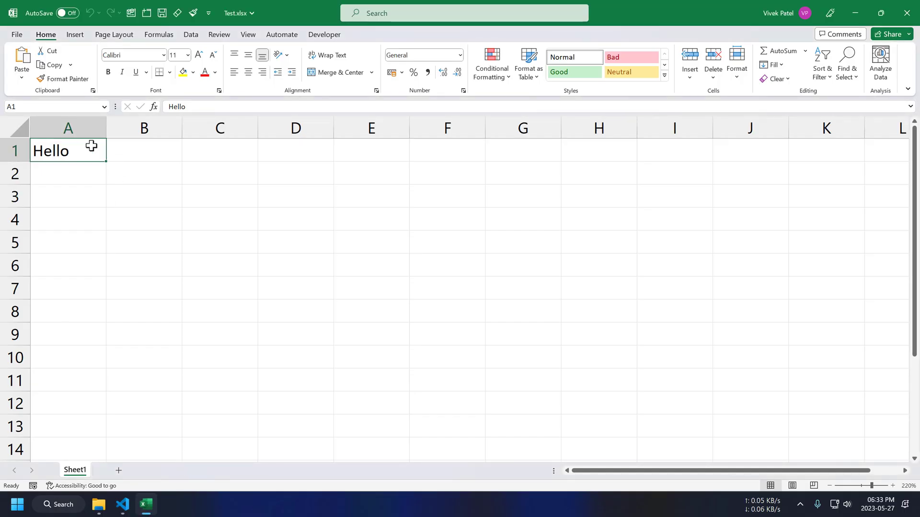
Start renaming the Sheet1 worksheet of Test.xlsx in Excel.
right_click(73, 469)
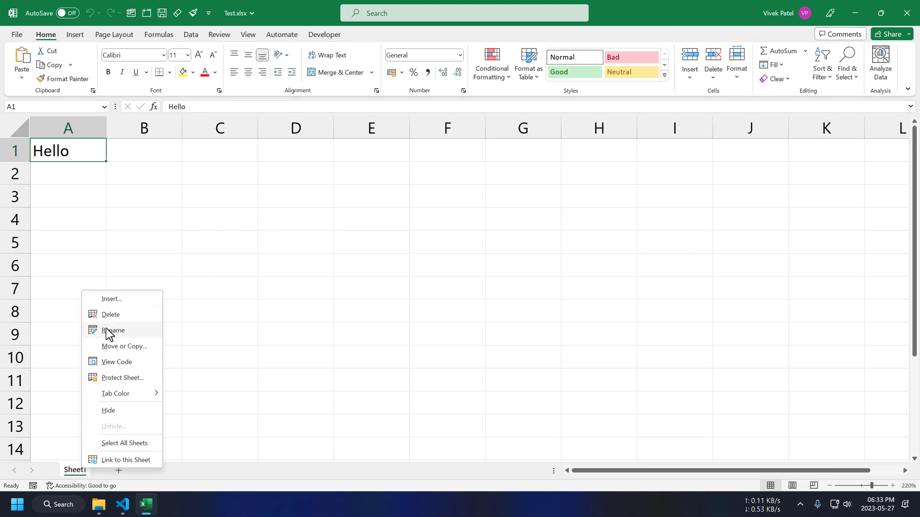
click(113, 331)
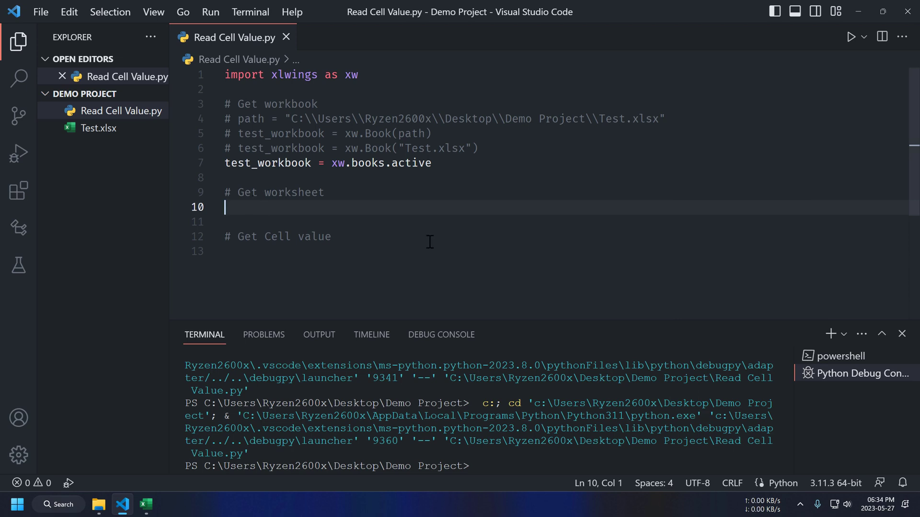
Assign main_worksheet = test_workbook.sheets["Main"] and read value = main_worksheet["A1"].value.
text(main)
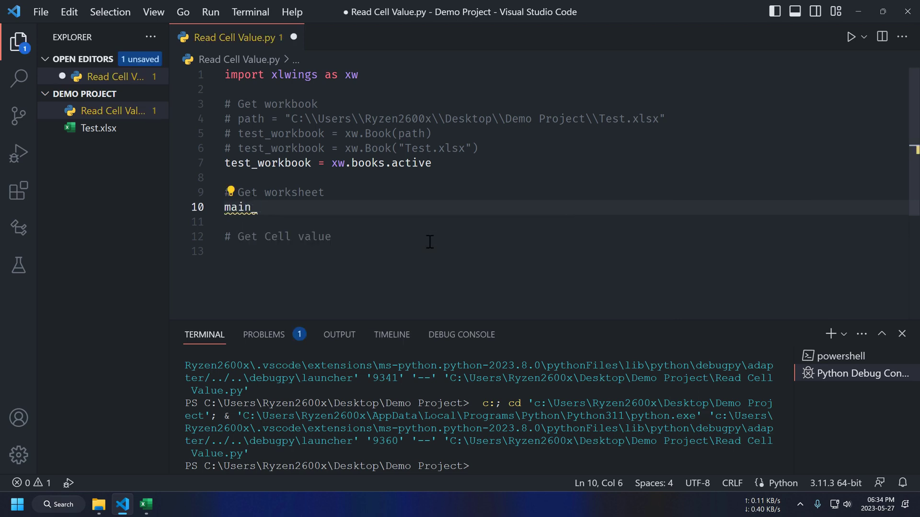
text(_worksheet=)
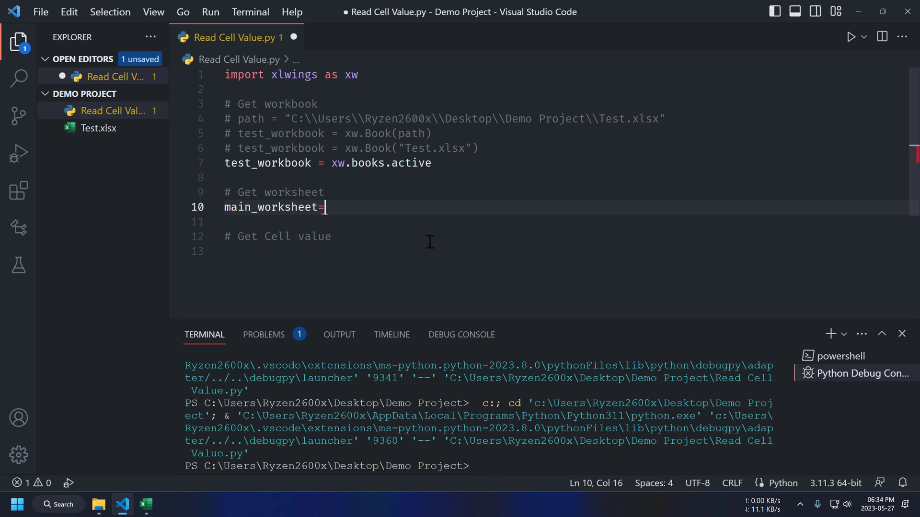
text(test_workbook.sheets["Main)
click(562, 251)
text(v)
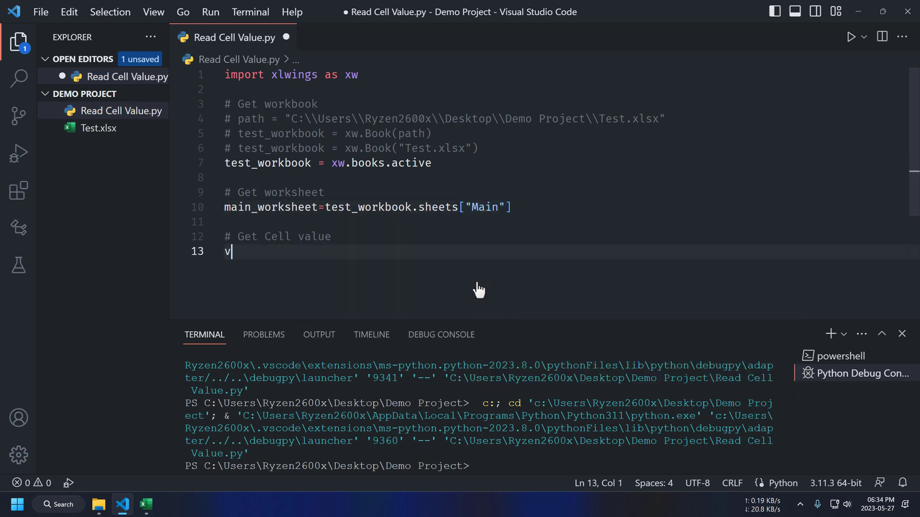
text(alue=)
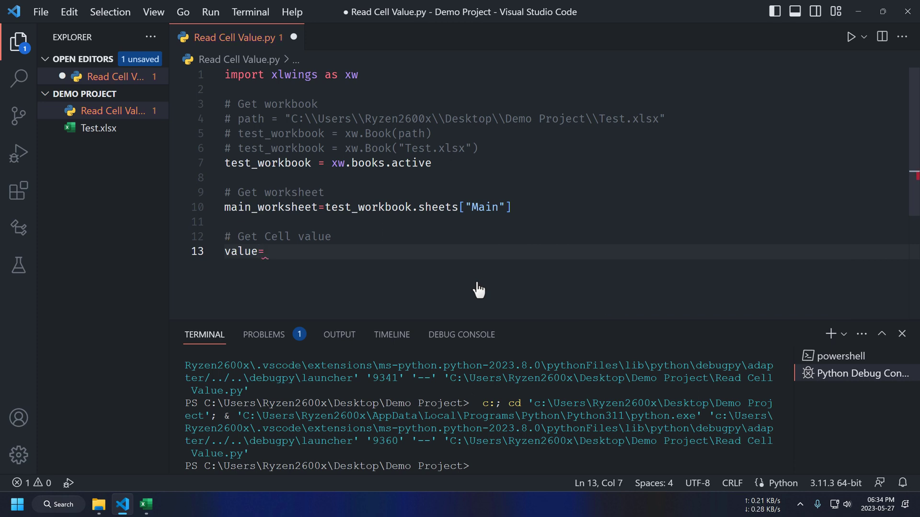
text(main_worksheet)
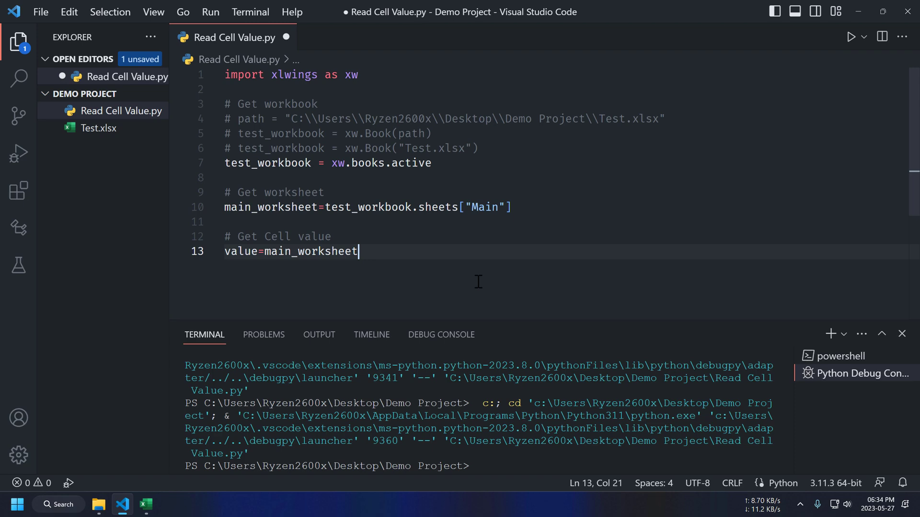
text(["A1"].va)
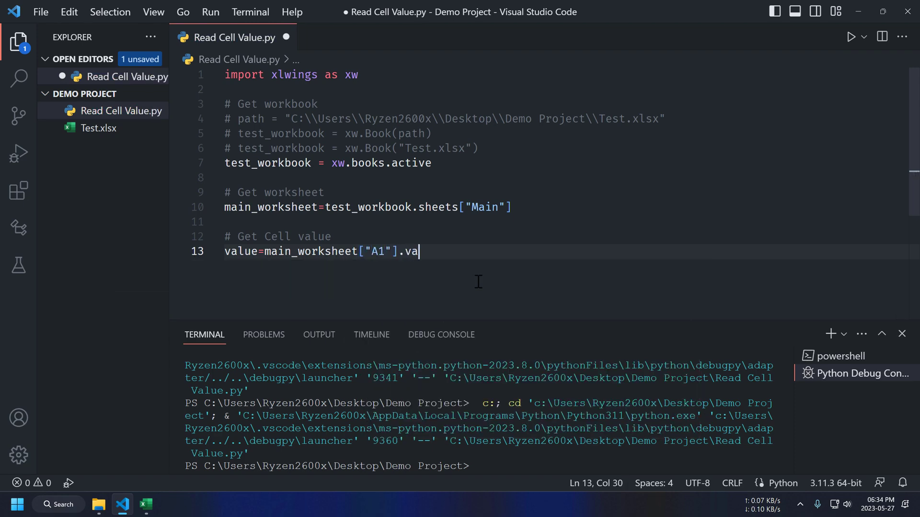
text(lue)
text(main_worksheet:)
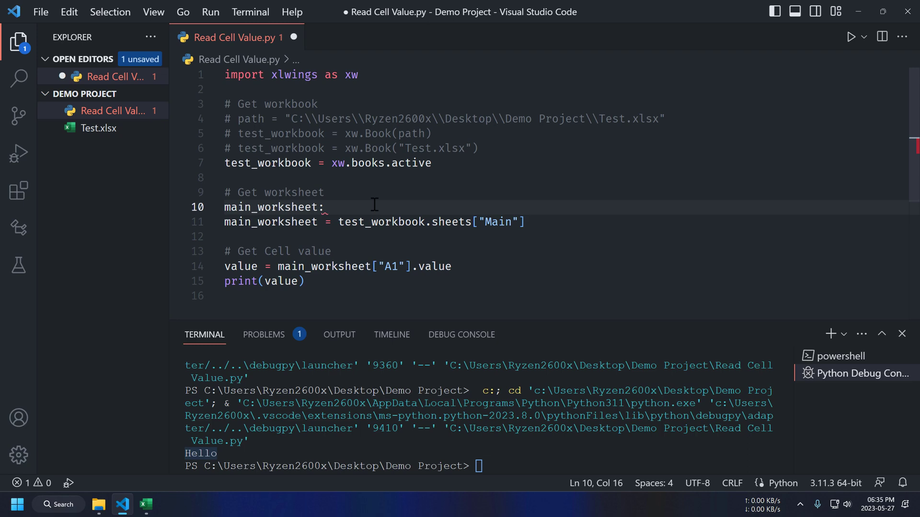
Add xw.Book and xw.Sheet type hints to the workbook and worksheet variables.
text(xw.sheet)
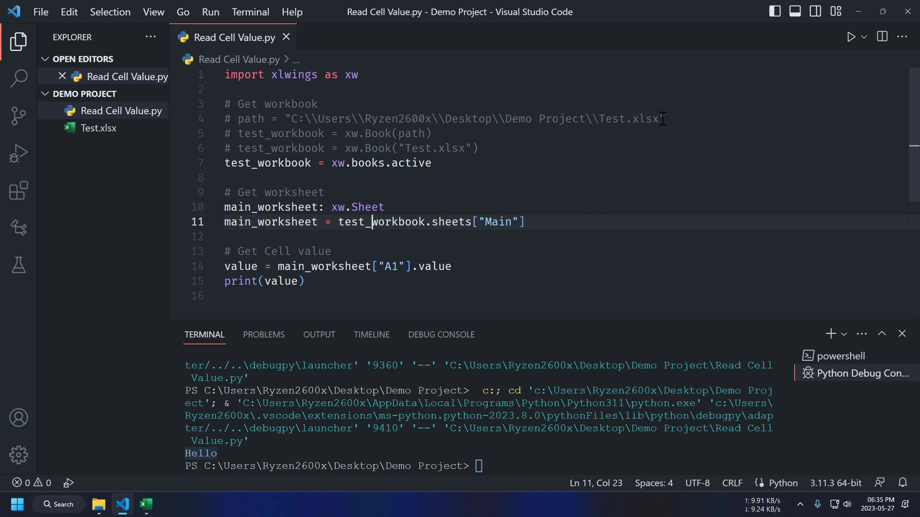
click(663, 119)
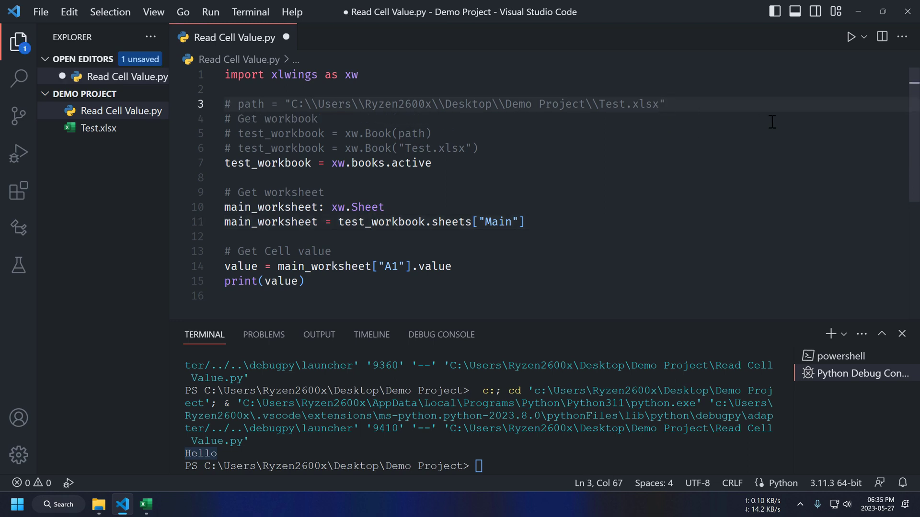
text(test_workbook: xw.Book)
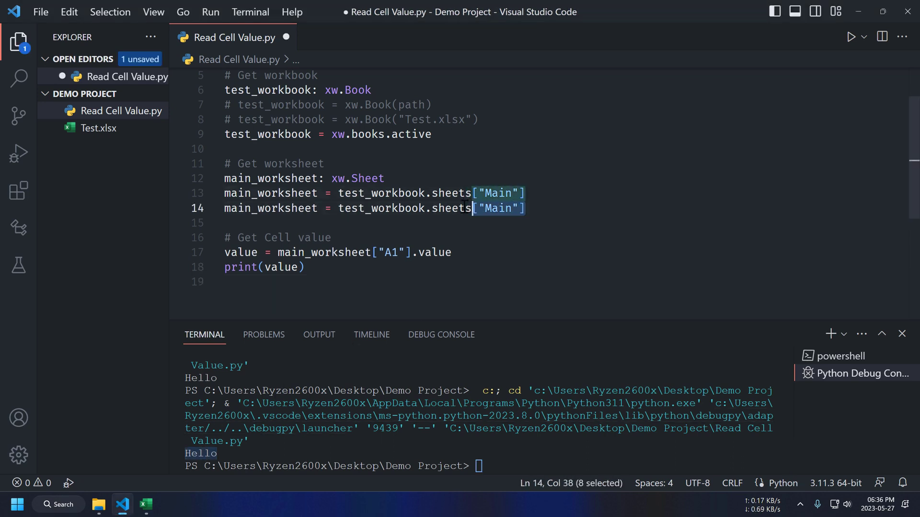
Add a sheets.active alternative line and comment it out with Ctrl+/, then rerun.
text(.active)
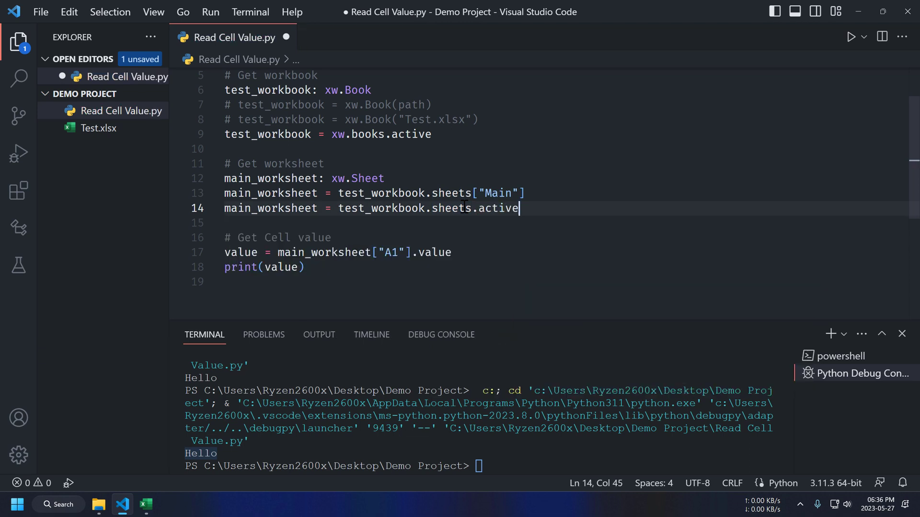
key(ctrl+/)
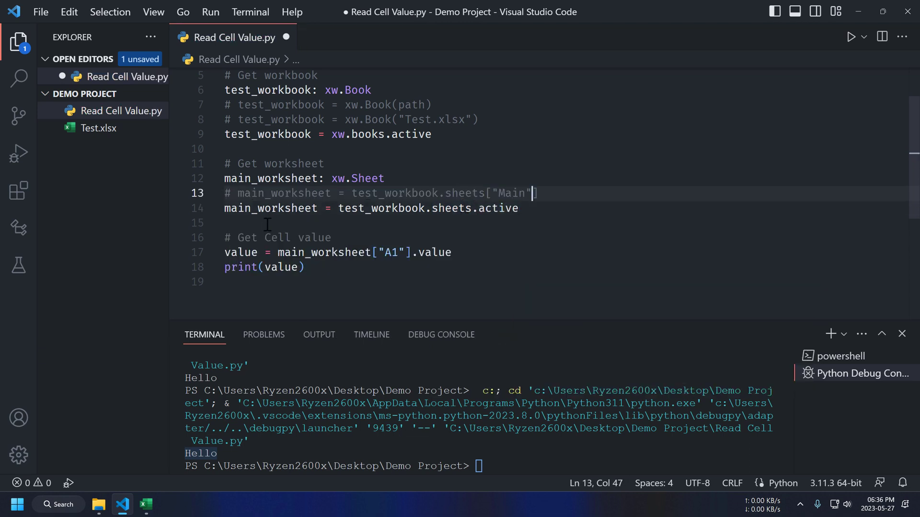
click(852, 37)
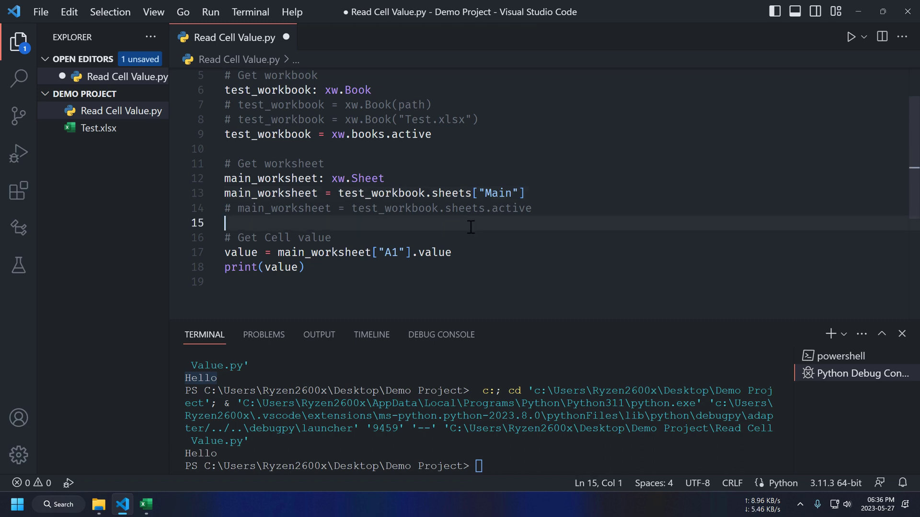
Add 'Get cell value' comments for address, index and name reads, and read main_worksheet[0,0].value.
text(using address)
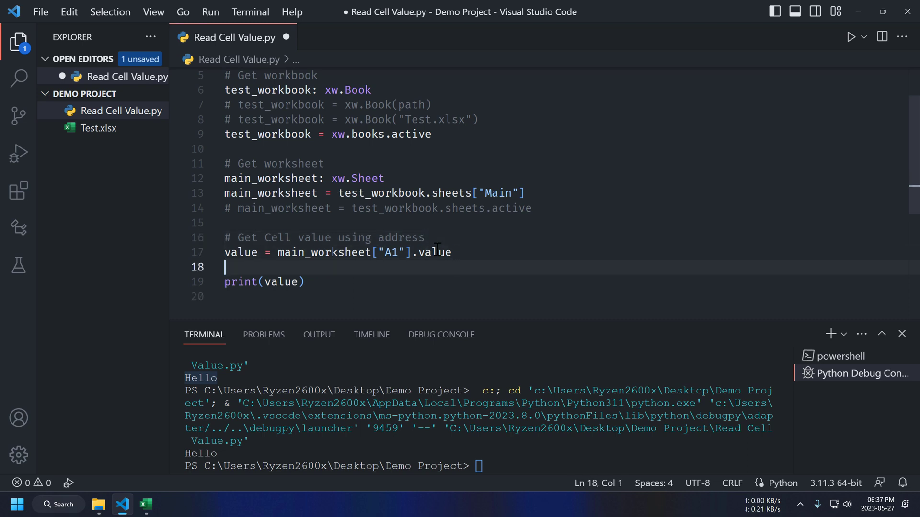
text(# Get cell value using index)
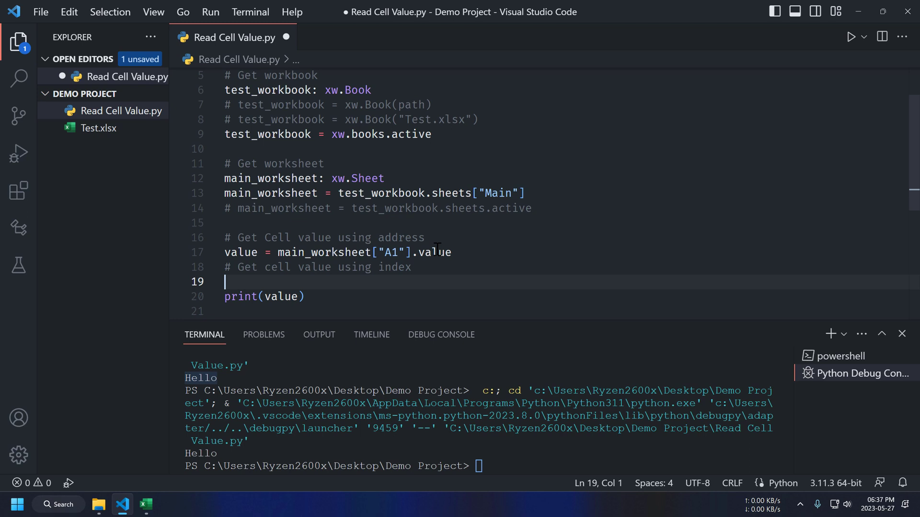
text(# Get cell value usign name)
text(value = main_worksheet[""].value)
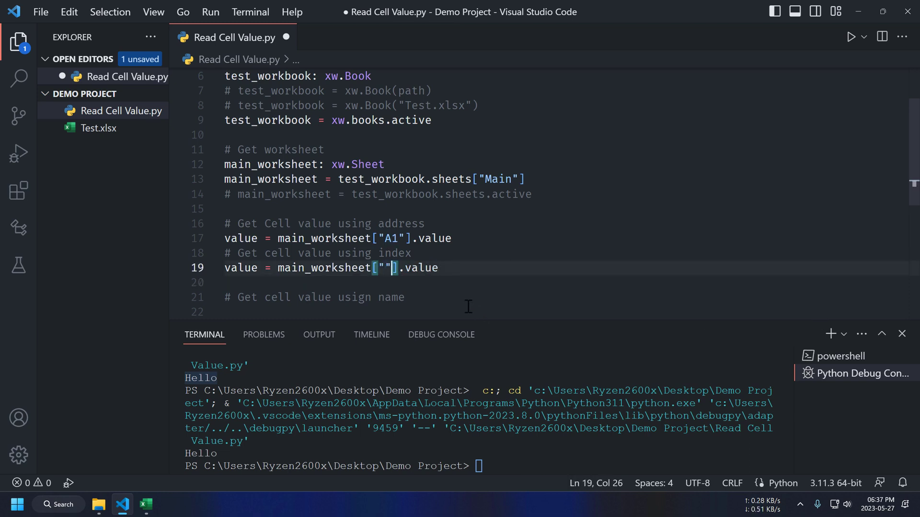
key(BackSpace)
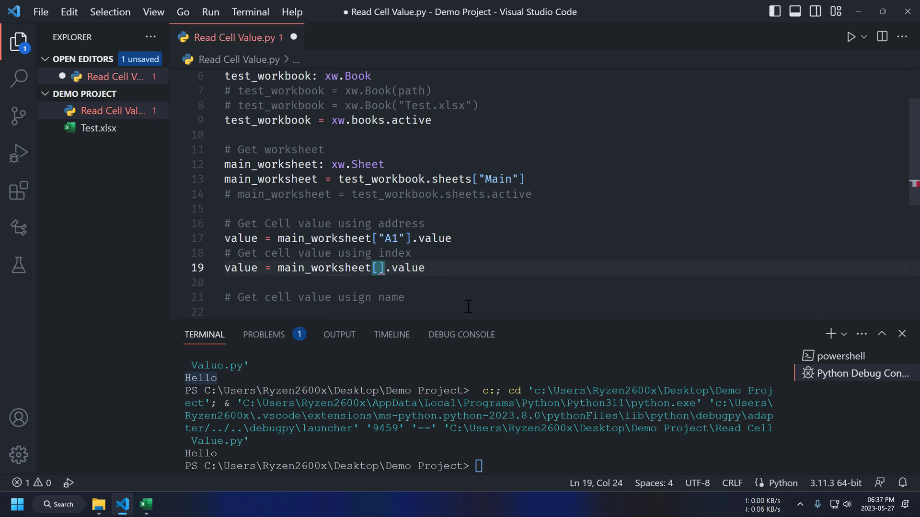
text(0,0)
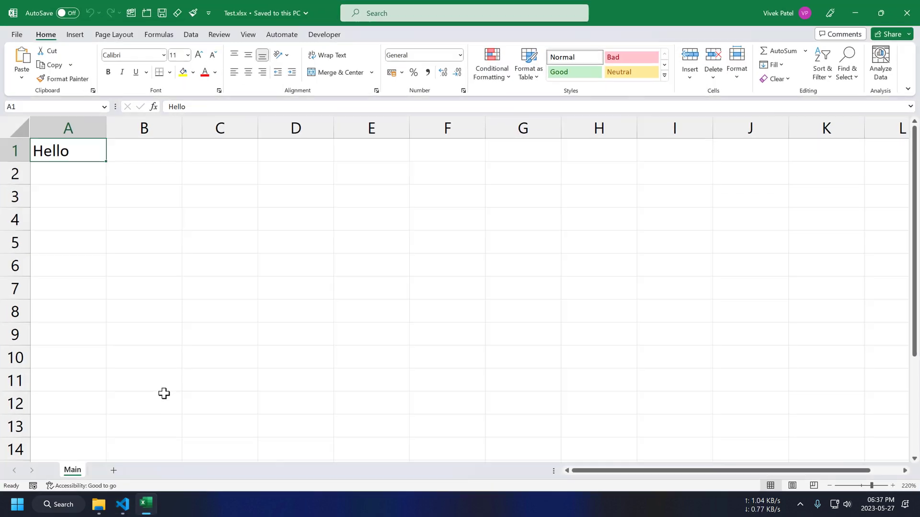
mouse_move(78, 147)
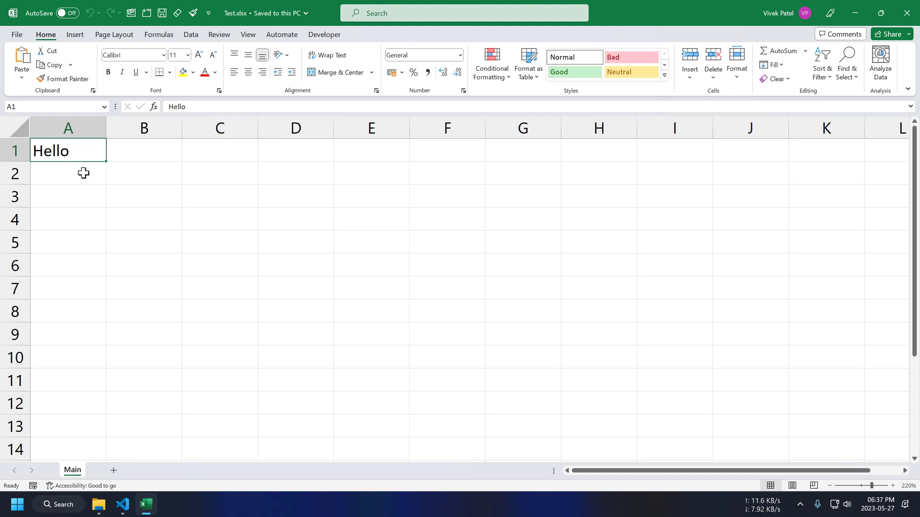
click(67, 241)
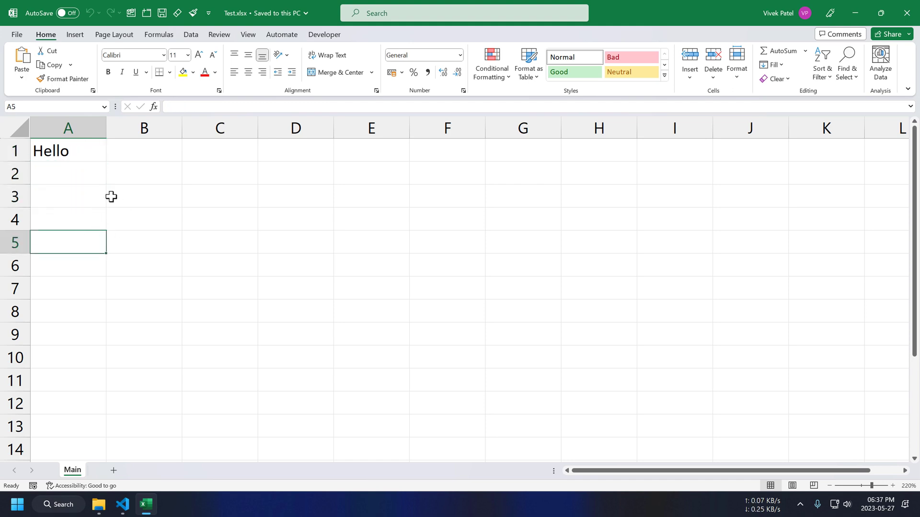
mouse_move(143, 176)
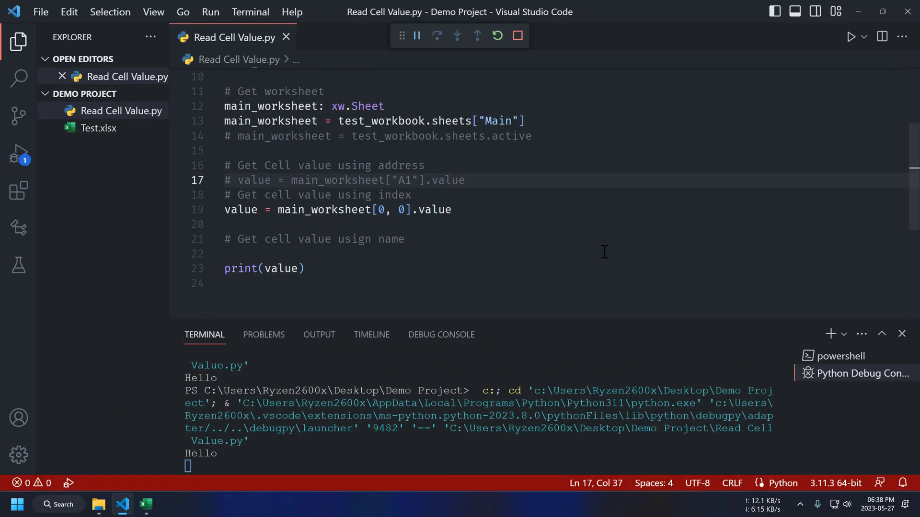
click(144, 505)
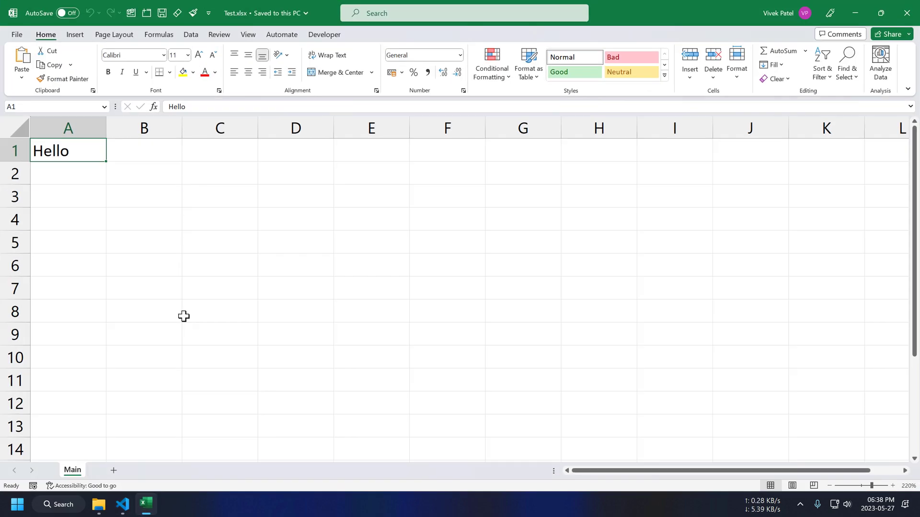
Enter ConcreteGrade in A3 and 30 in B3.
text(ConcreteGrade)
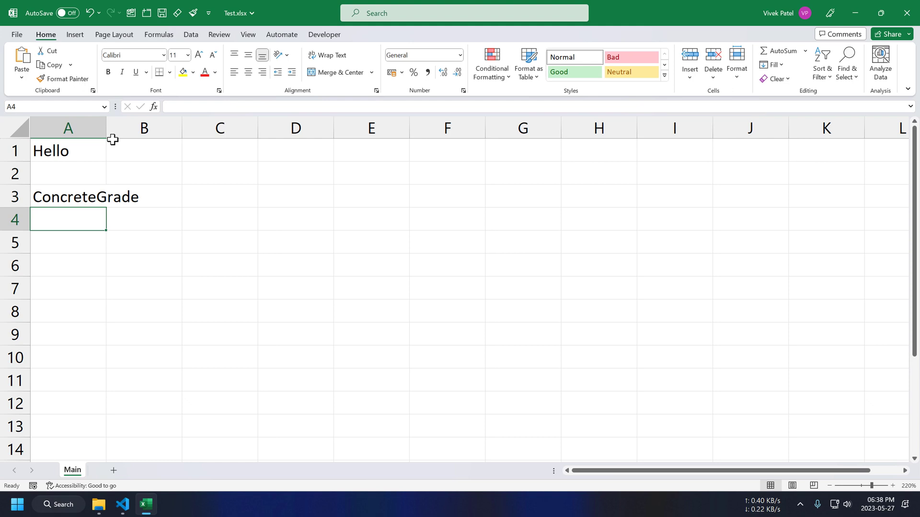
click(185, 196)
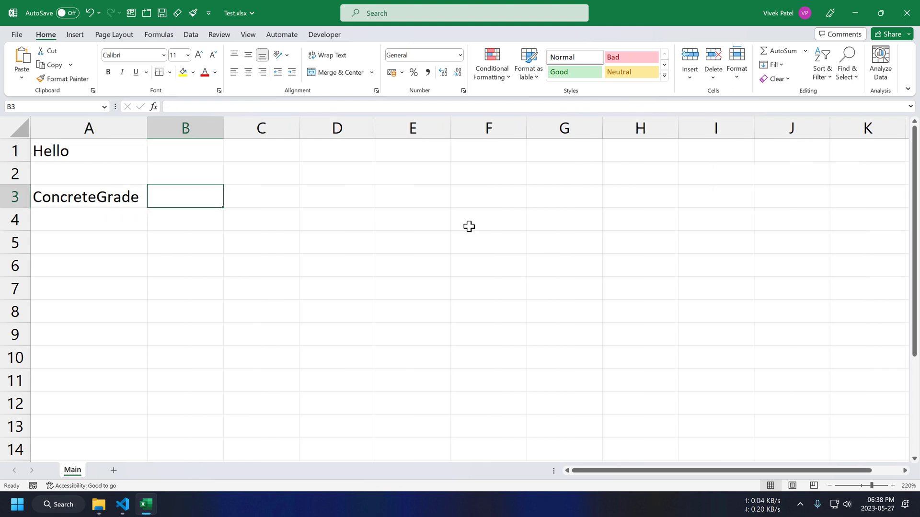
text(30)
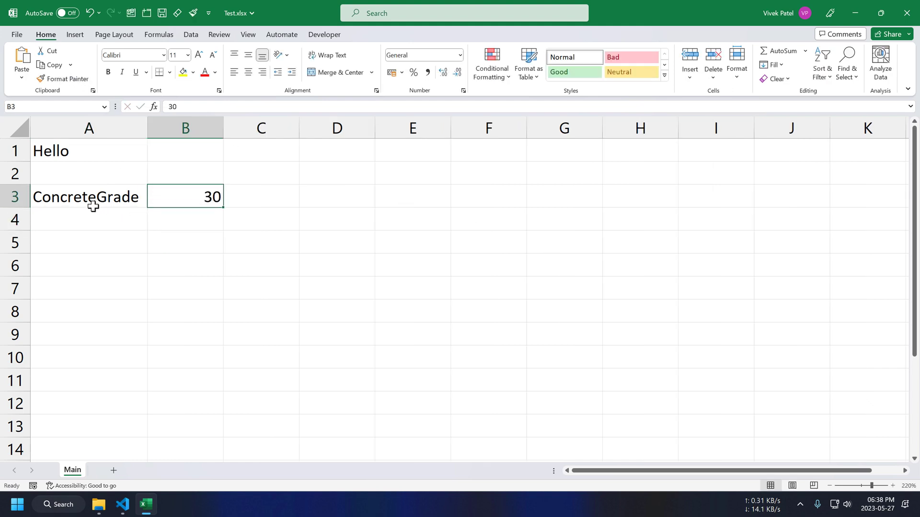
Name B3 ConcreteGrade via Formulas > Define Name, and change A1 to Hello Everyone.
click(158, 35)
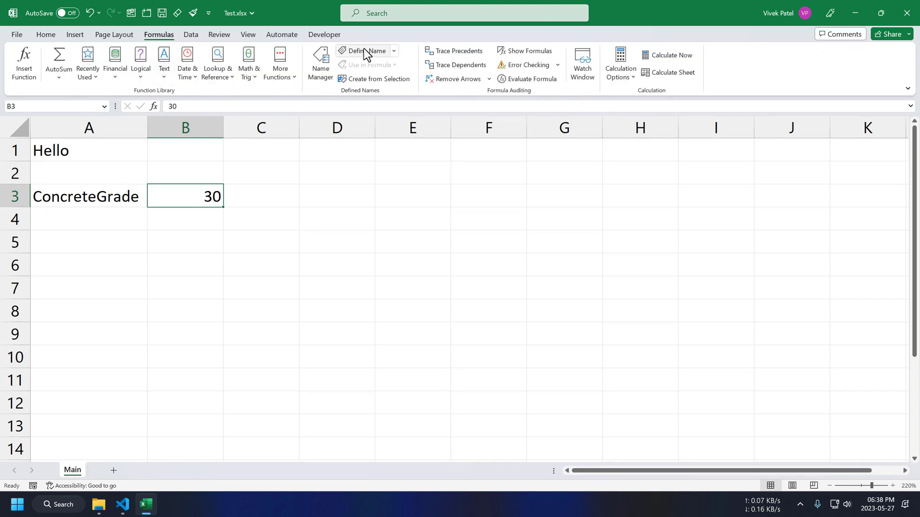
click(363, 51)
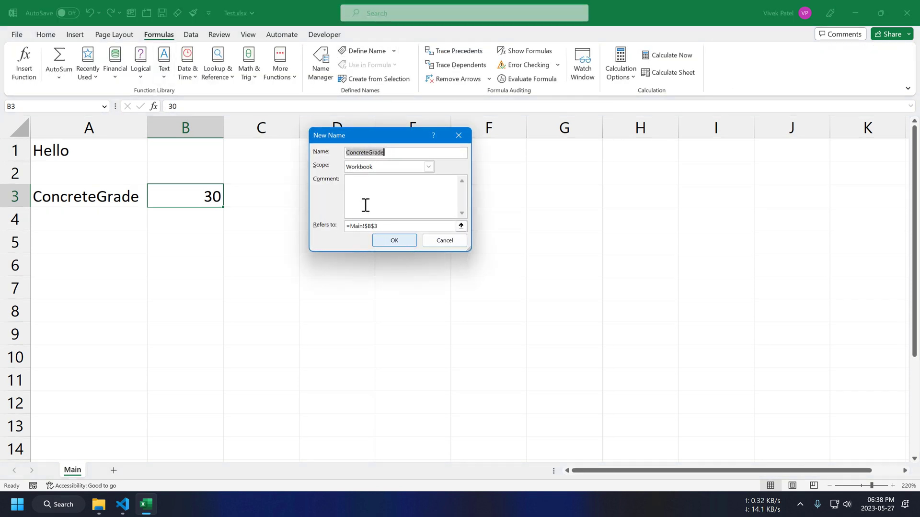
click(394, 240)
text( Every)
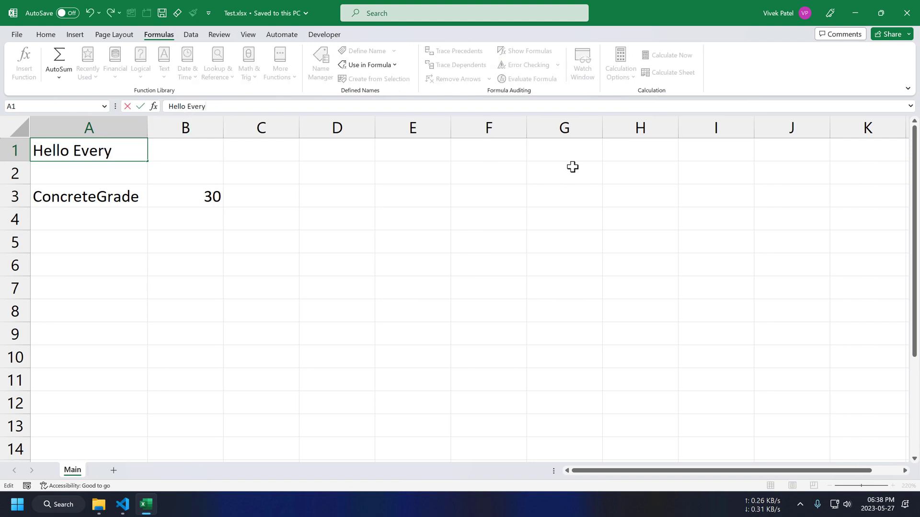
text(one)
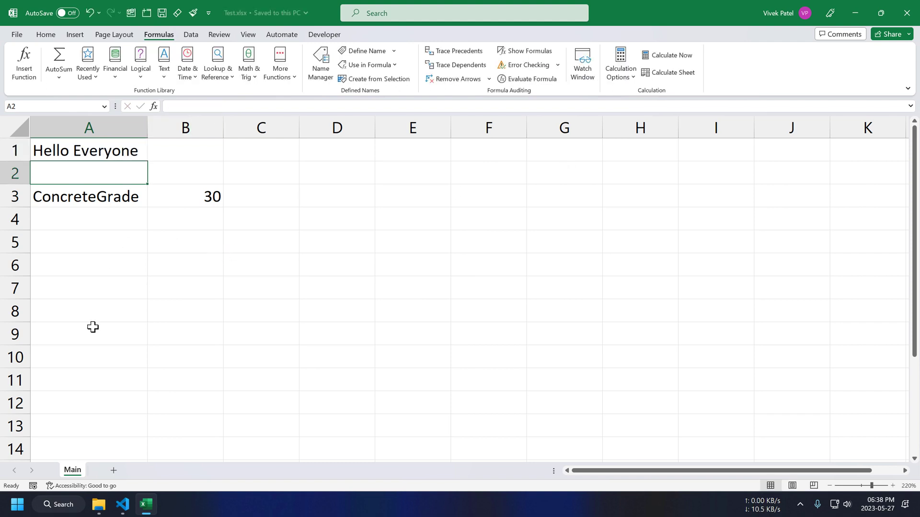
click(122, 509)
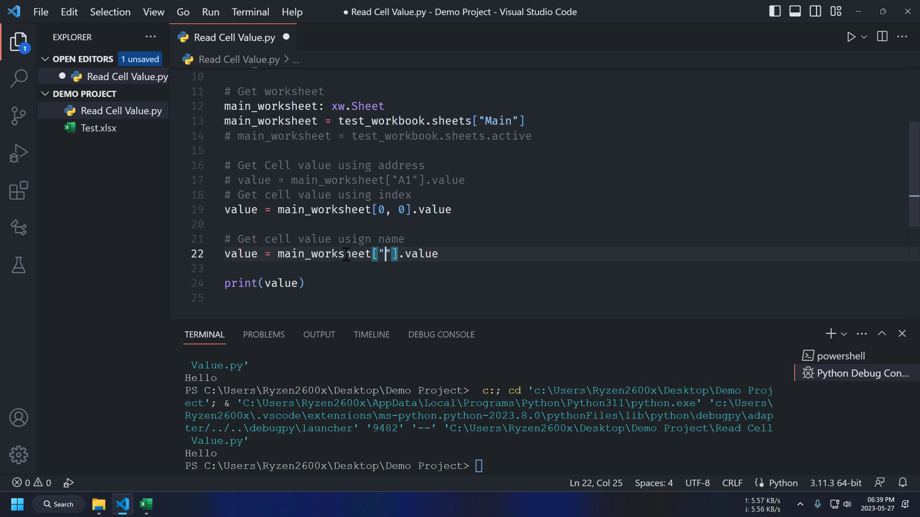
Read main_worksheet["ConcreteGrade"].value and print the index-based value before it.
text(ConcreteGrade)
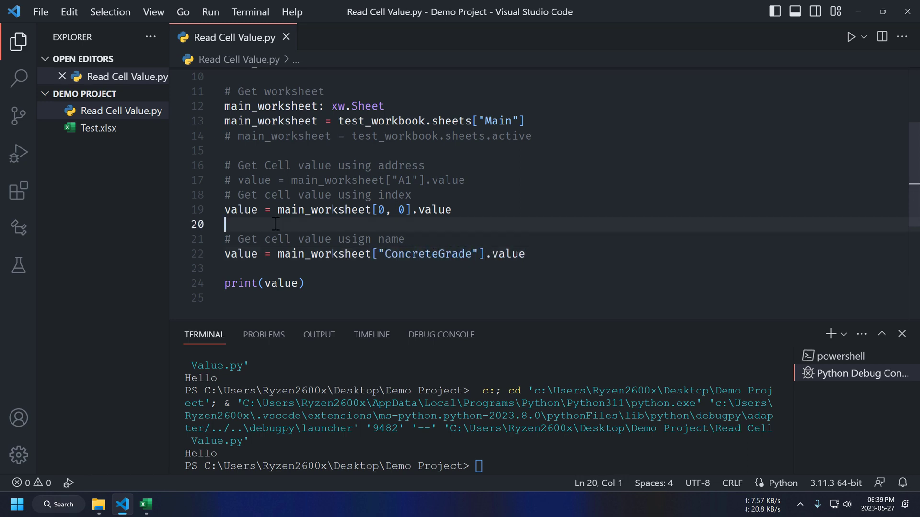
text(print(value))
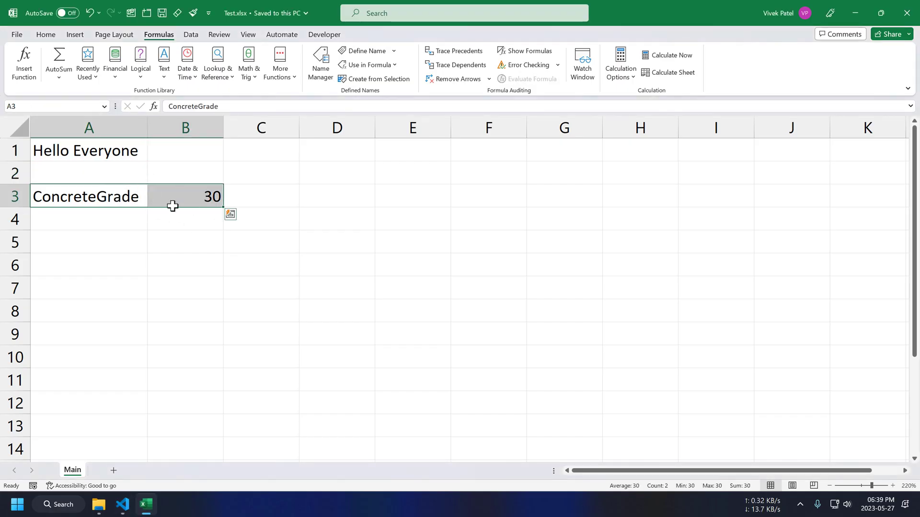
Move A3:B3 to E7 and rerun the script, still printing Hello Everyone and 30.0.
drag(172, 196, 494, 287)
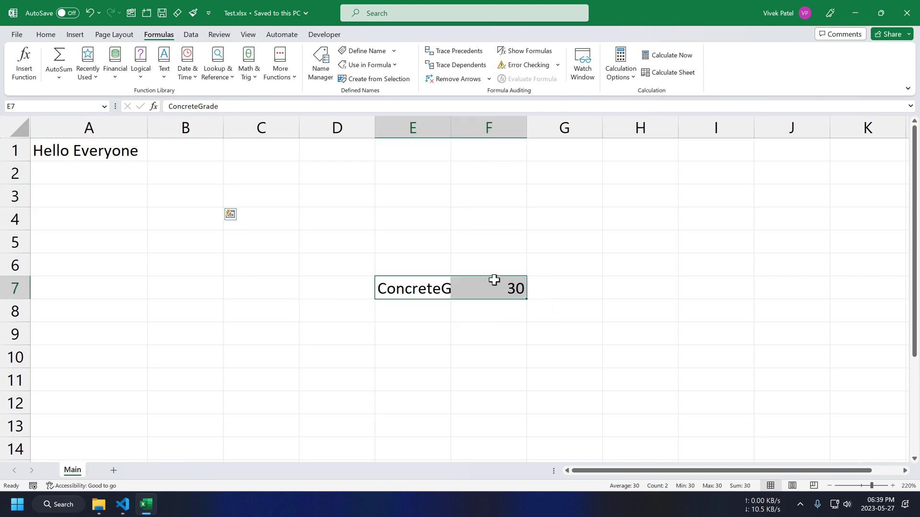
click(412, 356)
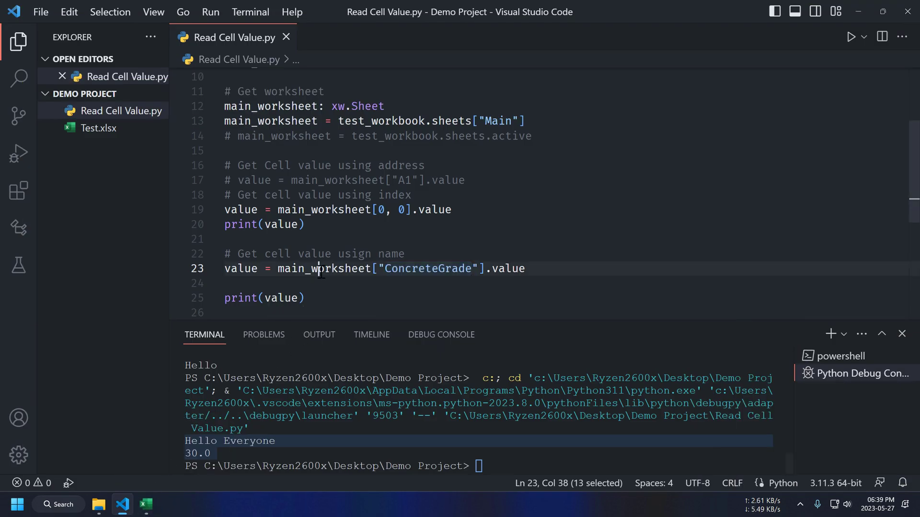
click(850, 37)
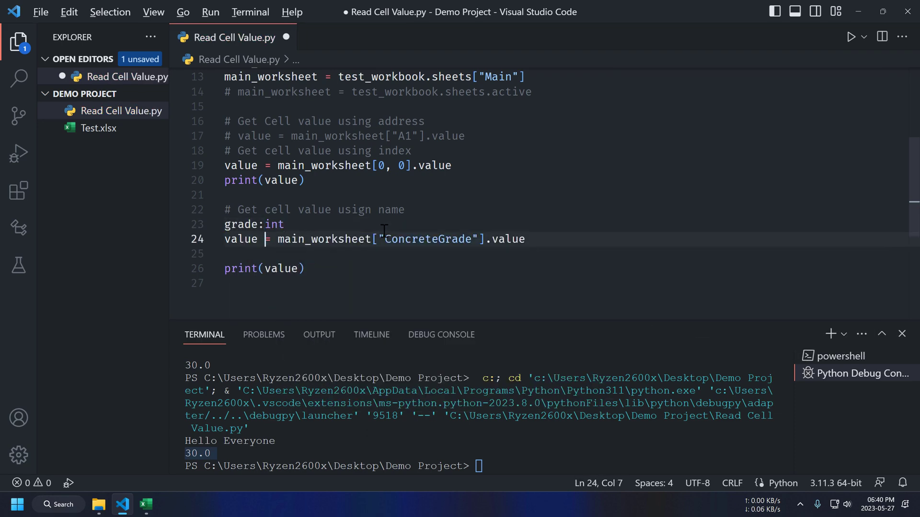
Store the named cell in grade: int = int(main_worksheet["ConcreteGrade"].value).
text(grade:)
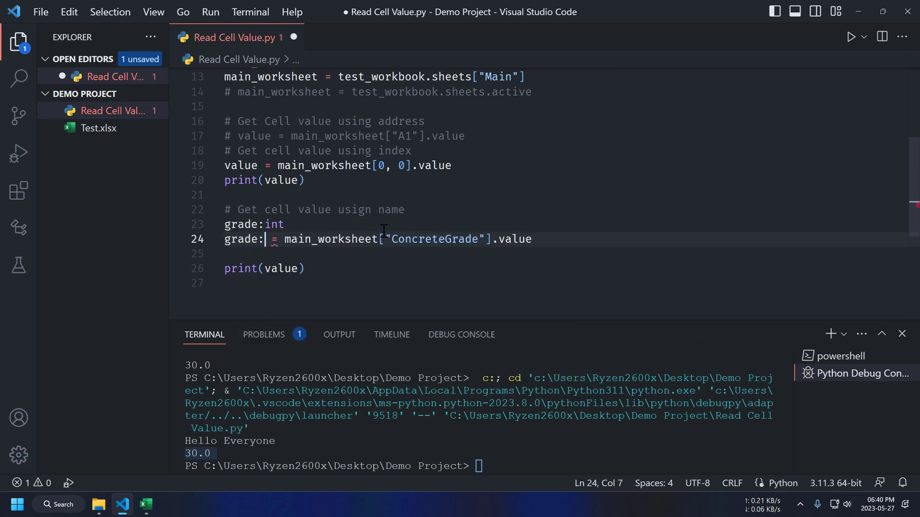
key(ctrl+s)
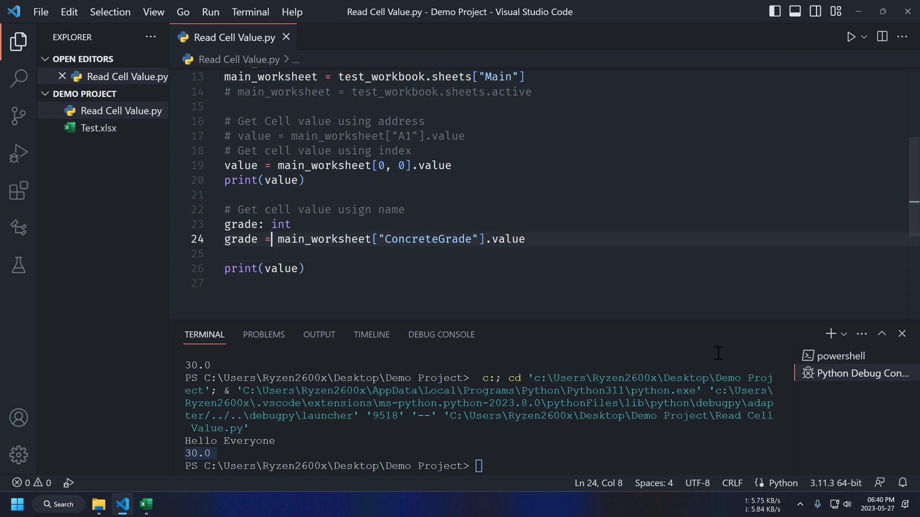
text(int()
text(Beam)
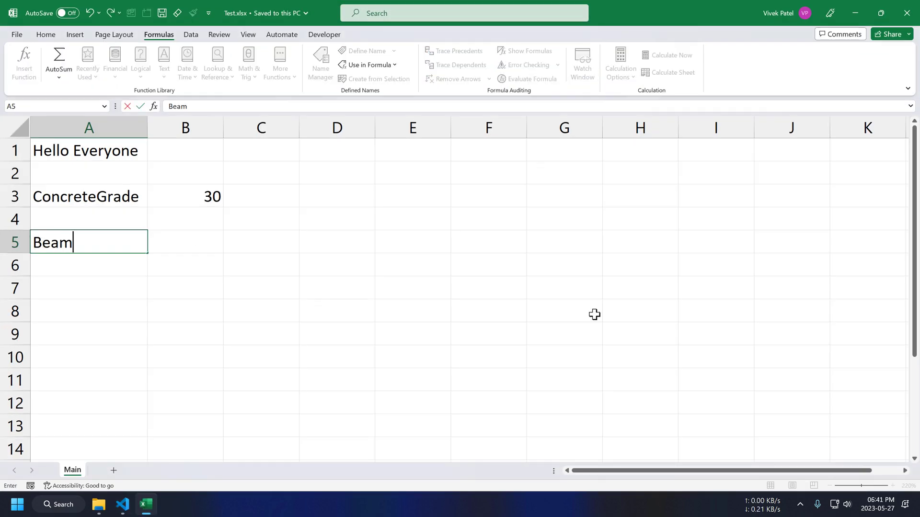
Fill A5:C8 with Beam, Length, Depth headers and rows B1 3 0.3 to B3 5 0.5.
text(Length)
click(260, 311)
text(0.5)
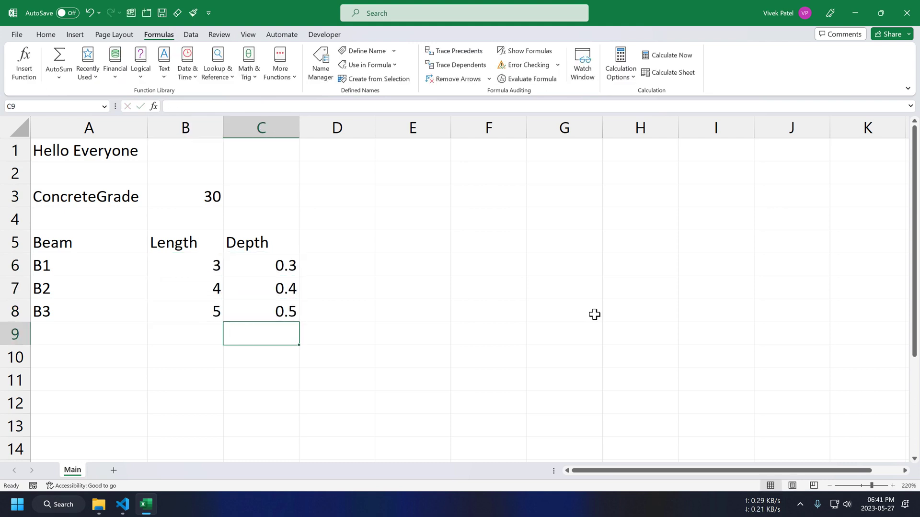
click(122, 505)
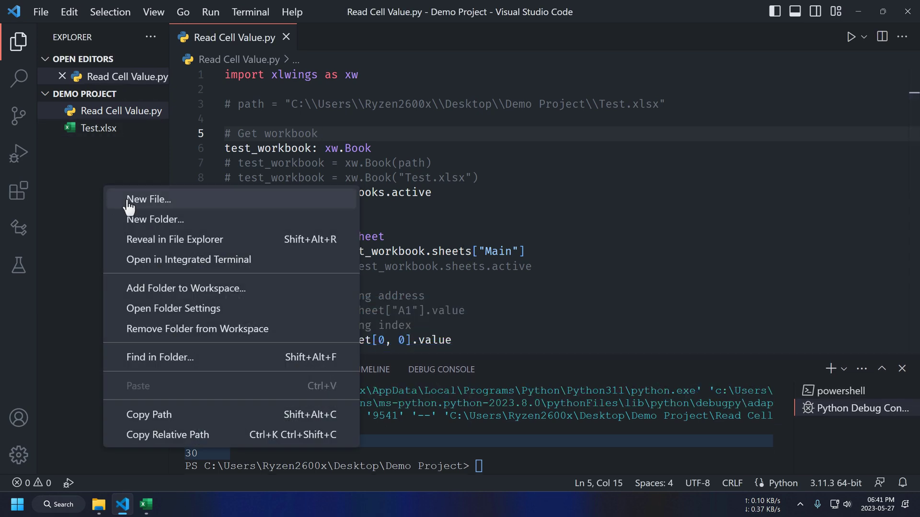
Create Read Range.py with the workbook setup and a '# Get Range' comment.
click(147, 199)
text(Read Range.py)
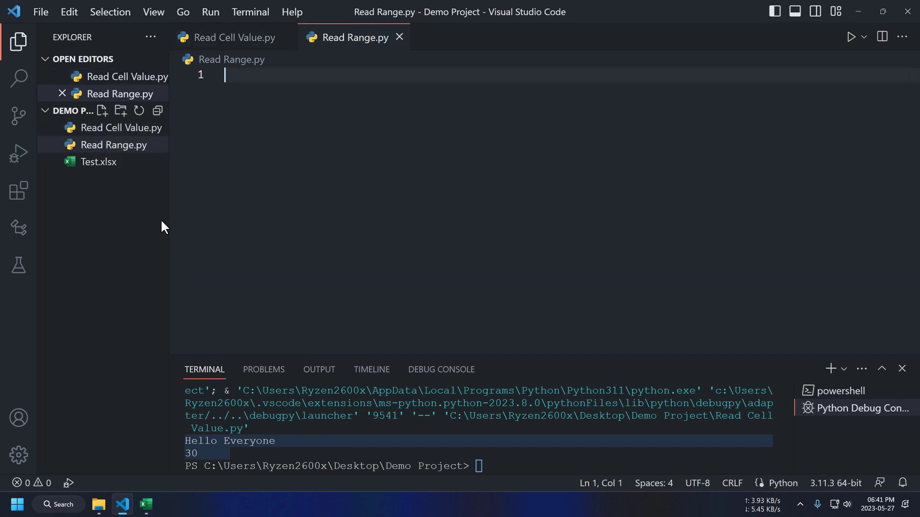
click(231, 37)
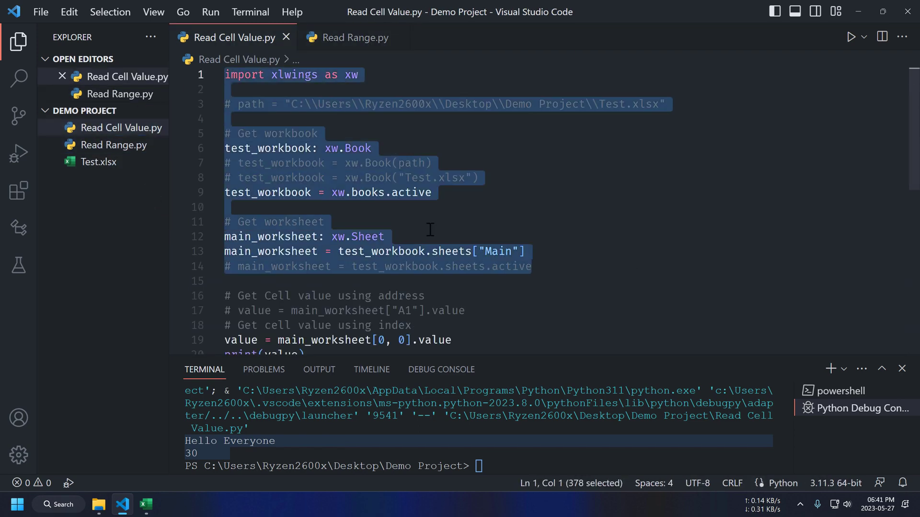
click(354, 37)
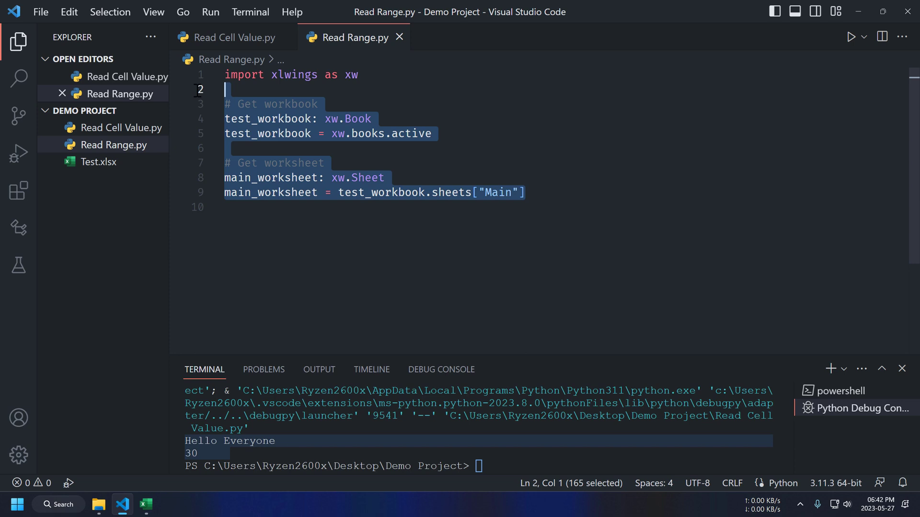
text(# Get Range)
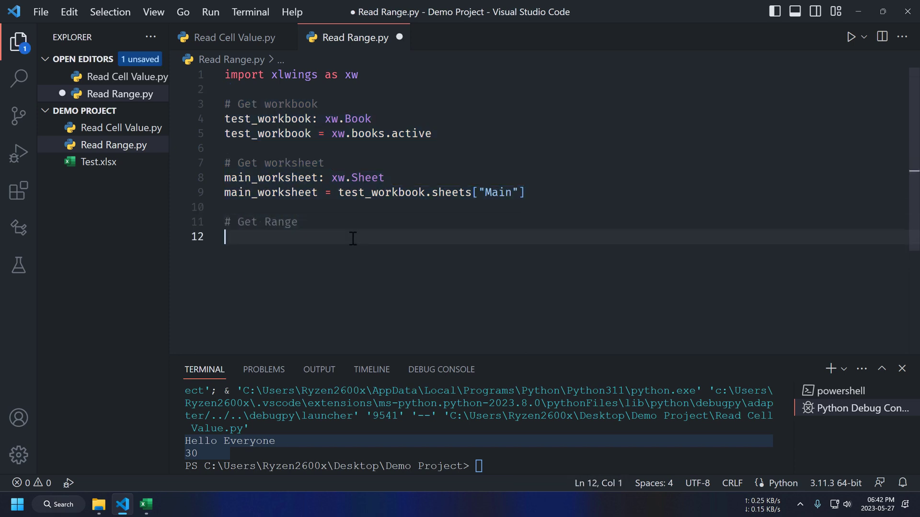
Assign data_range = main_worksheet["A5:C8"], checking the table range in Excel.
text(data_r)
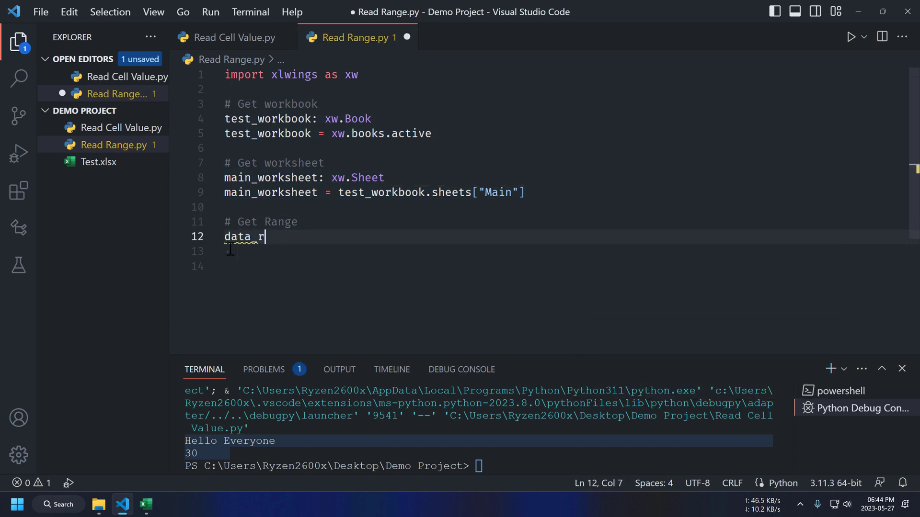
text(ange=main_worksheet)
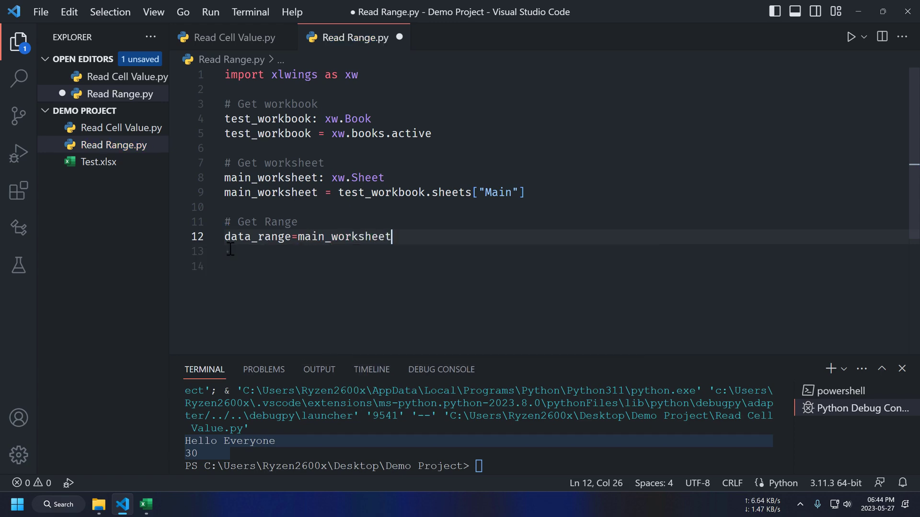
text([""])
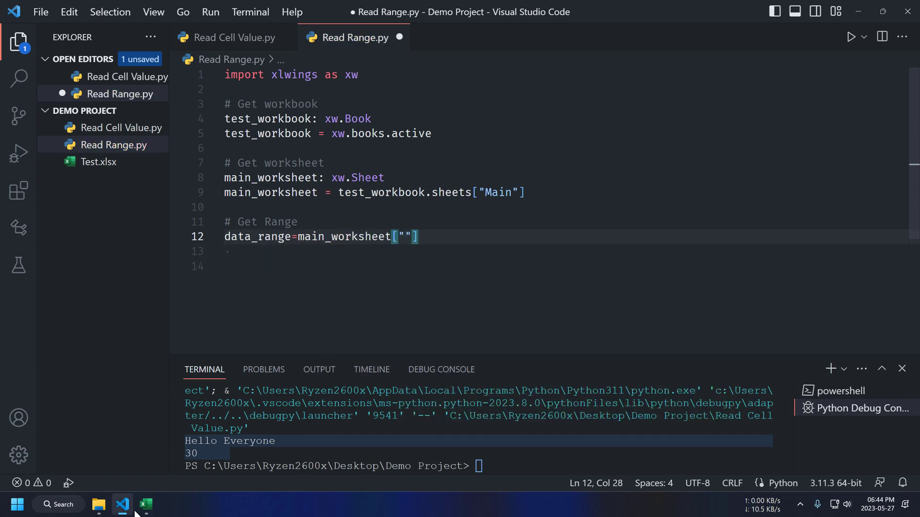
click(144, 508)
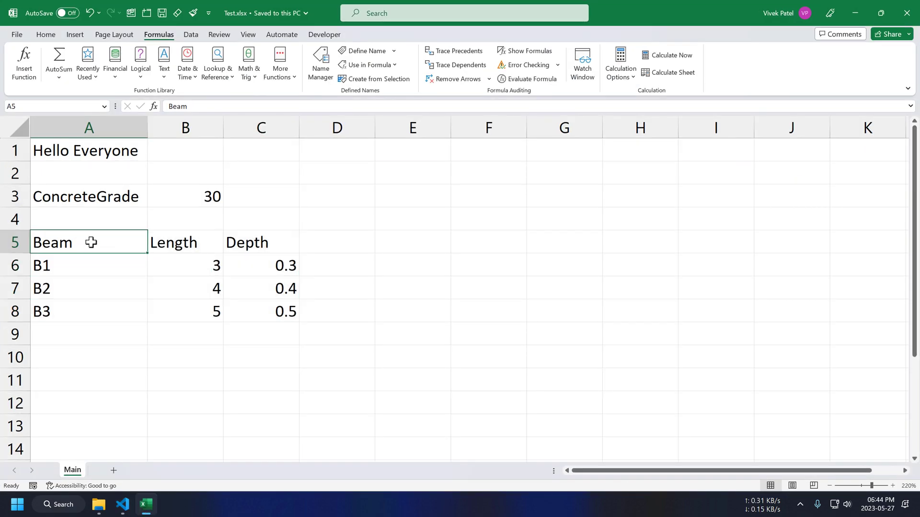
click(261, 310)
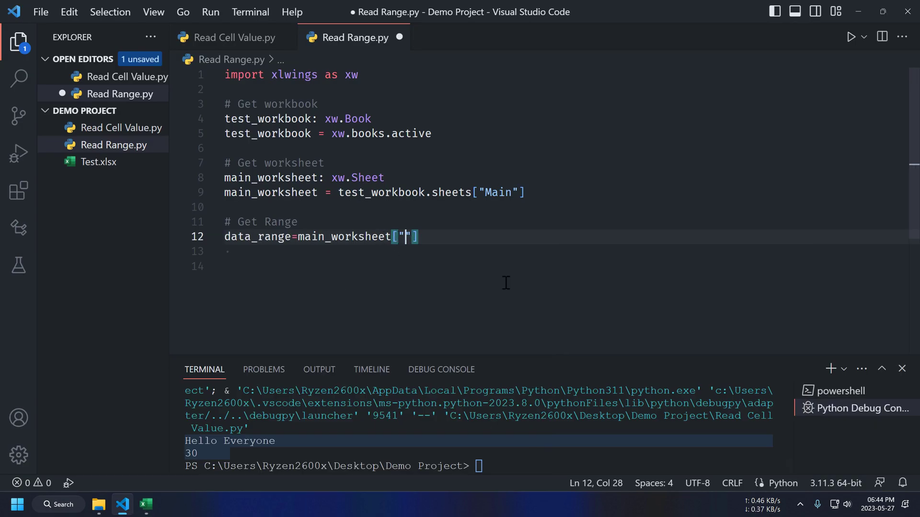
text(A5:C8)
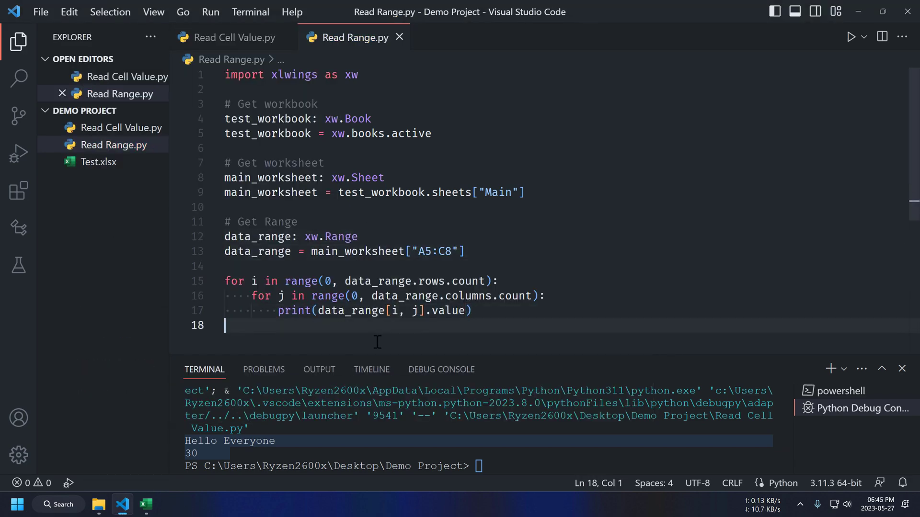
mouse_move(372, 369)
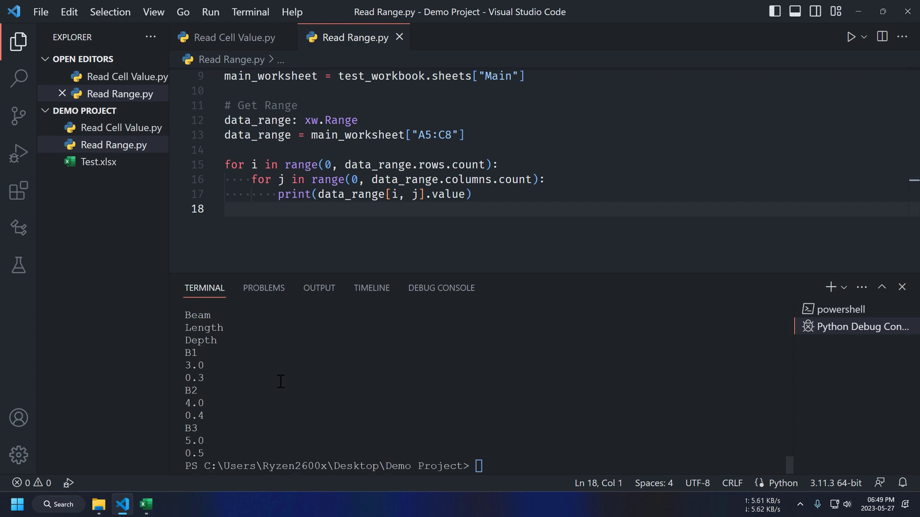
Switch to the Excel workbook after the A5:C8 values print in the terminal.
click(144, 505)
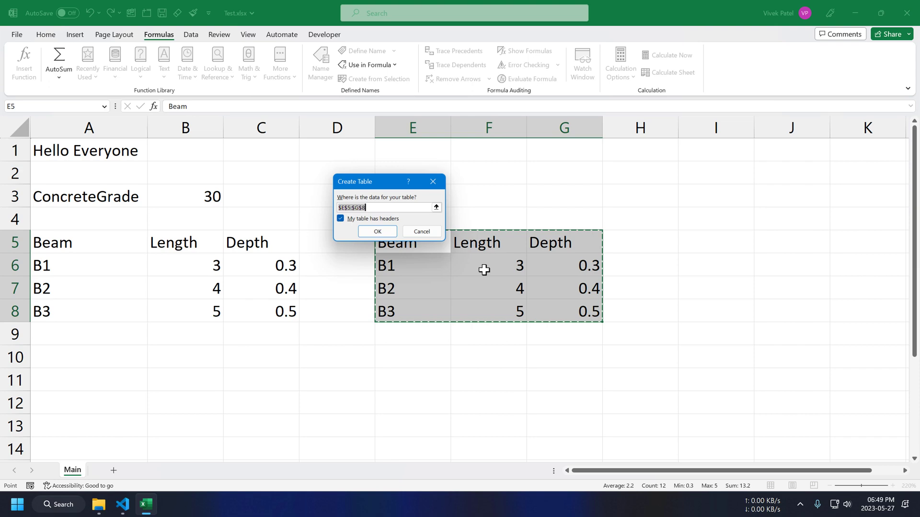
Turn E5:G8 into a table with headers and name it BeamTable.
click(377, 231)
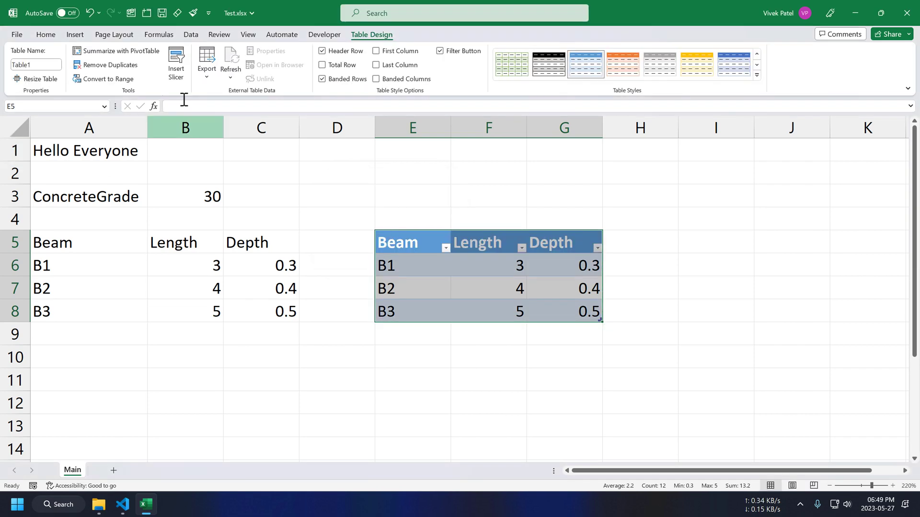
text(BeamTable)
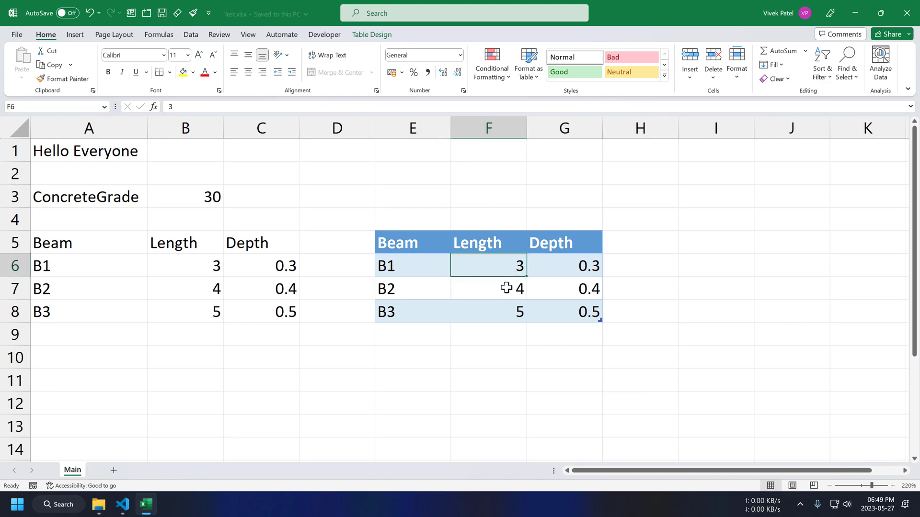
click(121, 504)
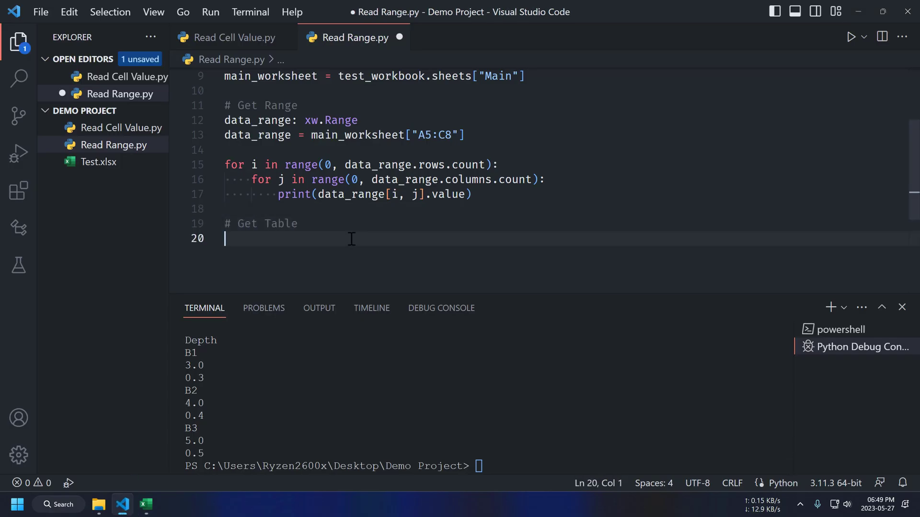
Declare beam_Table: xw.main.Table = main_worksheet.tables["BeamTable"] under the Get Table comment.
text(beam_Table:x)
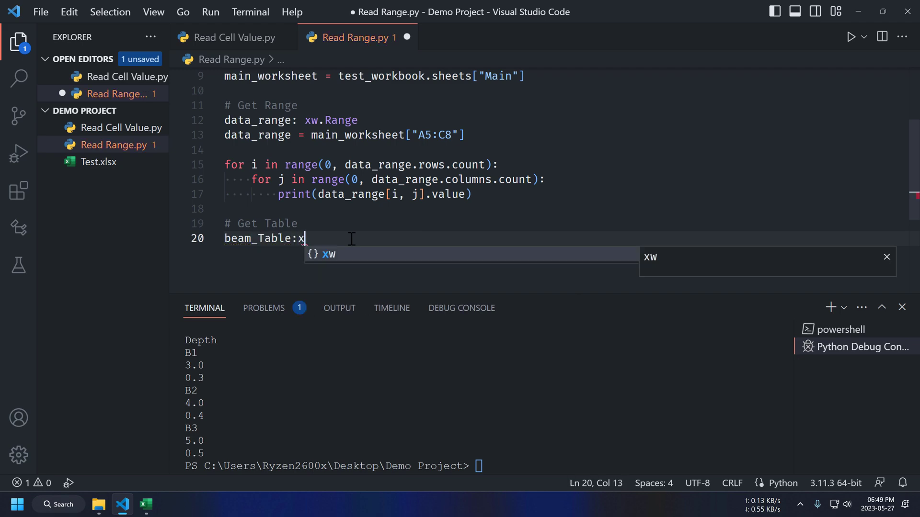
text(w.main.bea)
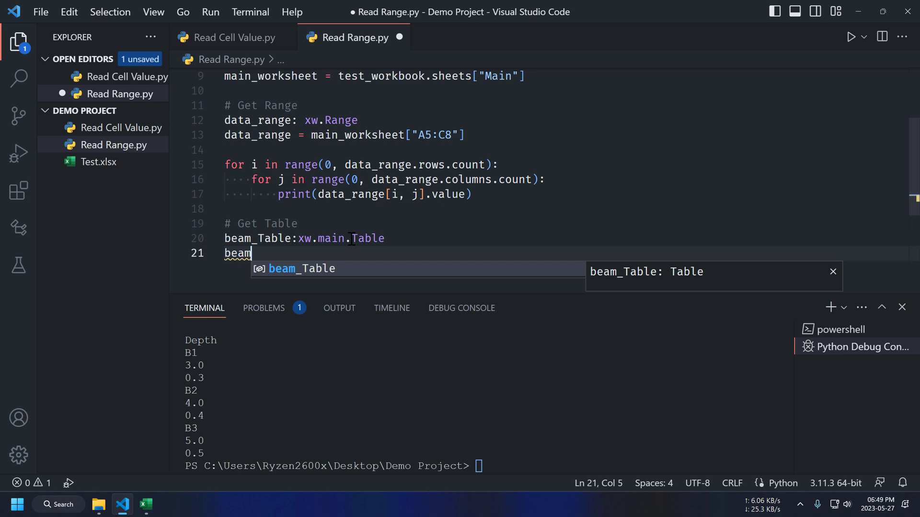
text(=main_worksheet.)
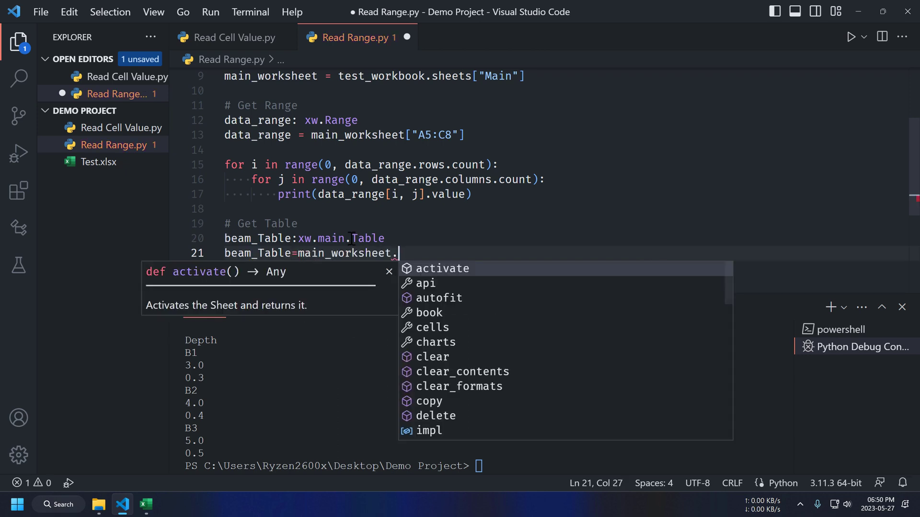
text(tables[")
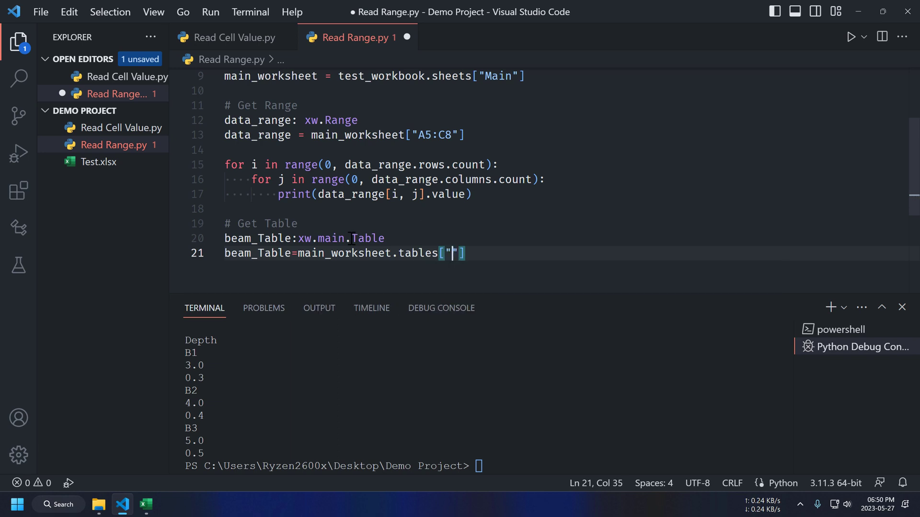
text(Beam)
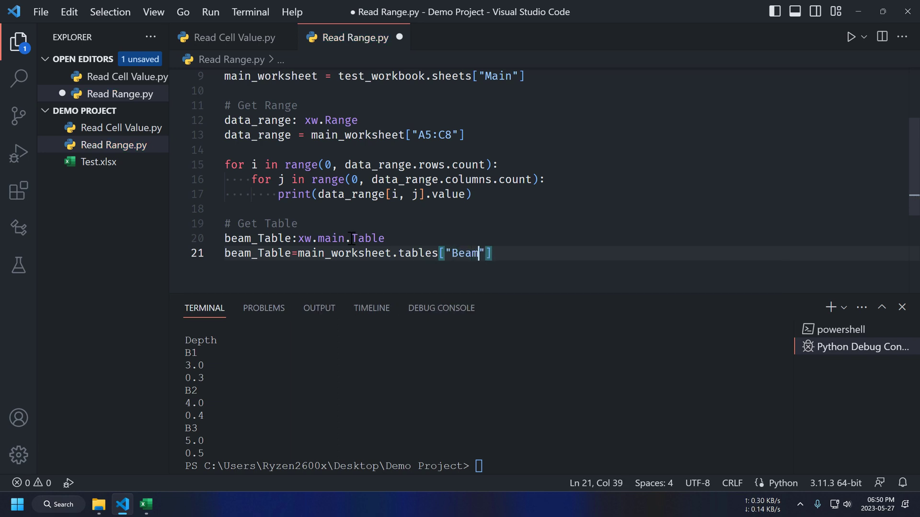
text(Table)
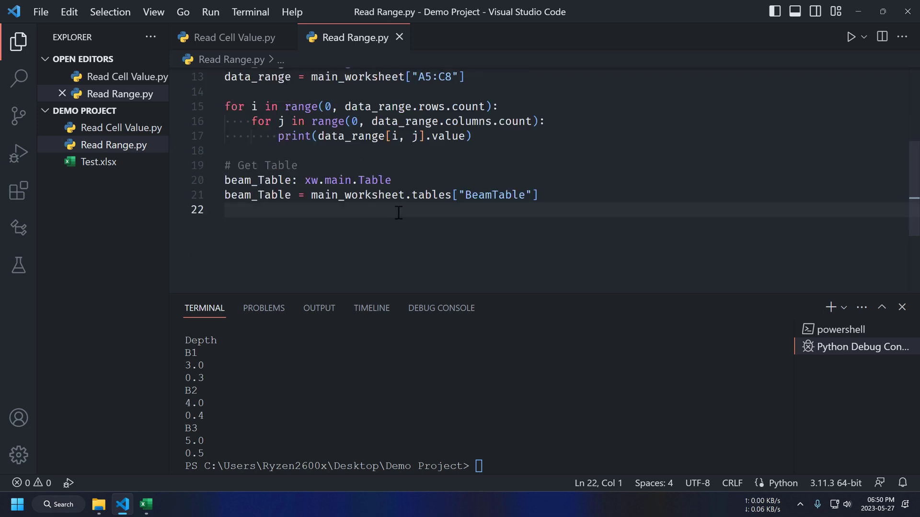
mouse_move(383, 218)
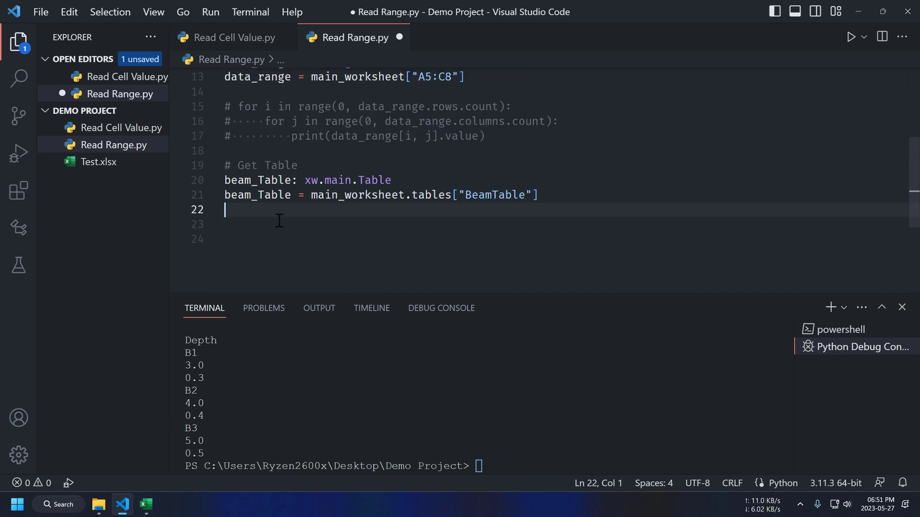
Print beam_Table.range.address and run the script, showing $E$5:$G$8.
key(Enter)
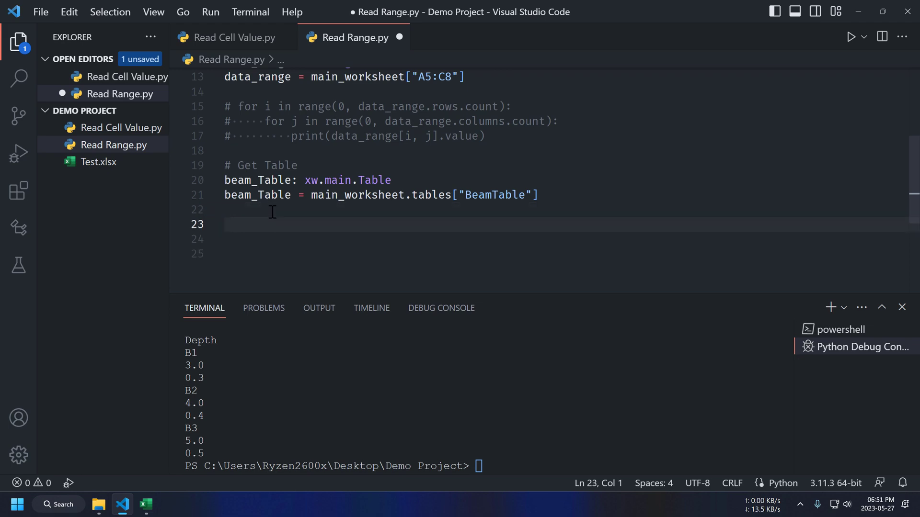
text(print(beam_Table))
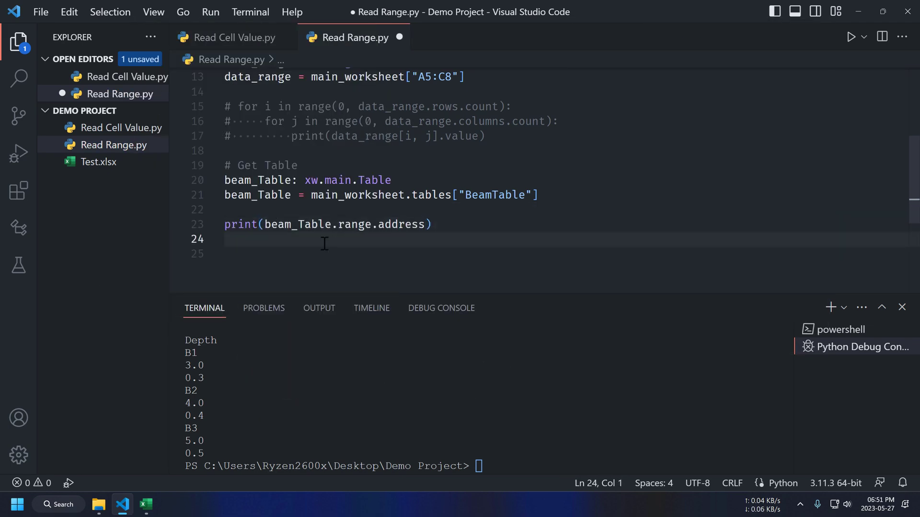
click(850, 36)
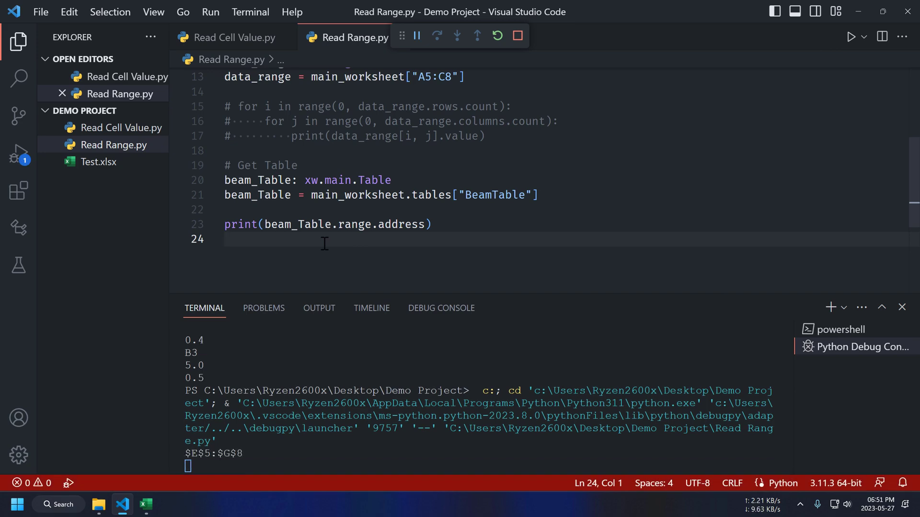
click(145, 505)
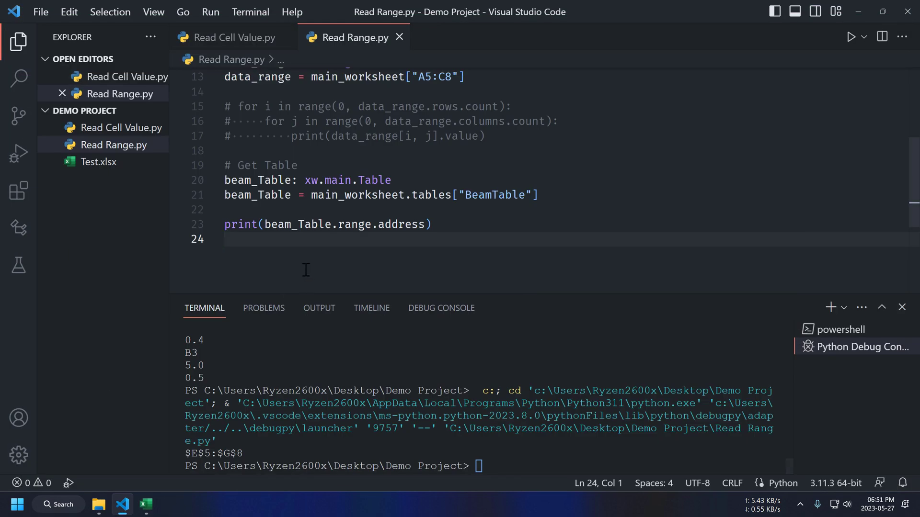
Print beam_Table.data_body_range.address as well and run the script again.
text(print(beam_Table.range.address))
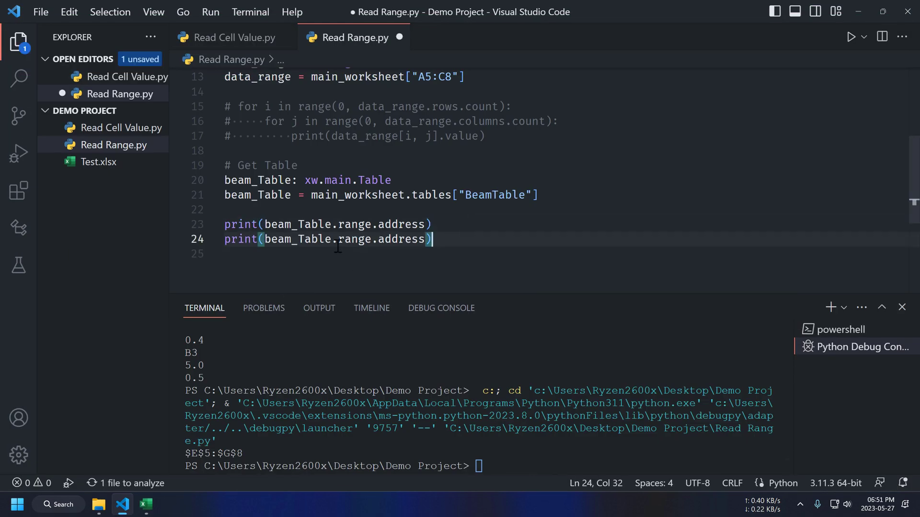
text(data_body_range)
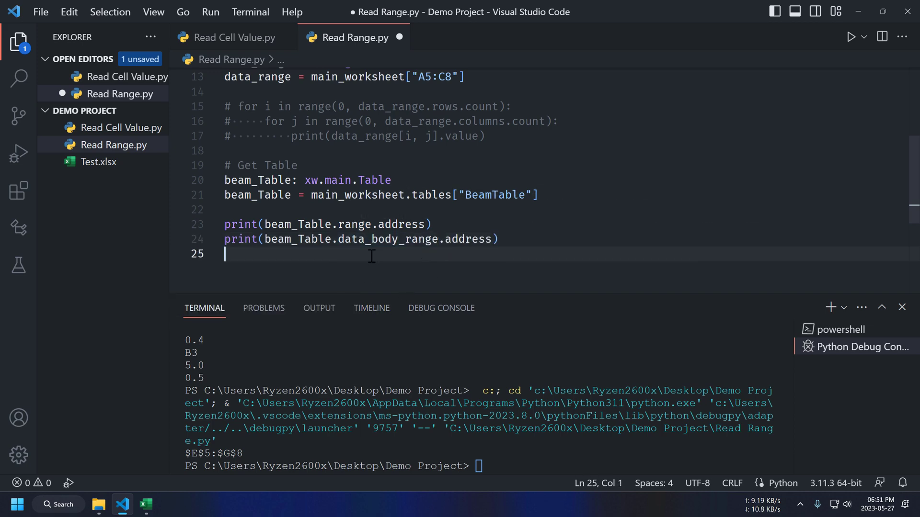
click(855, 36)
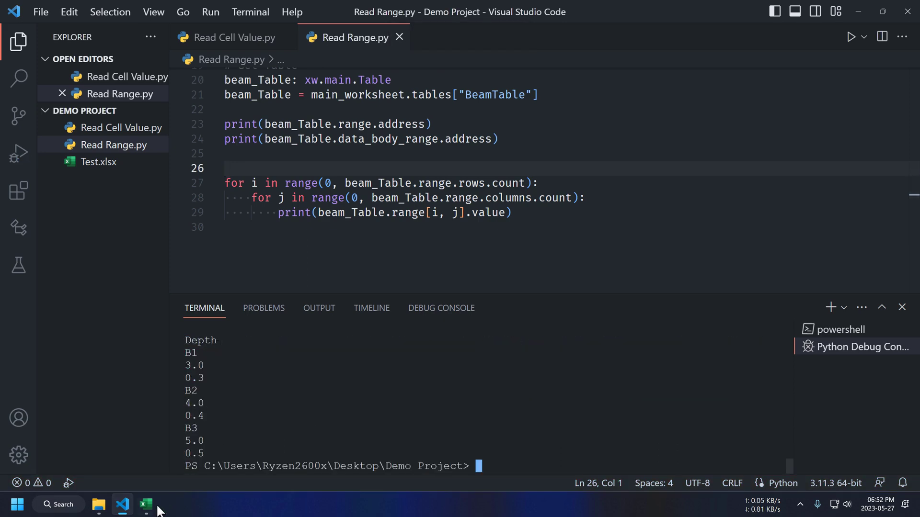
click(146, 505)
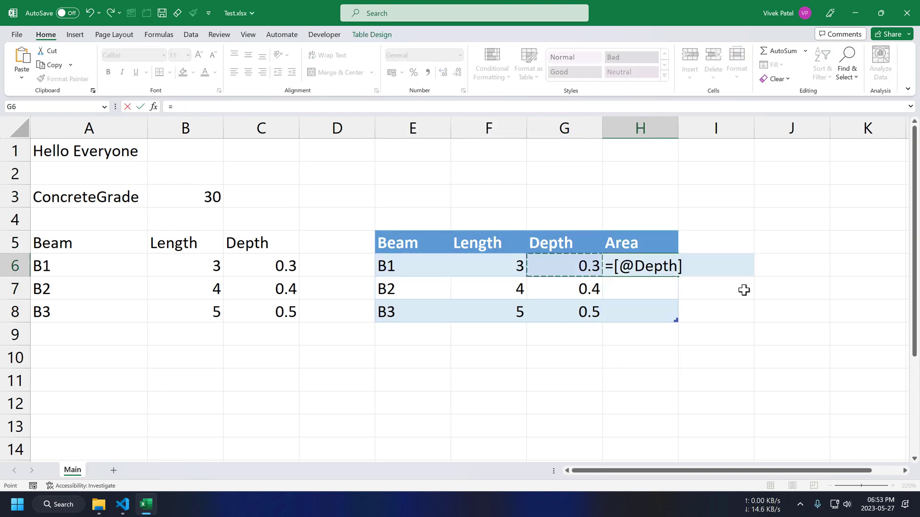
click(487, 265)
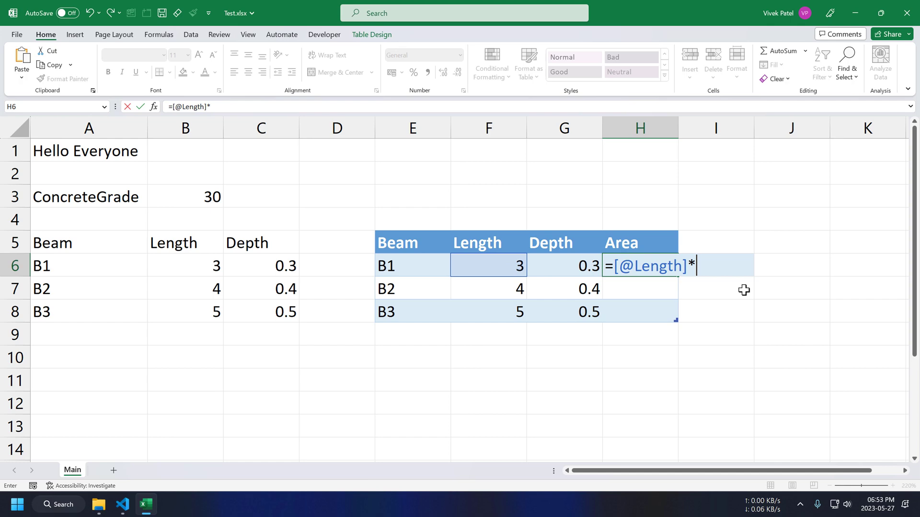
click(122, 505)
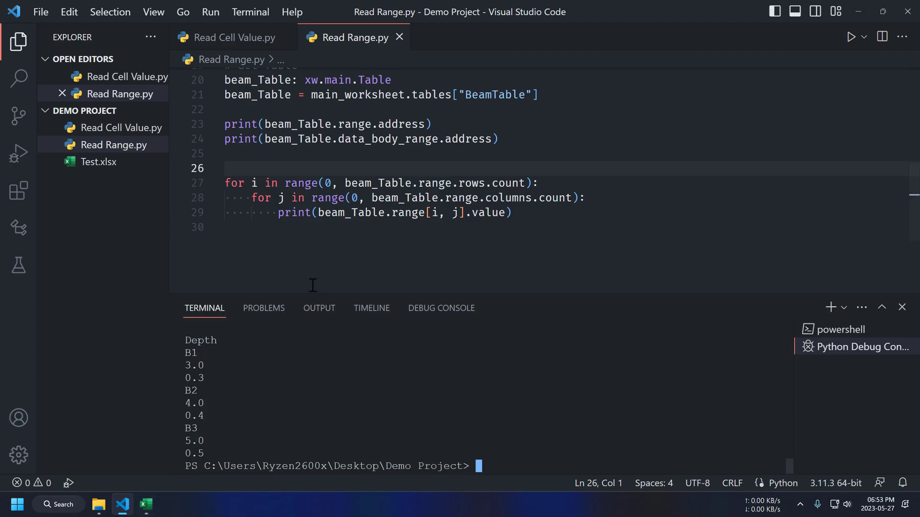
Rerun Read Range.py to print the new Area values and return to the editor.
click(853, 36)
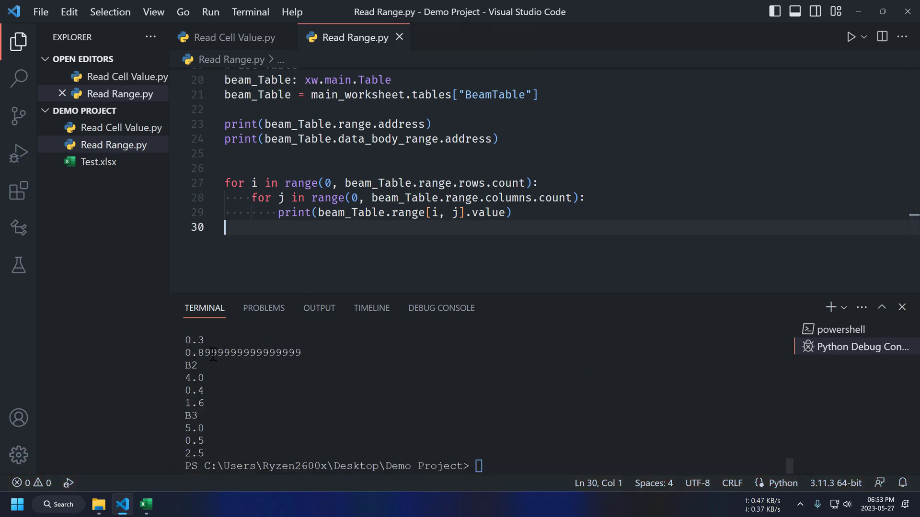
double_click(242, 353)
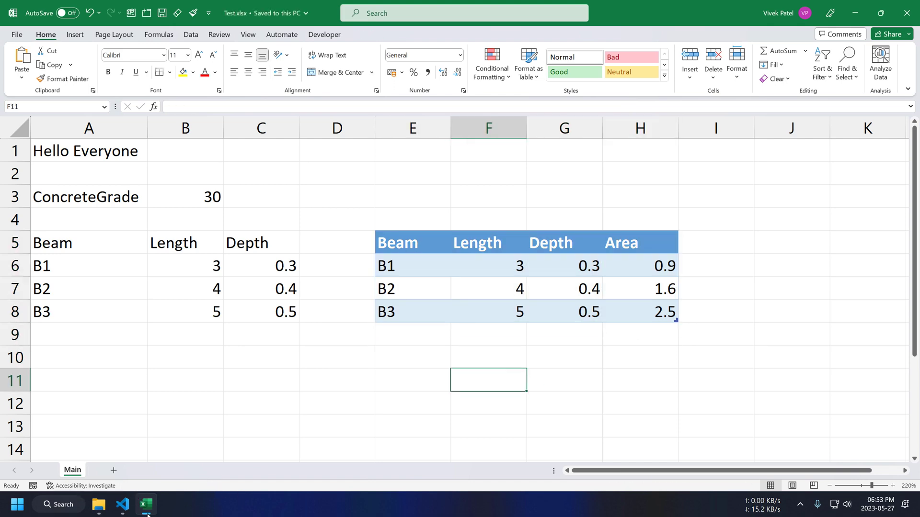
click(122, 505)
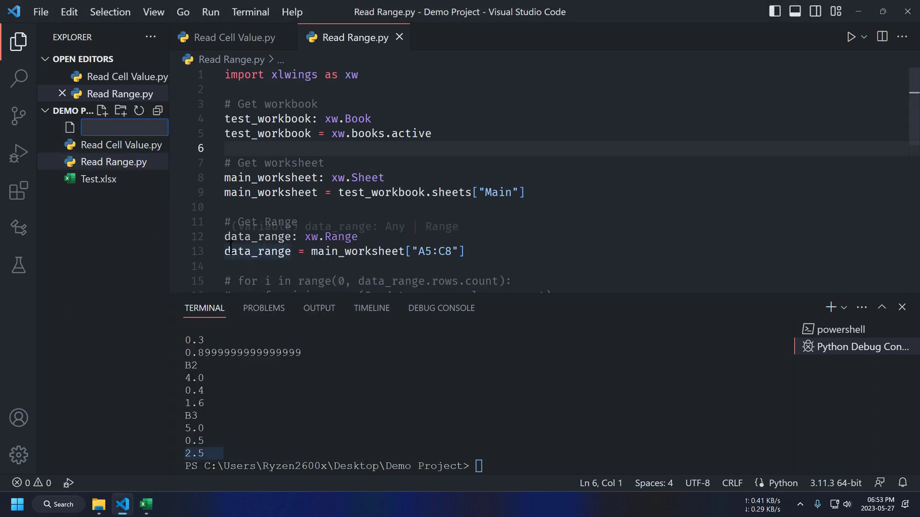
Create Write Cell.py from the Read Range script with a '# Write Cell' comment.
text(Write Cell.py)
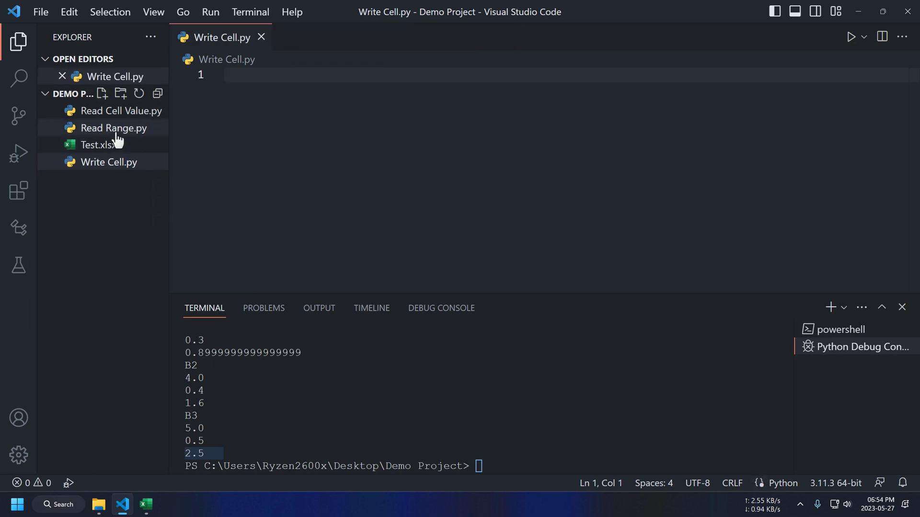
double_click(113, 128)
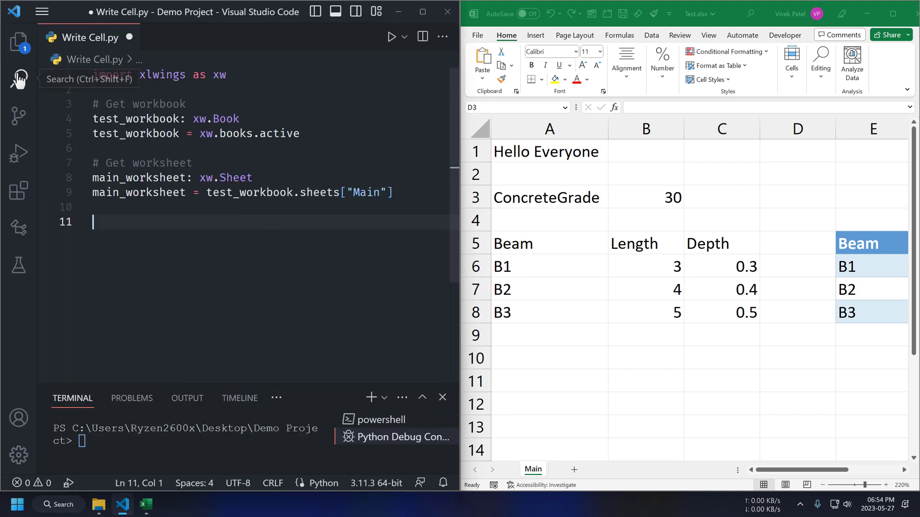
text(# Write)
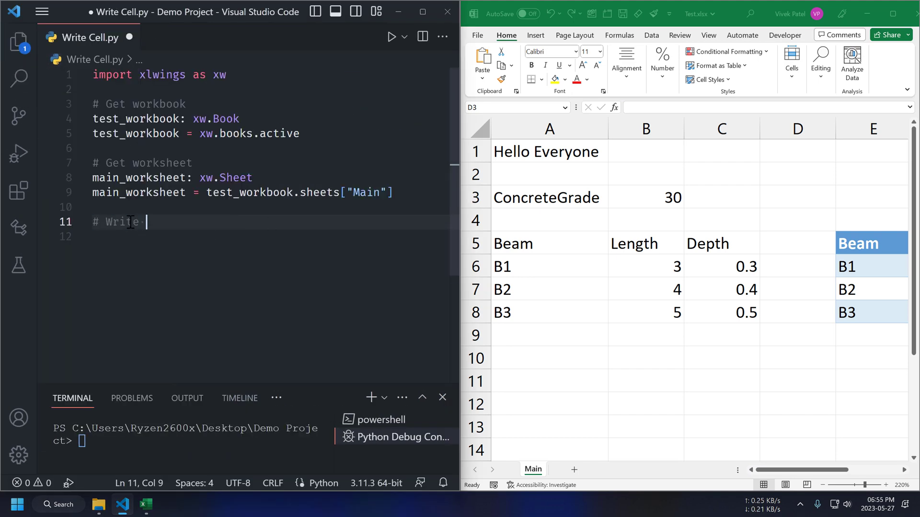
text(Cell)
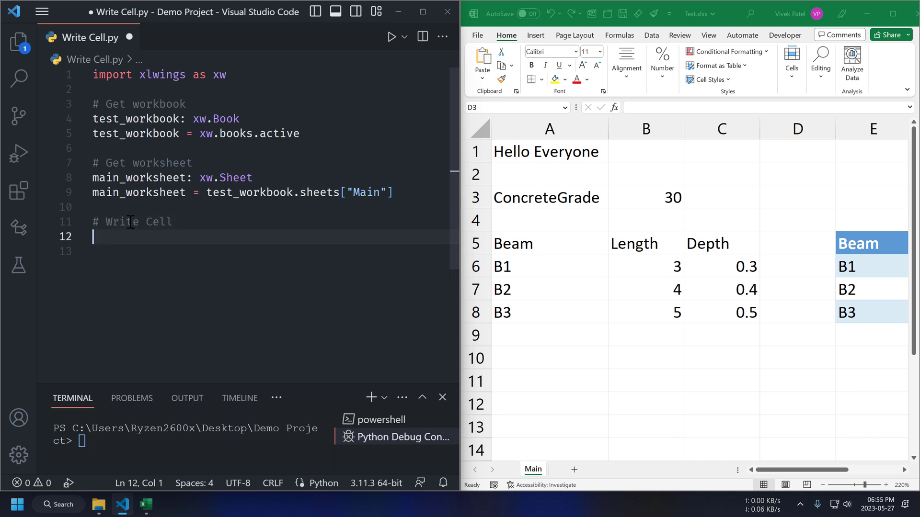
Set main_worksheet["A1"].value = "Hey this is cool".
text(main_worksheet)
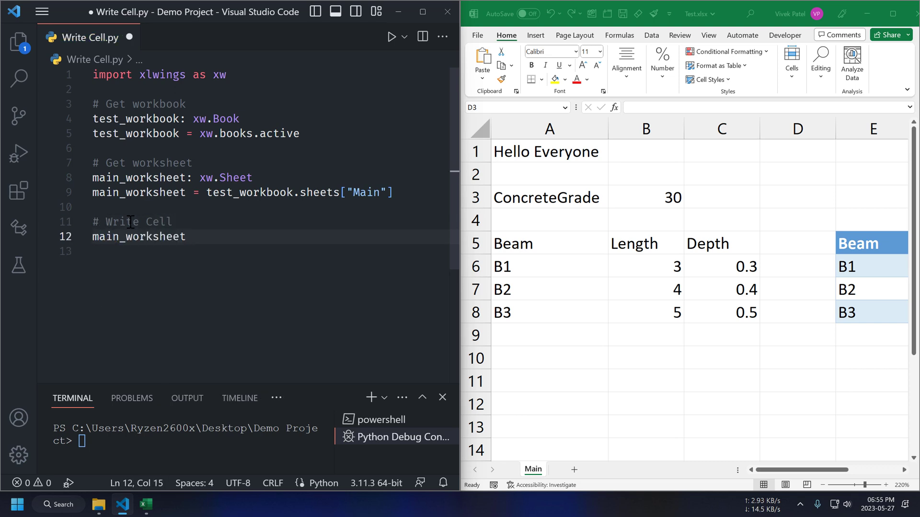
text(["A1"])
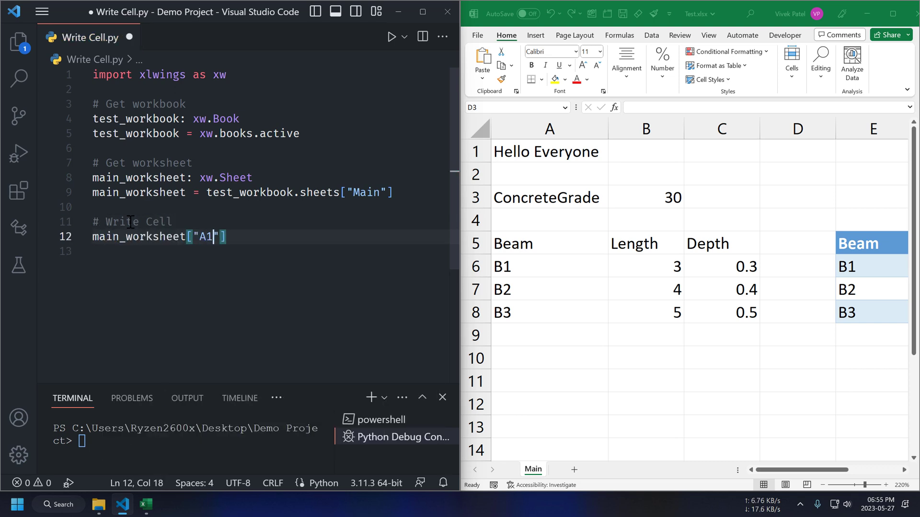
text(.value=)
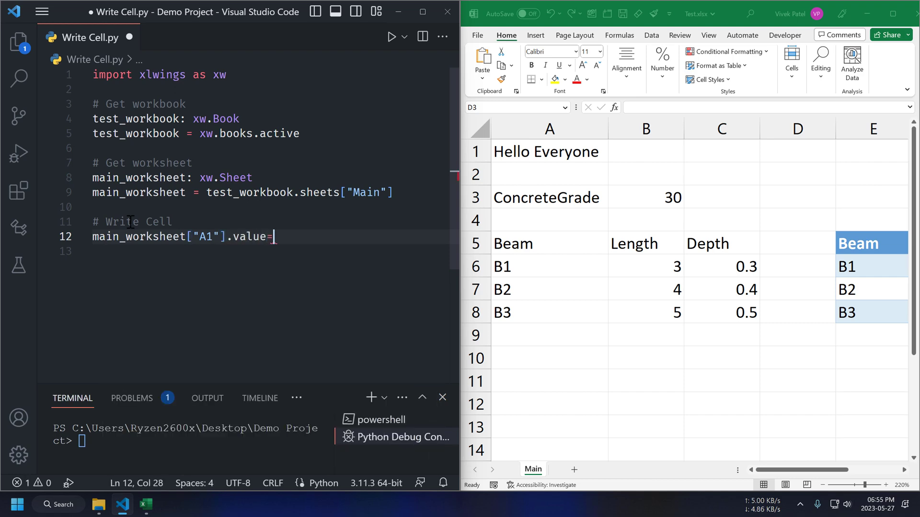
text(")
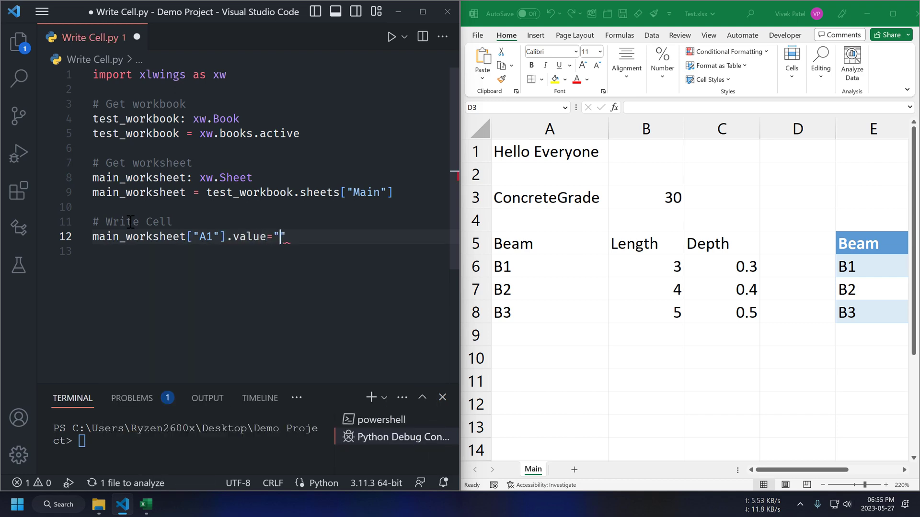
text(Hey this is cool)
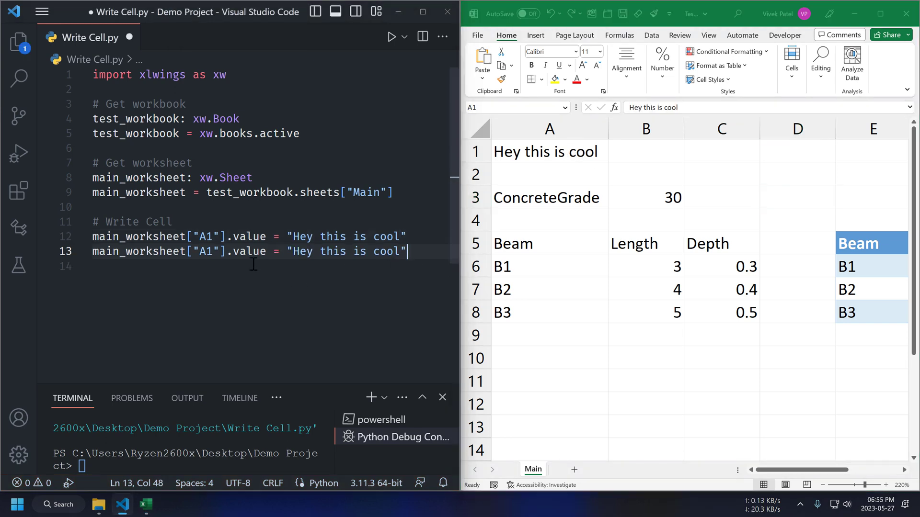
Write the formula "=B6*C6" into A1 and run it, showing 0.9.
text(formul)
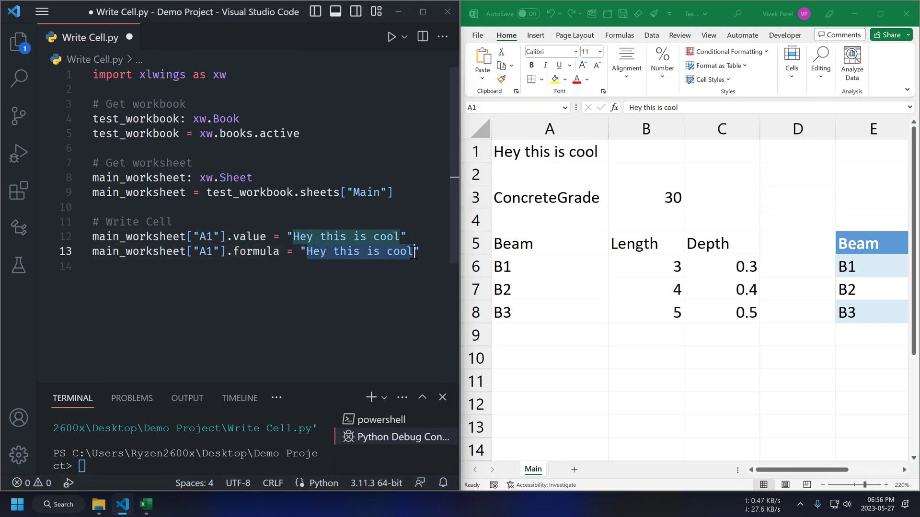
text(=B6*)
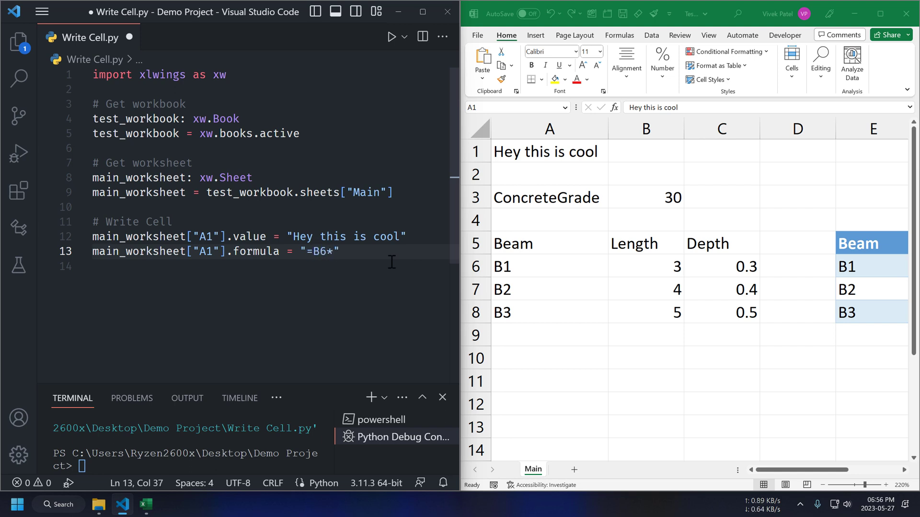
text(C6)
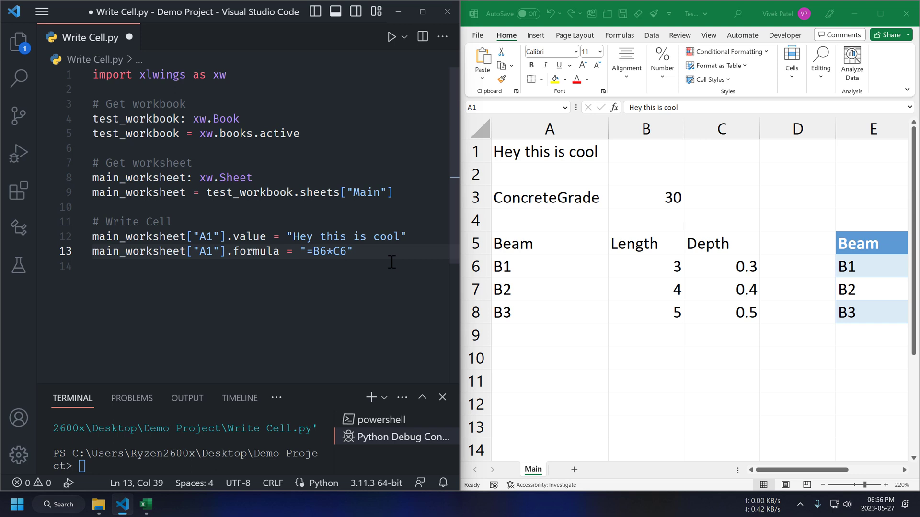
click(391, 37)
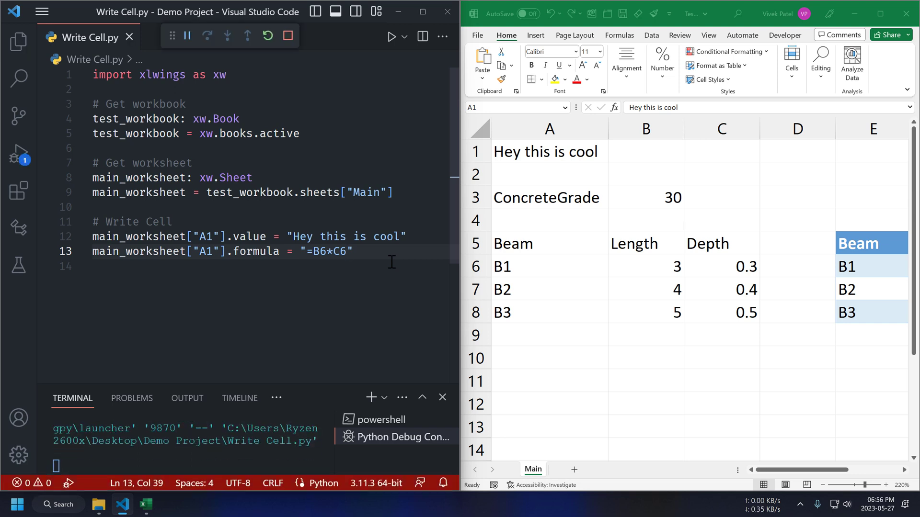
click(391, 37)
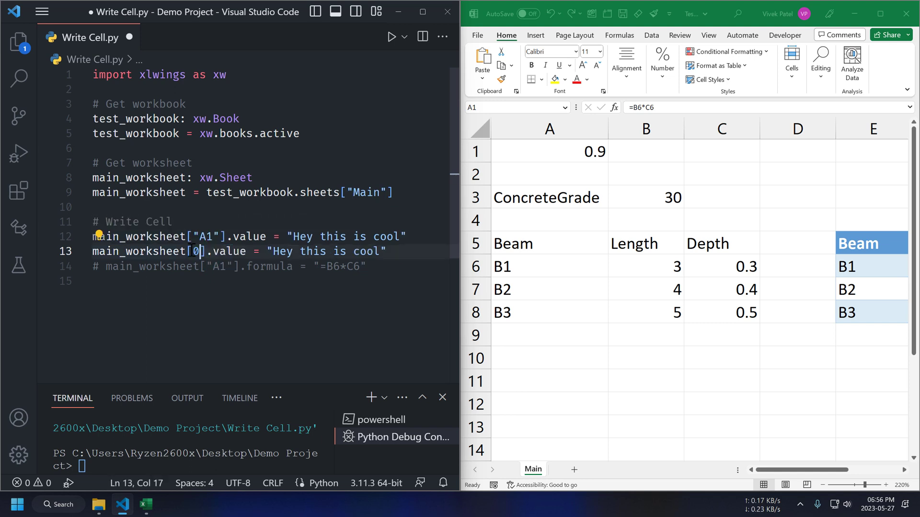
Address the cell as main_worksheet[0,0].value instead and run again.
text(,0)
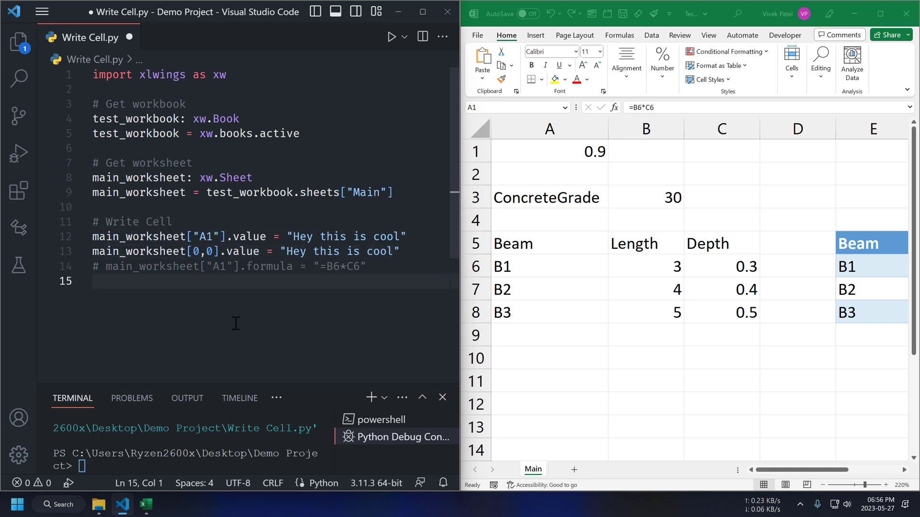
click(392, 36)
text(# write)
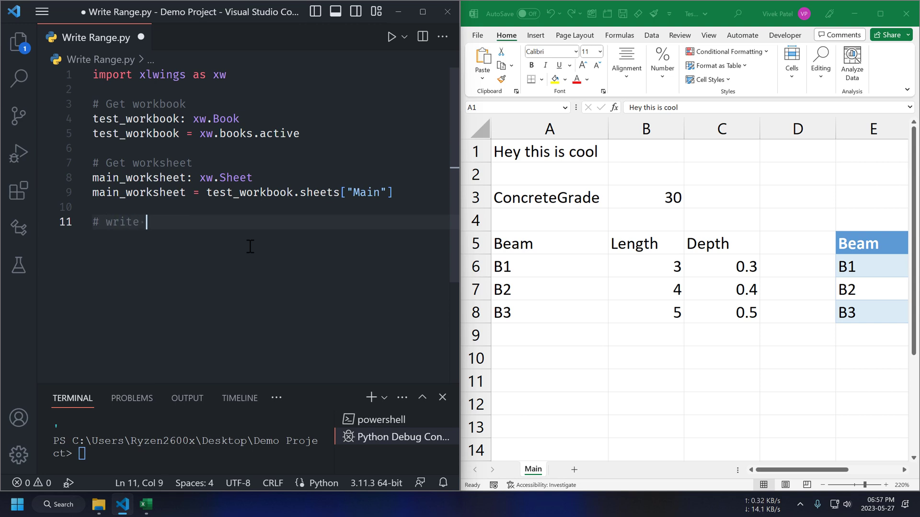
Declare range: xw.Range for cells A5:C8 of the Main sheet.
text(range)
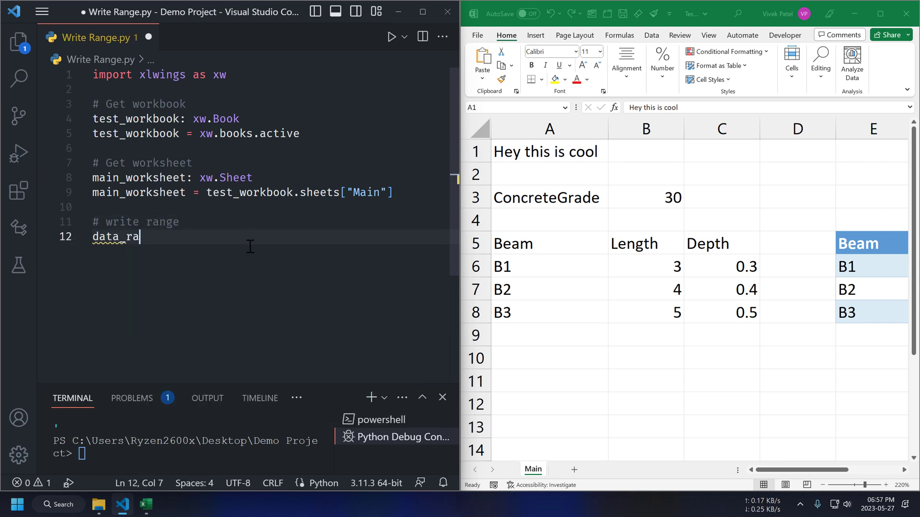
text(nge:xw.)
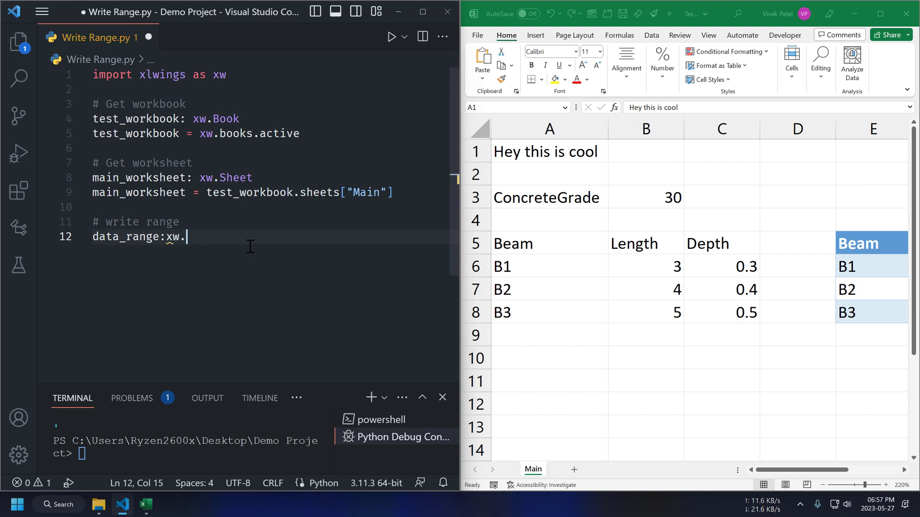
text(Range)
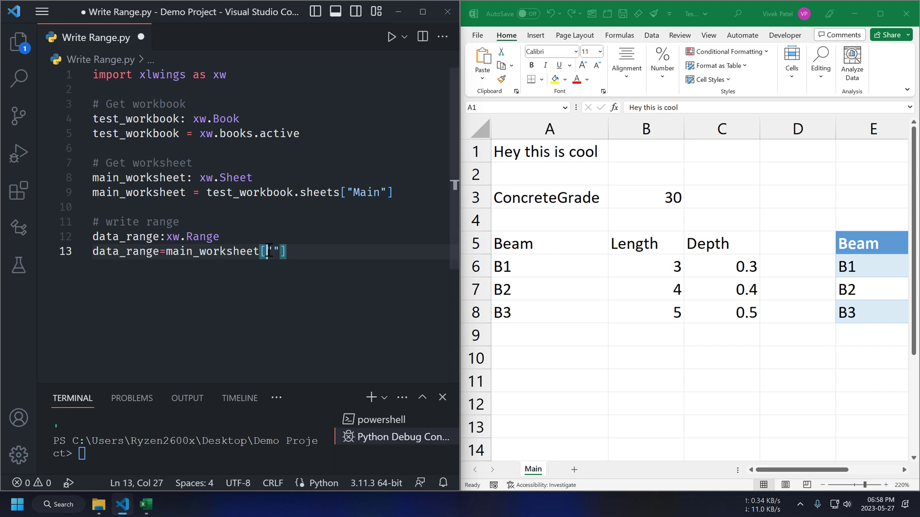
text(A5)
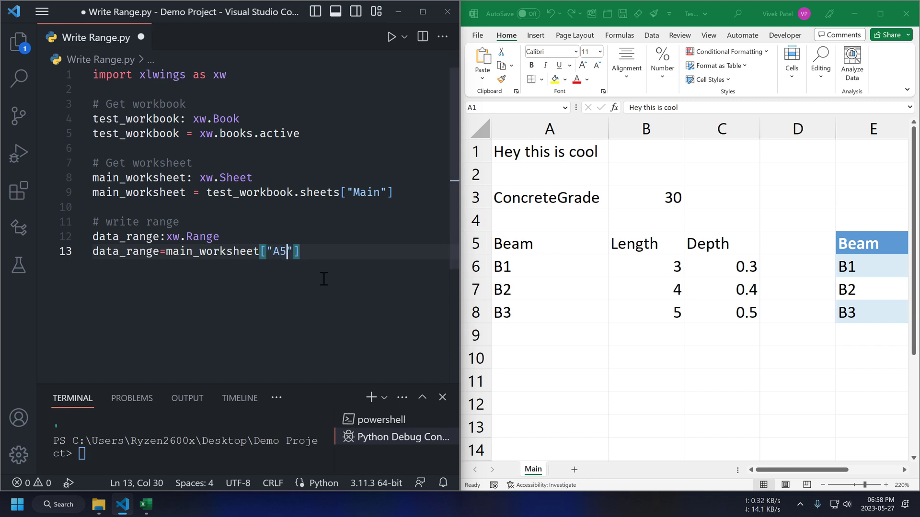
text(:C8)
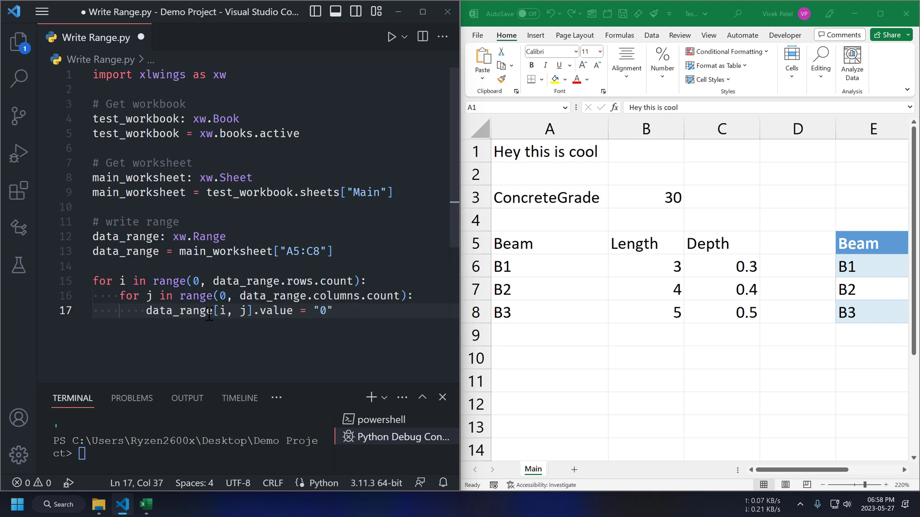
mouse_move(348, 310)
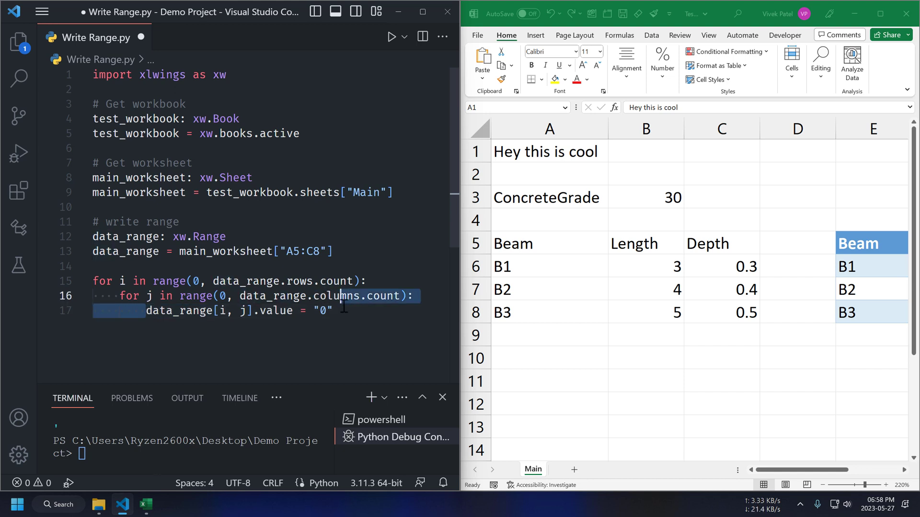
Run the nested loop writing "0" into every cell of A5:C8.
click(102, 265)
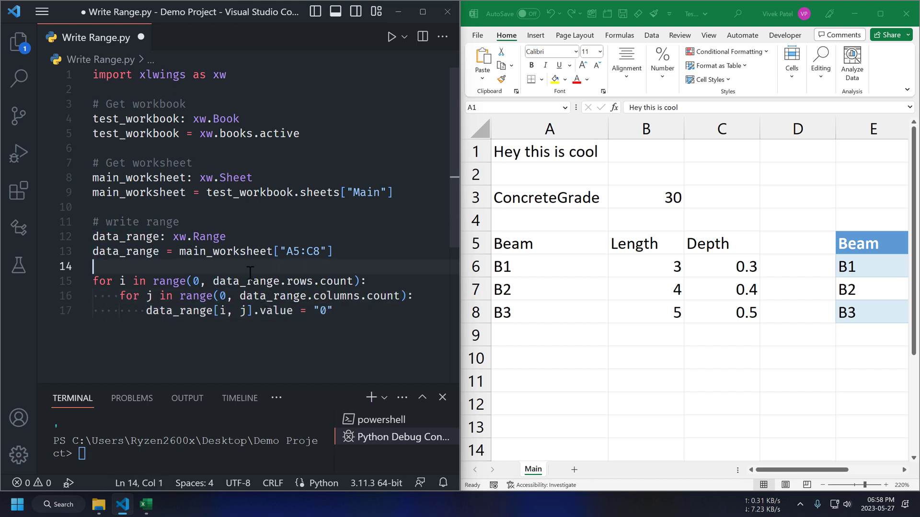
click(391, 36)
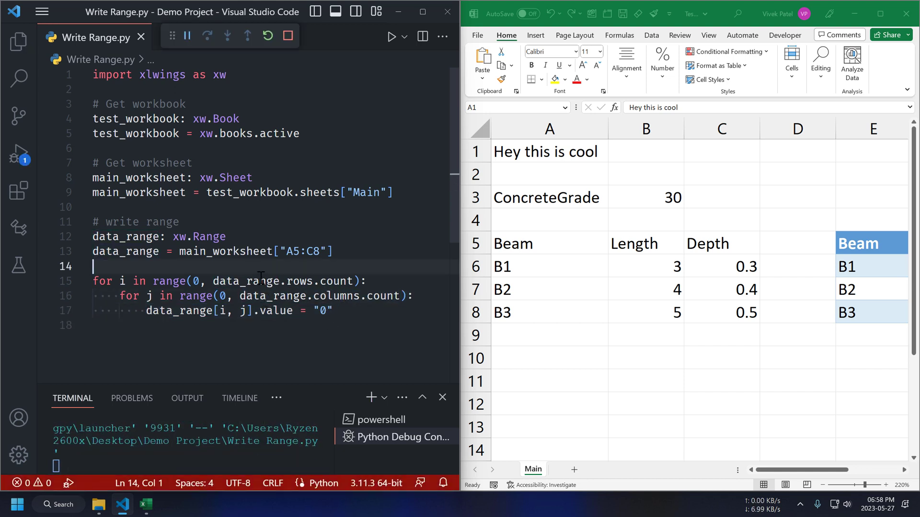
click(391, 36)
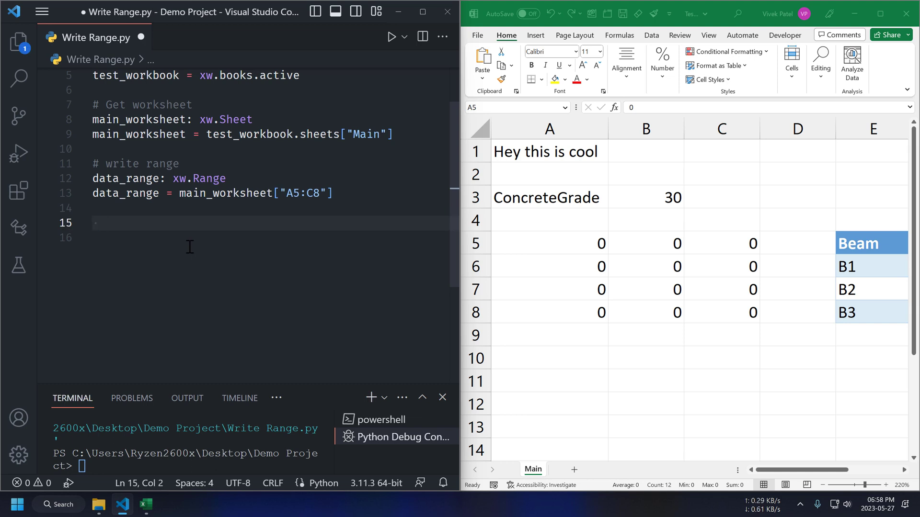
Under '# Write table', loop over BeamTable.range writing "1" and run it.
text(# Write table)
text(beam_Table.range[i, j].value = "1")
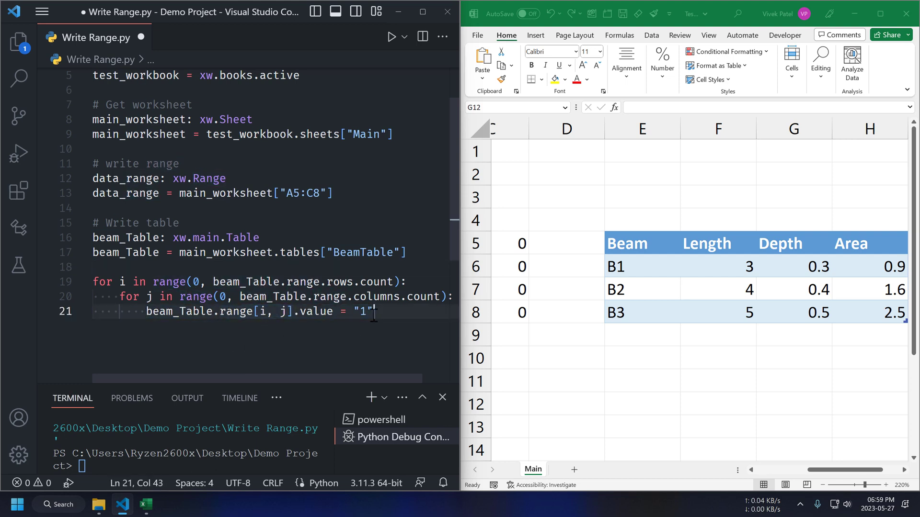
click(391, 37)
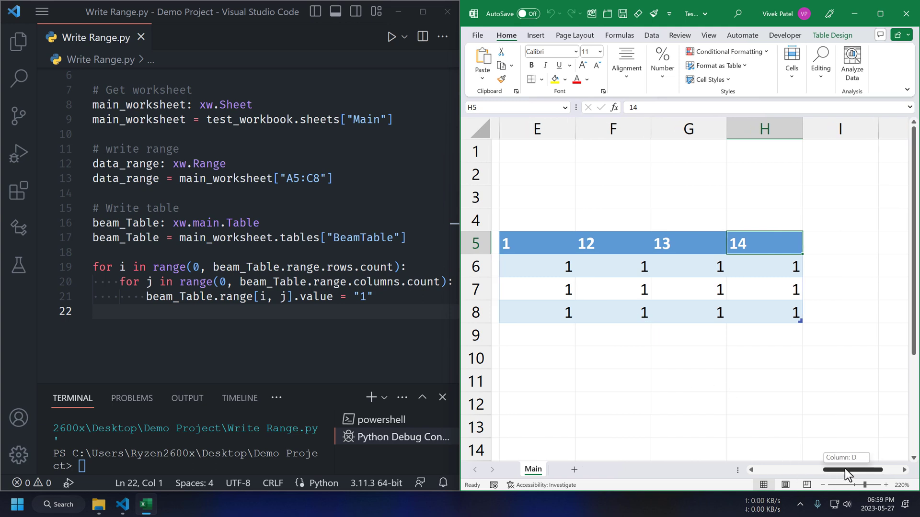
scroll(left, 3)
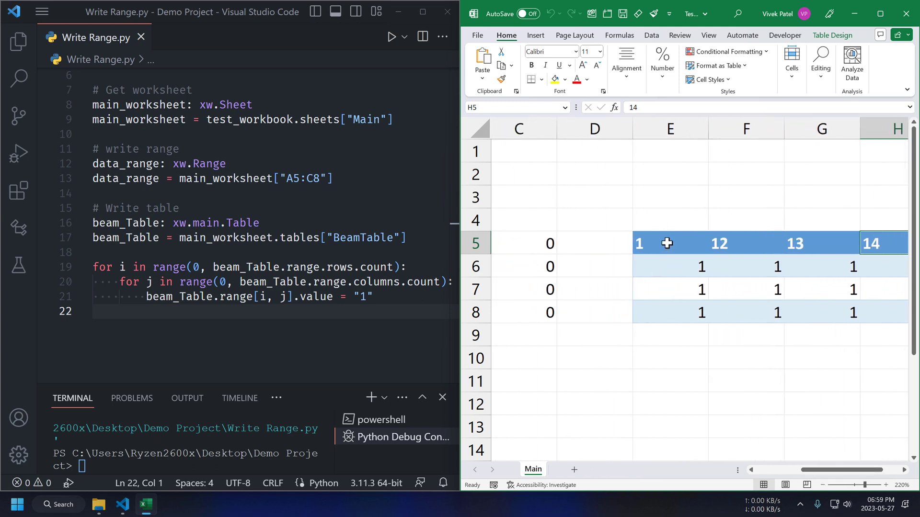
click(821, 358)
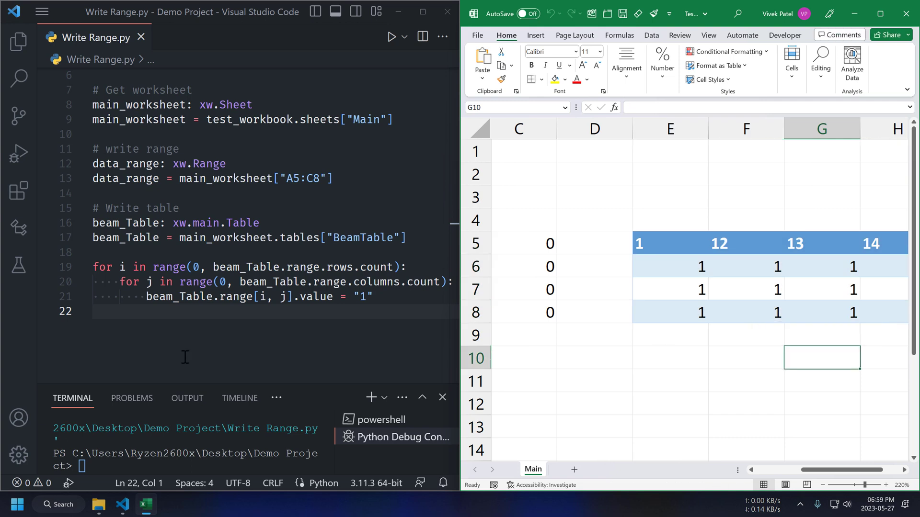
Restore the overwritten Beam, Length and Depth headers in Excel.
click(669, 357)
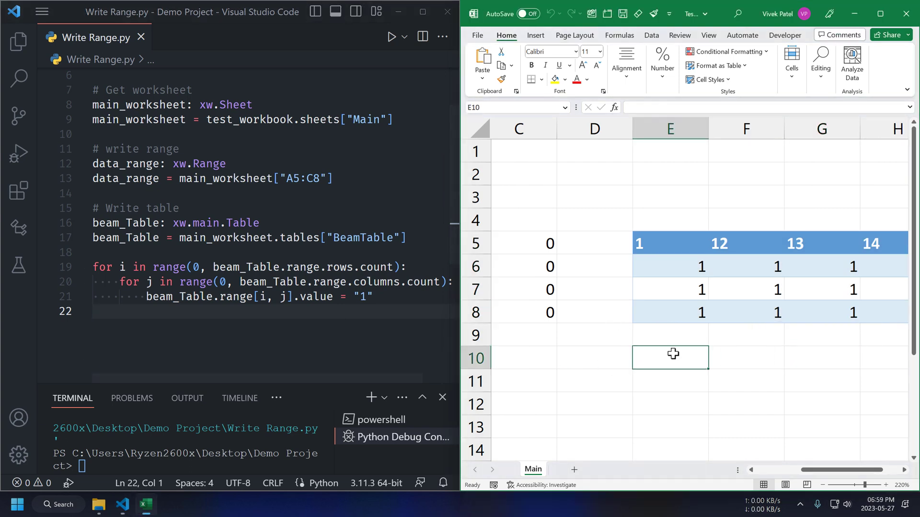
scroll(down, 3)
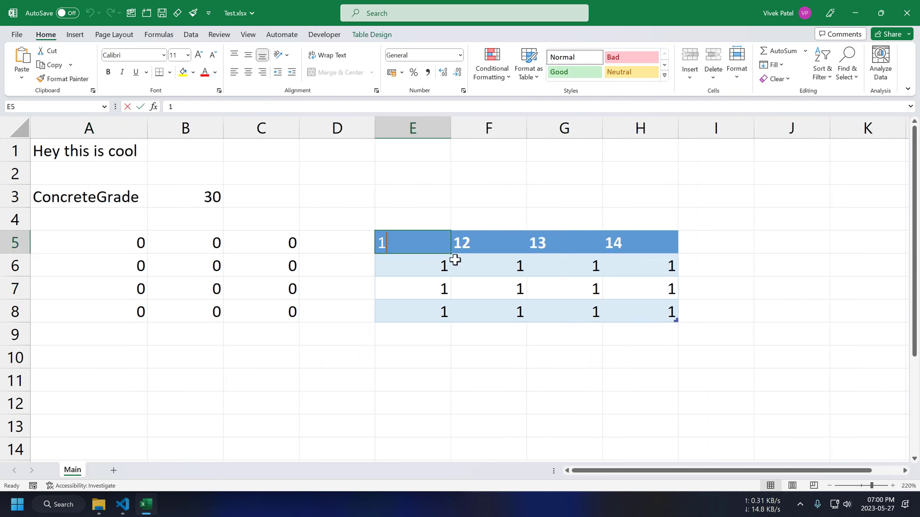
text(Wi)
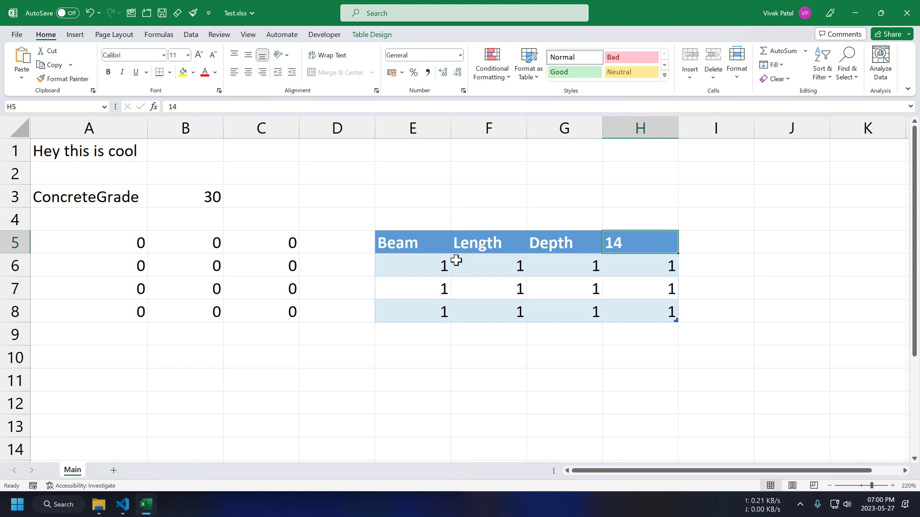
click(122, 505)
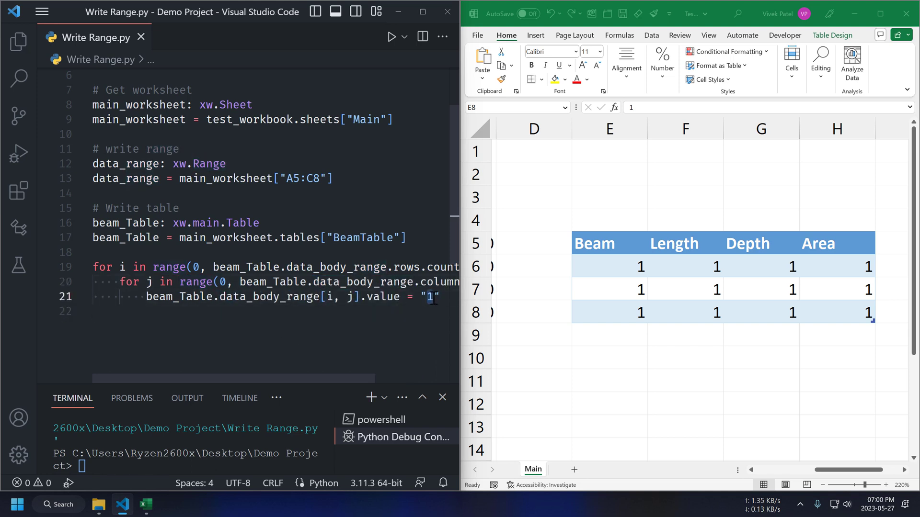
Target BeamTable's data_body_range, write "0" instead of "1", and run.
text(0)
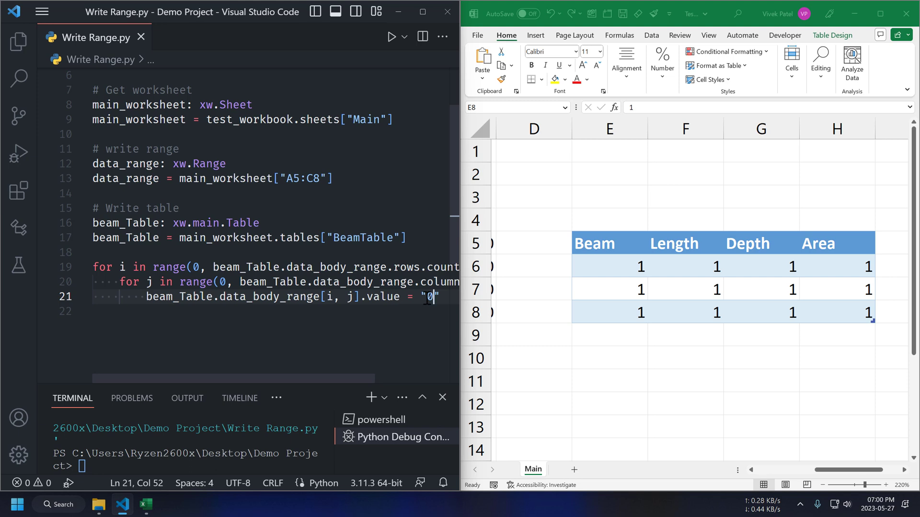
click(391, 36)
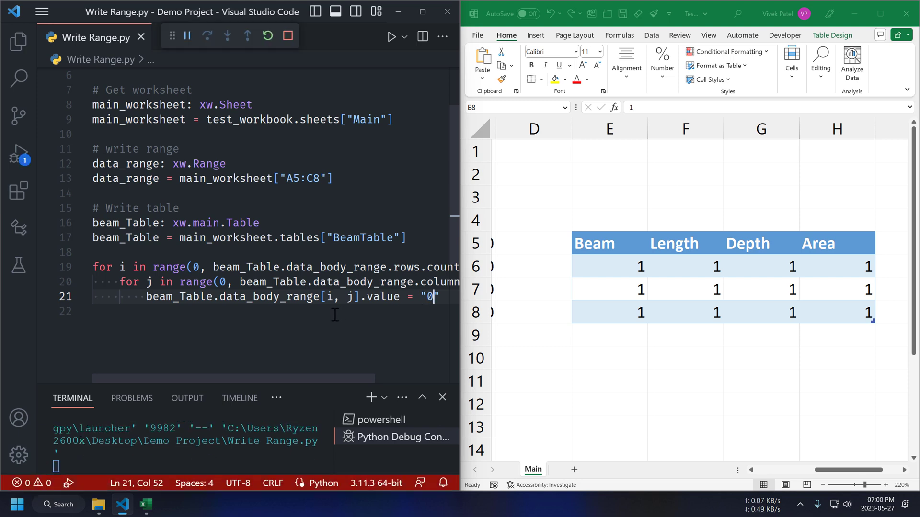